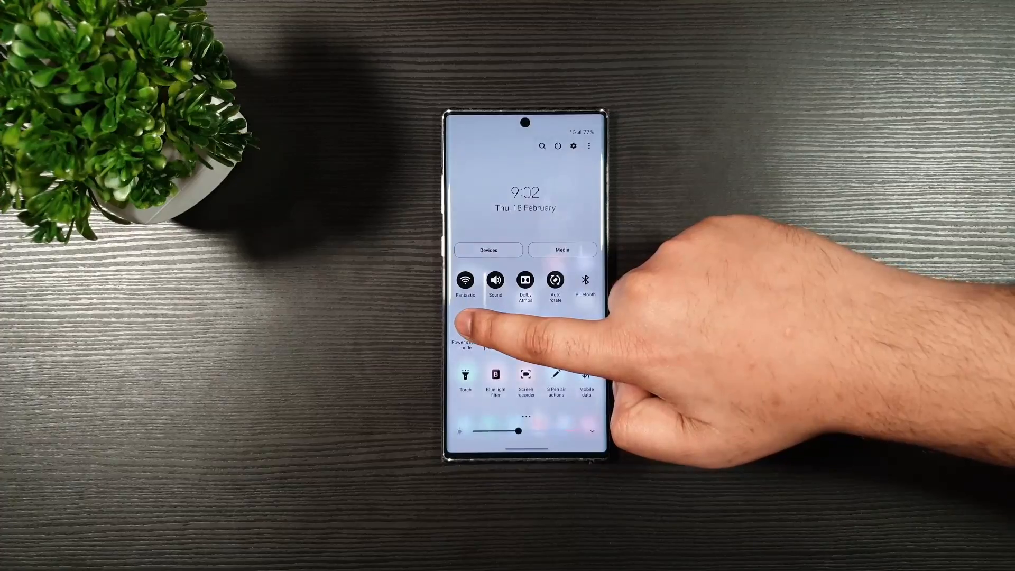
Swipe across the home screens and launch the Settings app
left_click(465, 333)
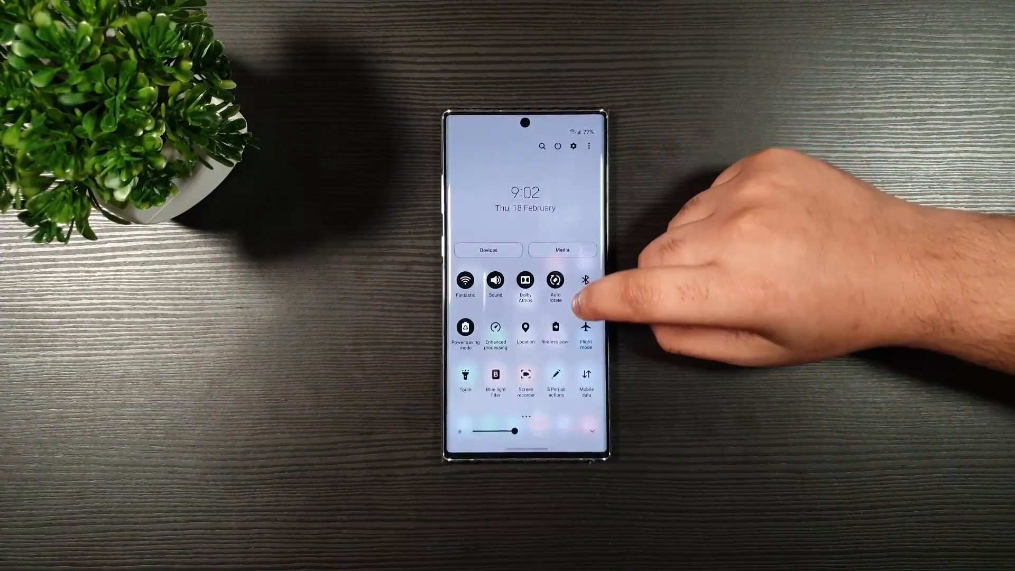
scroll("left", 3)
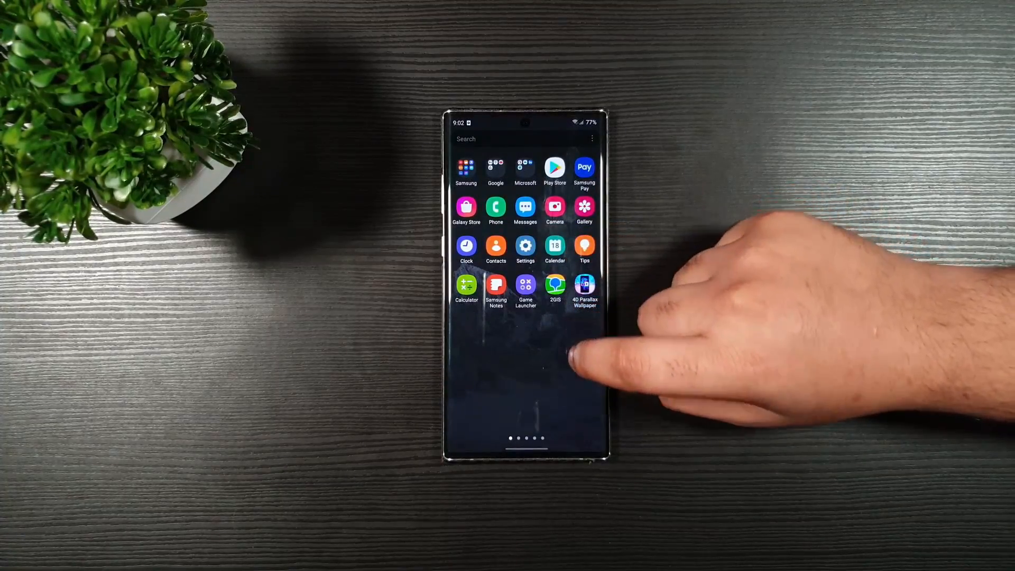
scroll("left", 3)
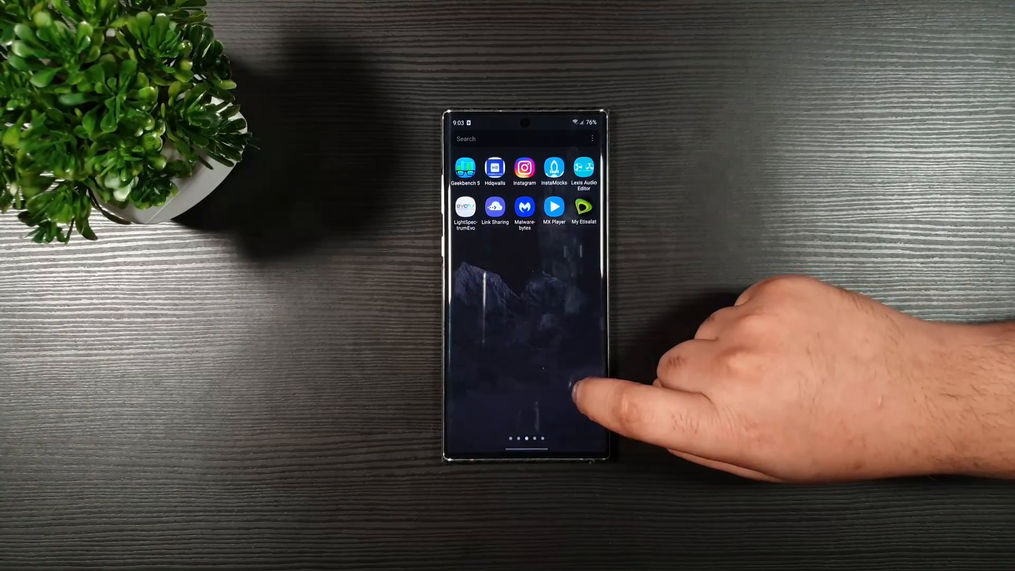
scroll("left", 3)
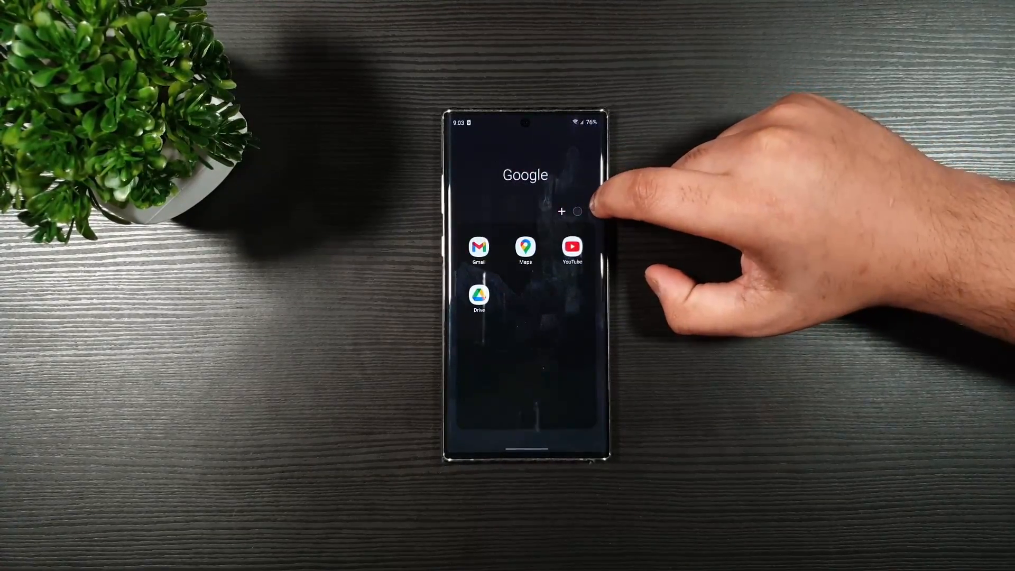
scroll("left", 3)
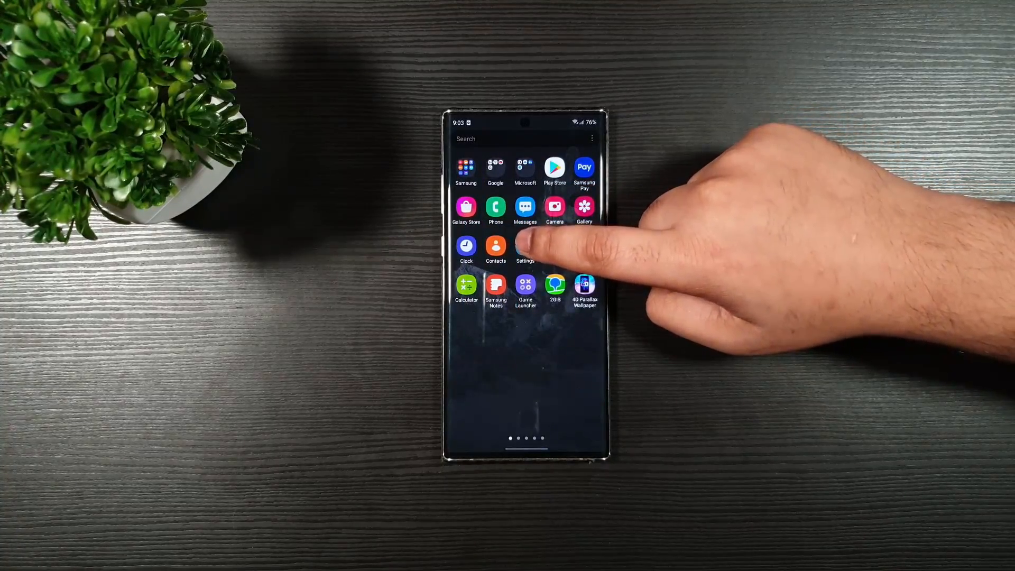
left_click(525, 247)
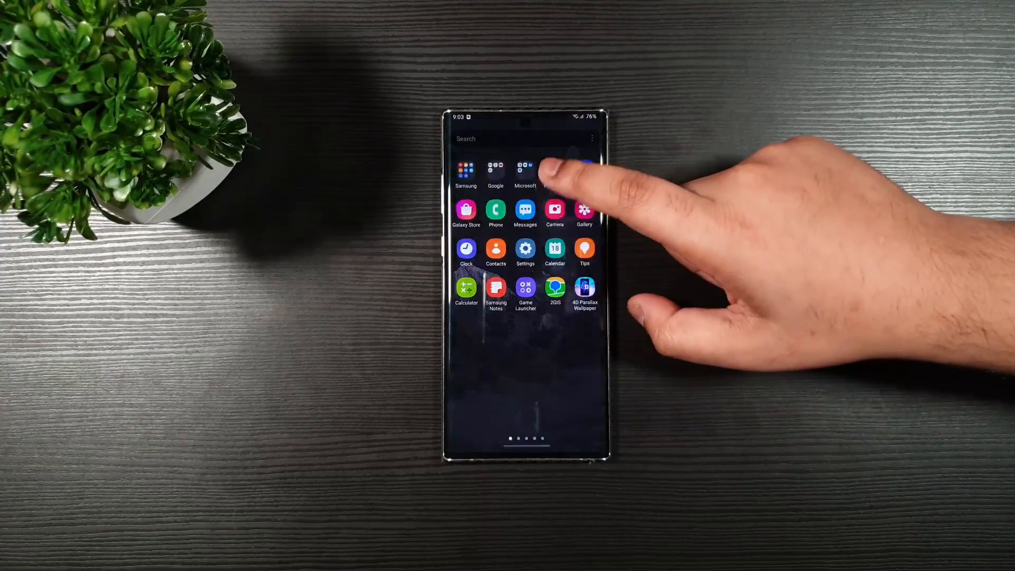
left_click(525, 251)
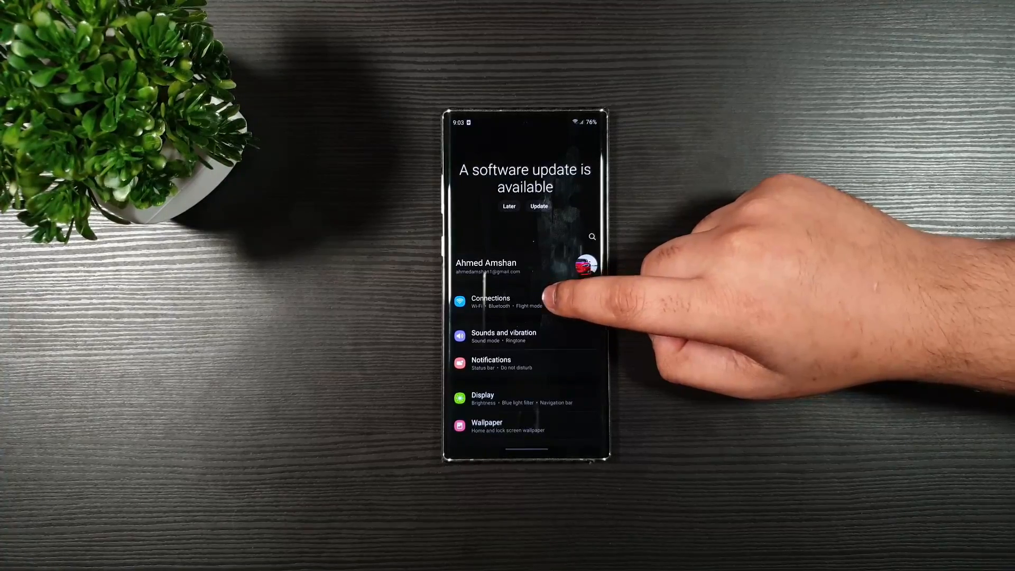
Check Wi‑Fi power saving mode under Connections > Wi‑Fi > Advanced, then return to Wi‑Fi
left_click(490, 301)
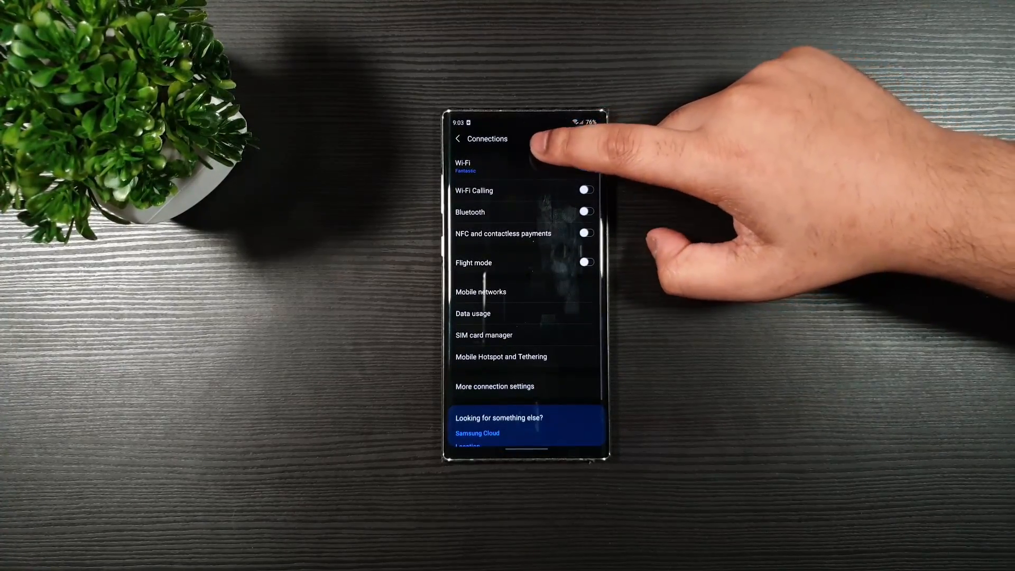
left_click(463, 166)
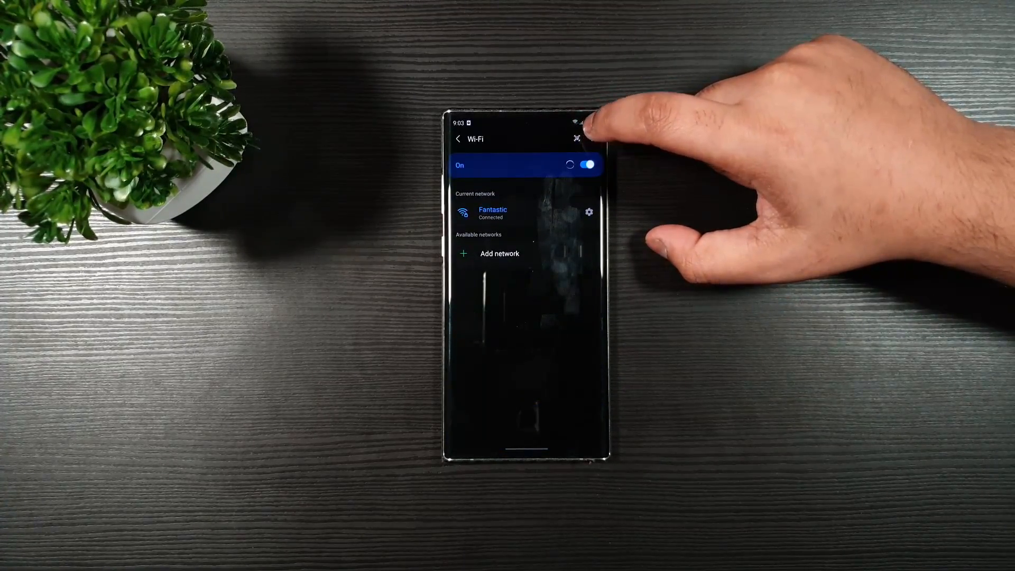
left_click(576, 138)
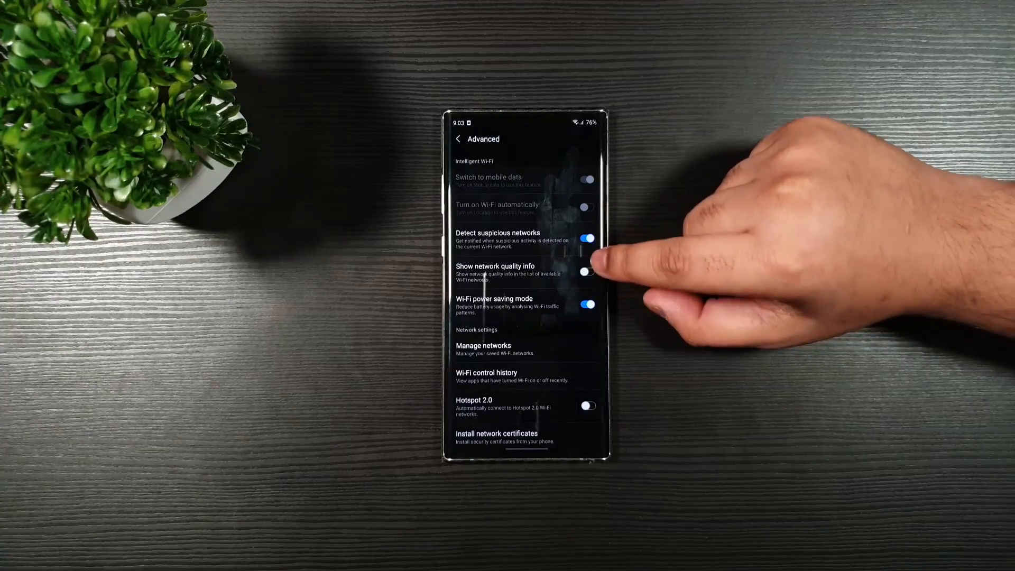
scroll("up", 3)
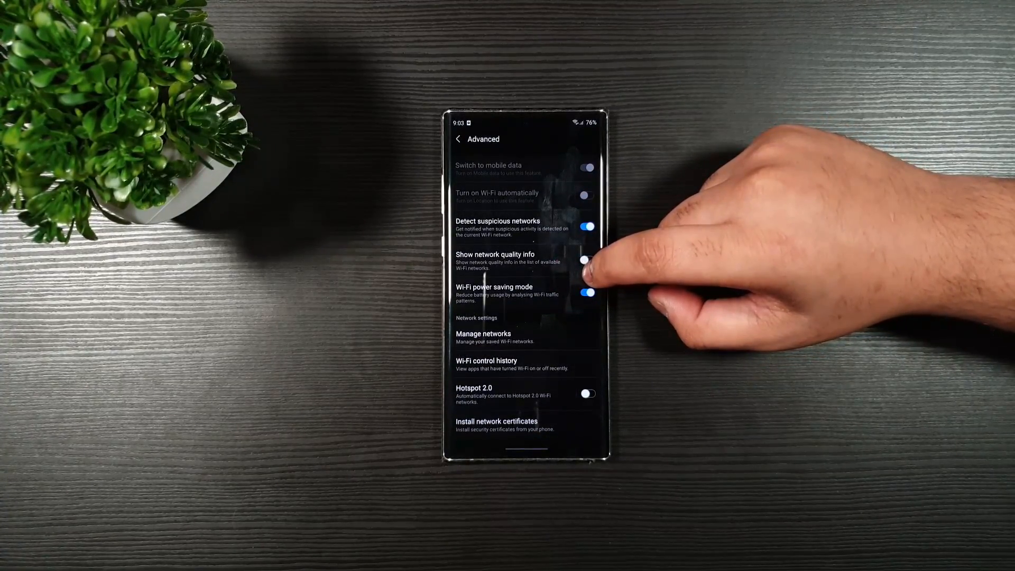
left_click(588, 292)
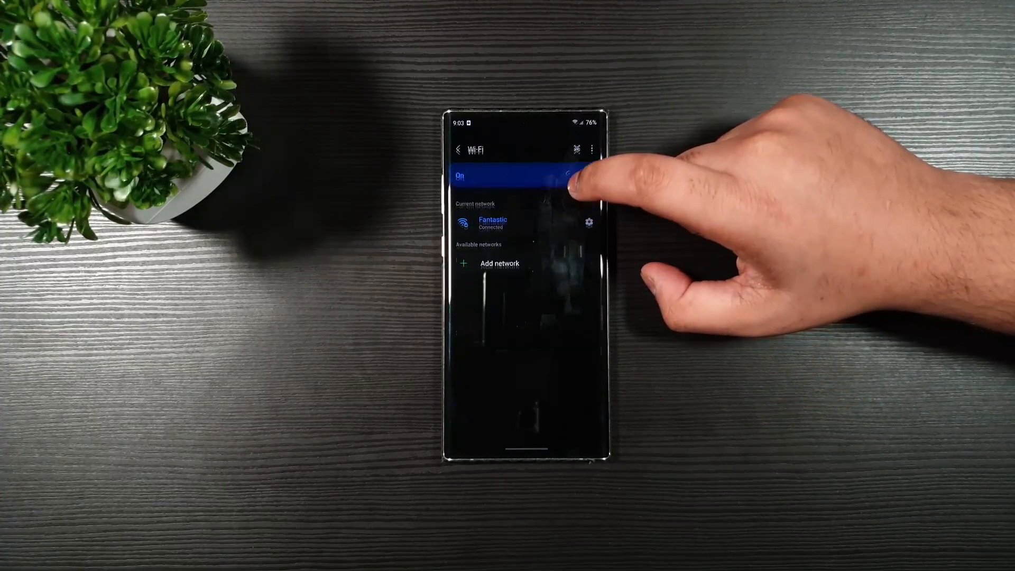
Go back from the Wi‑Fi page to the Connections list
left_click(459, 150)
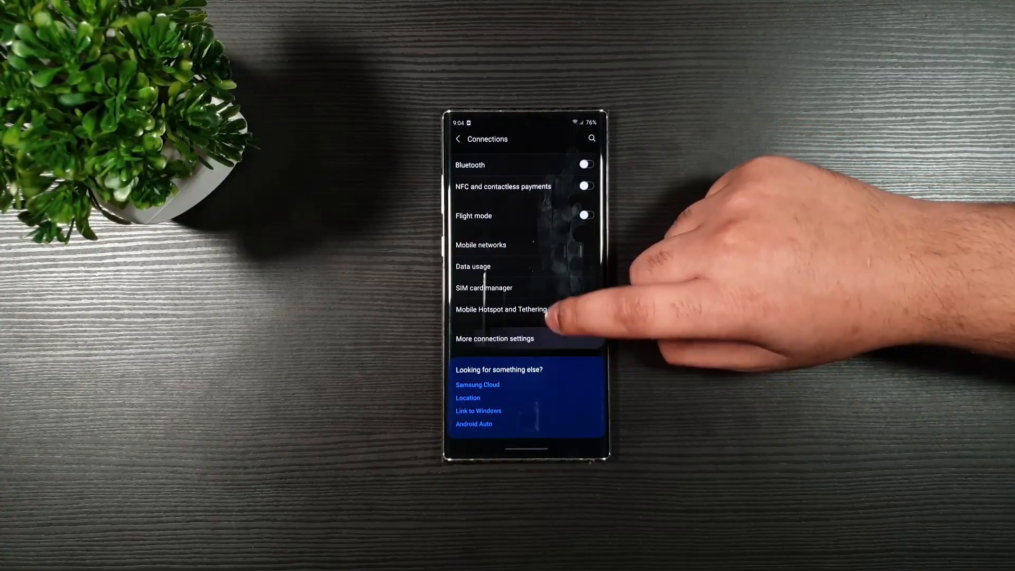
View the Default Print Service under More connection settings > Printing
left_click(495, 339)
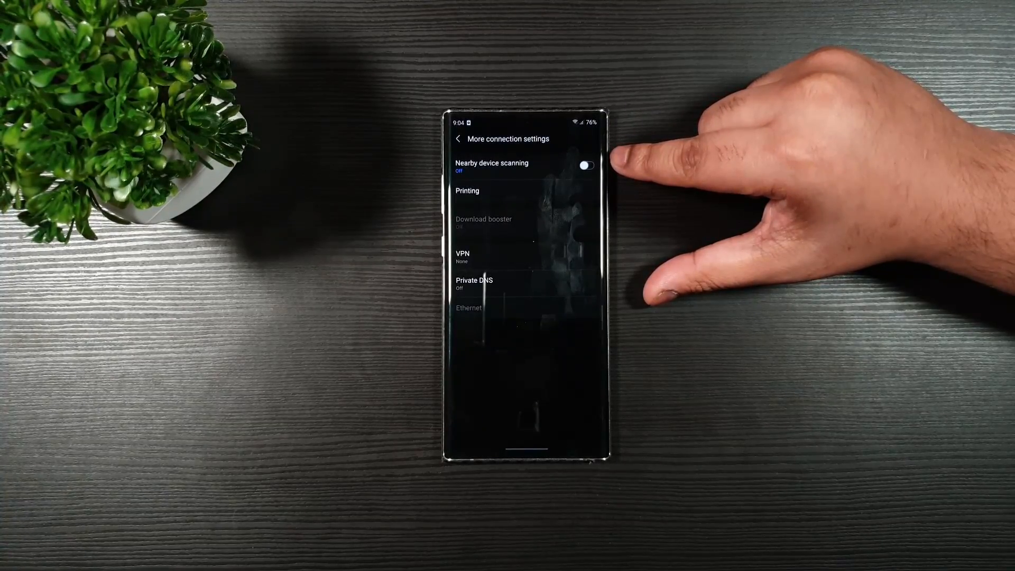
left_click(467, 190)
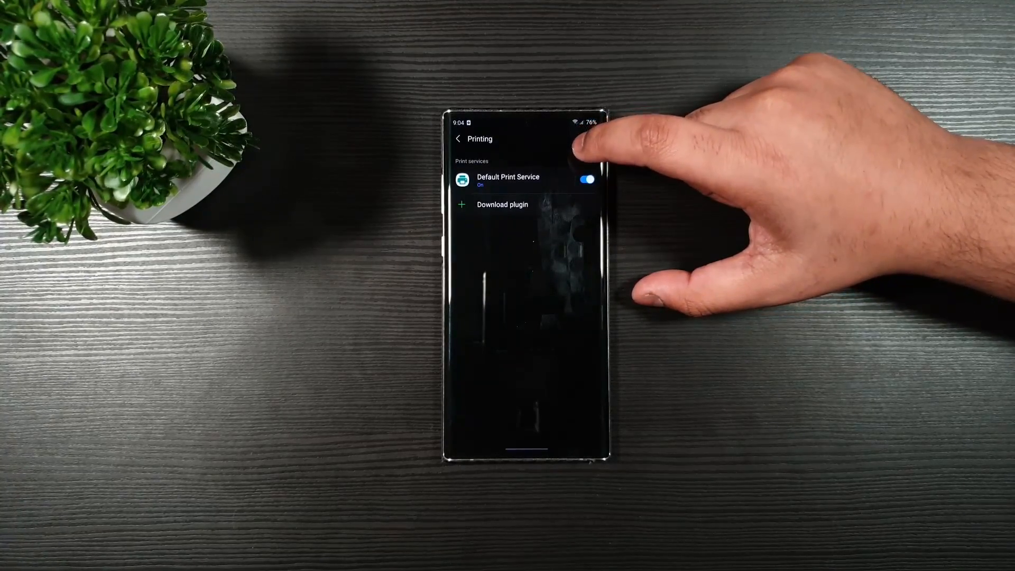
left_click(458, 139)
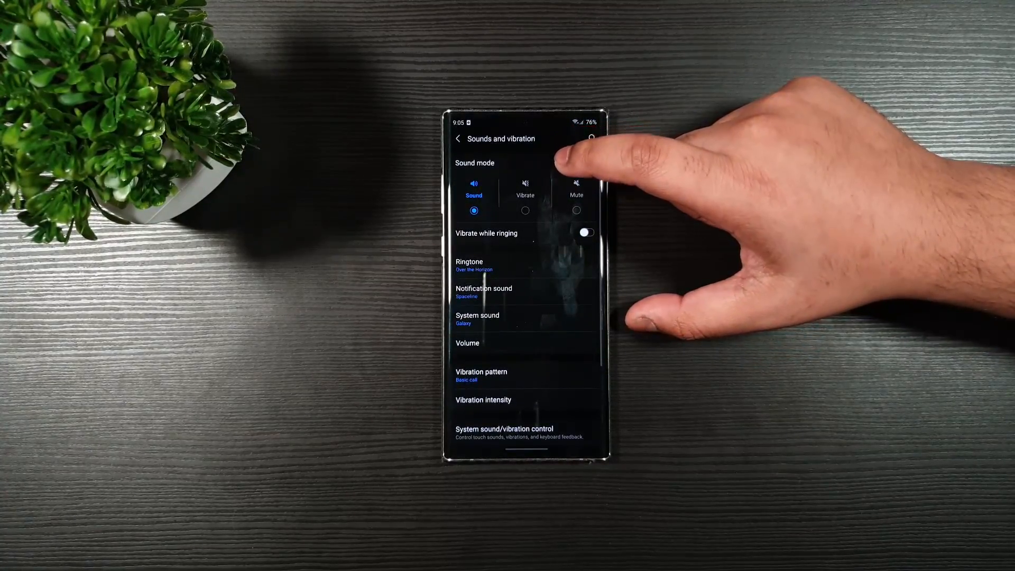
Review the Spaceline notification sound and the volume levels, returning to Sounds and vibration
scroll("down", 3)
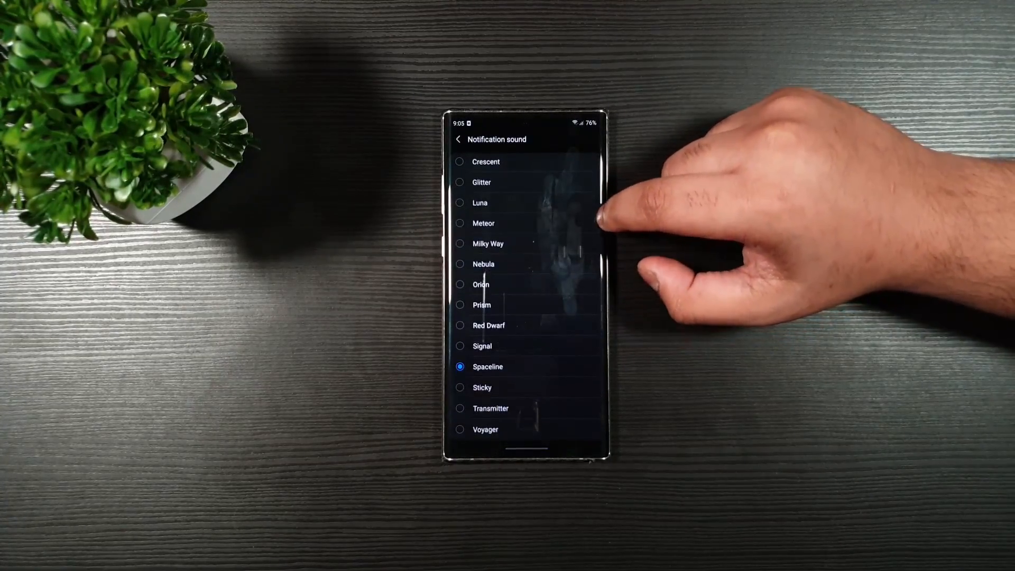
left_click(458, 139)
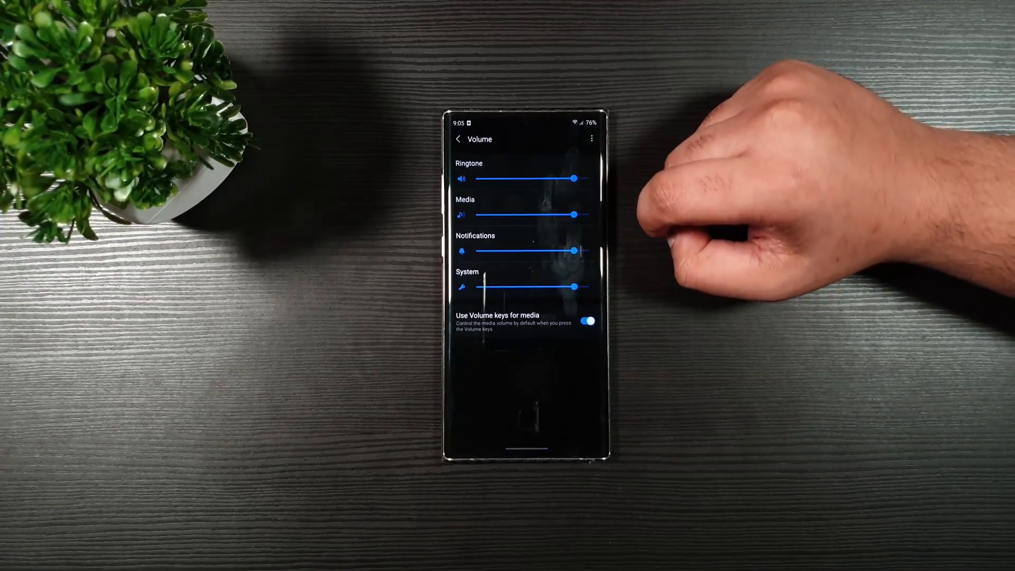
left_click(459, 138)
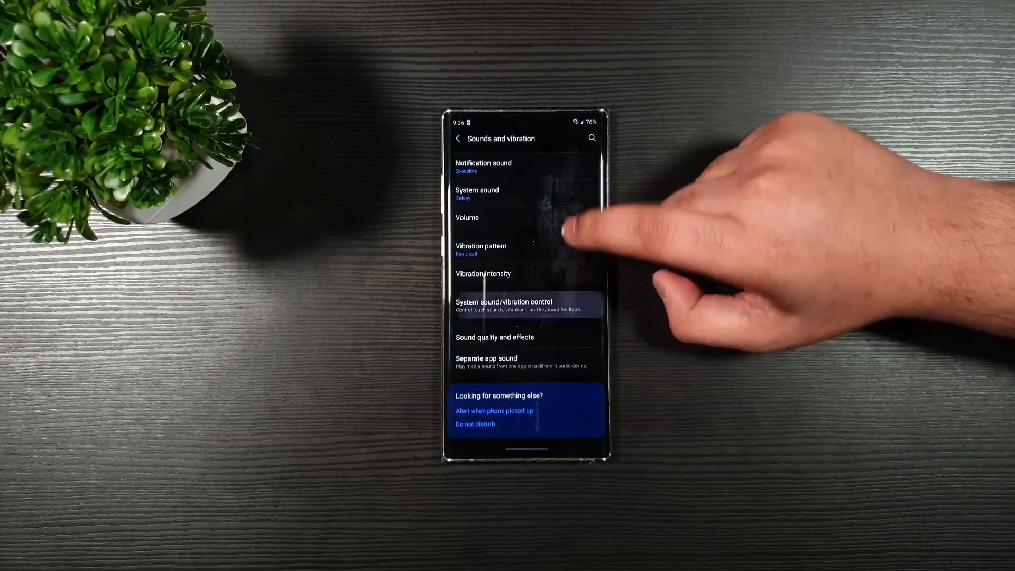
Back out of Sounds and vibration to the main Settings list
left_click(504, 304)
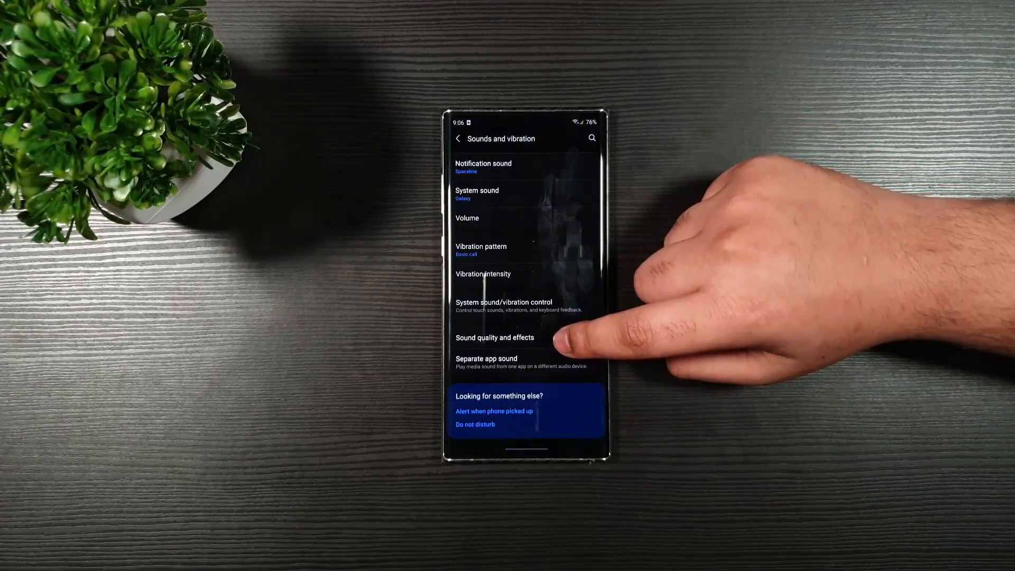
left_click(494, 338)
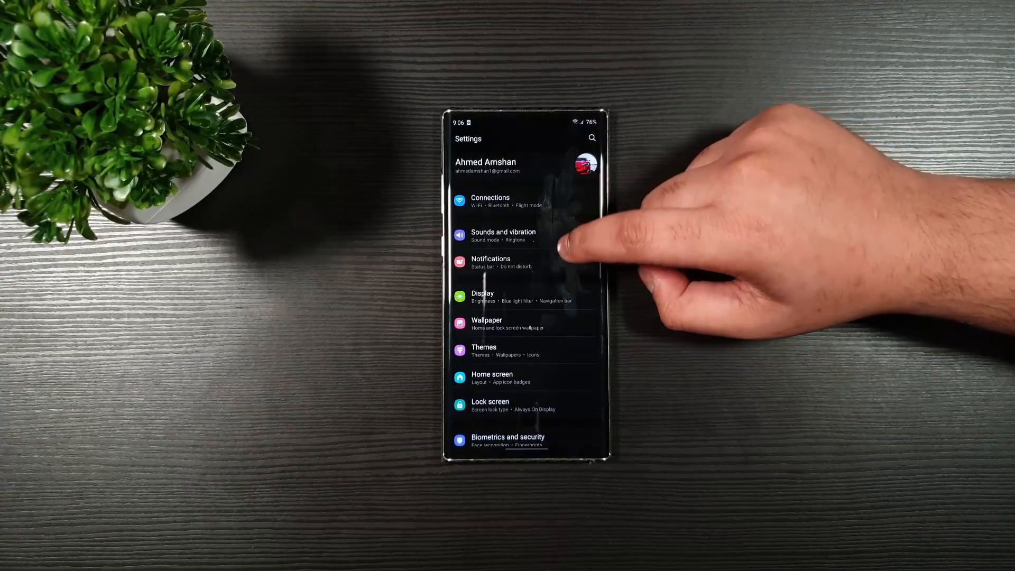
Review the emergency alert toggles under Notifications > Advanced settings > Wireless emergency alerts
left_click(490, 262)
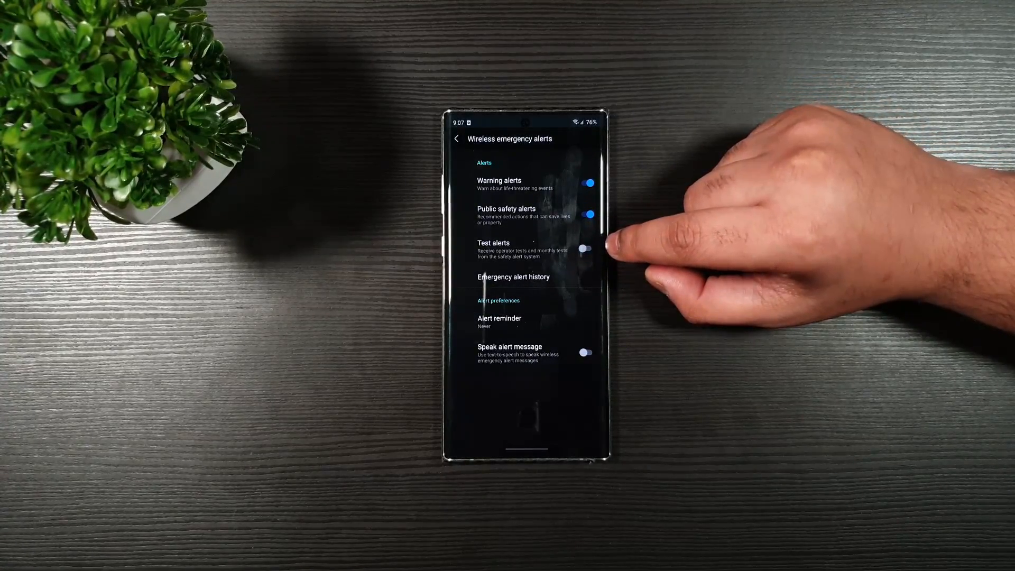
left_click(457, 139)
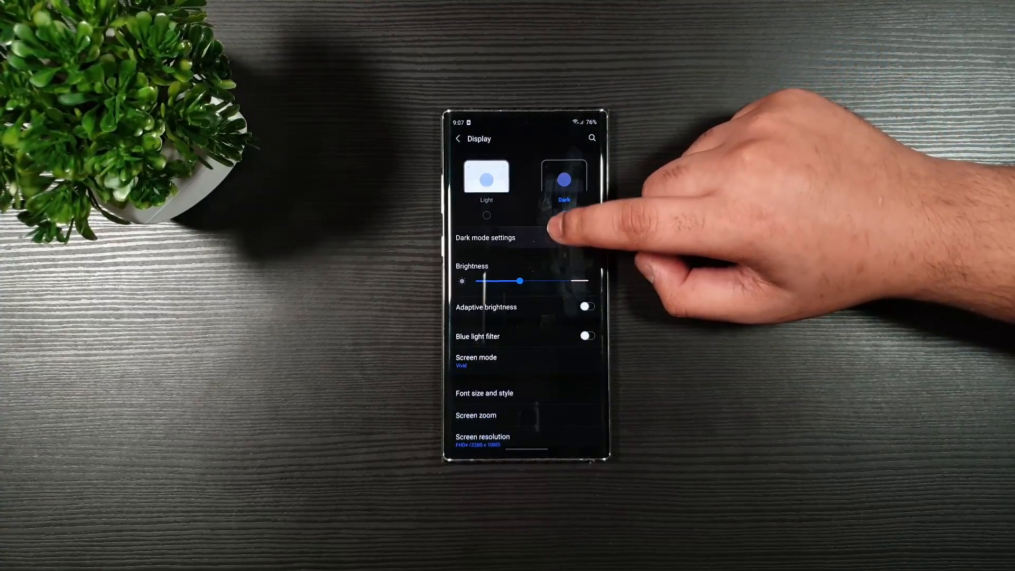
Select Dark mode on the Display page and open the Navigation bar settings
left_click(485, 237)
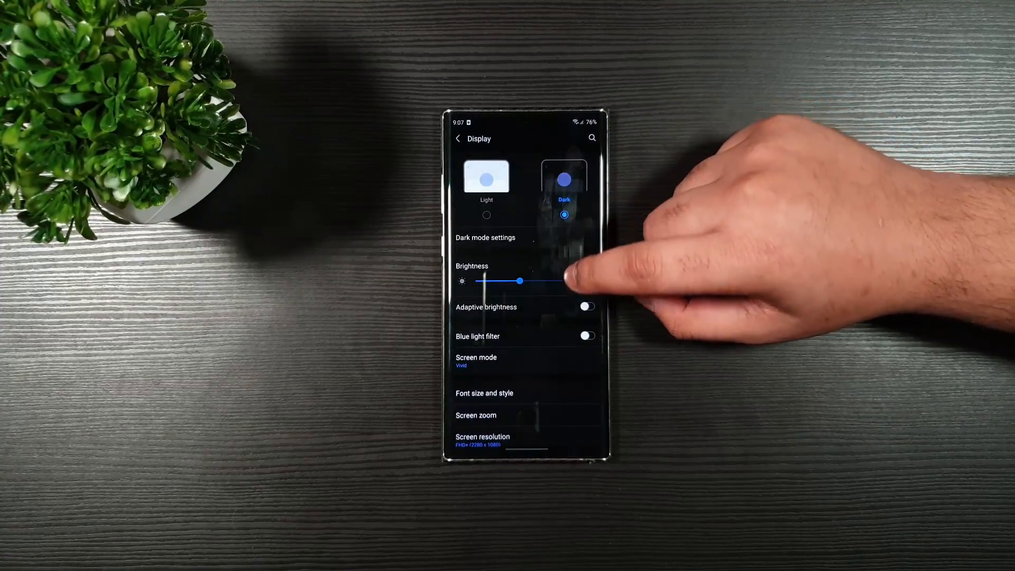
scroll("up", 3)
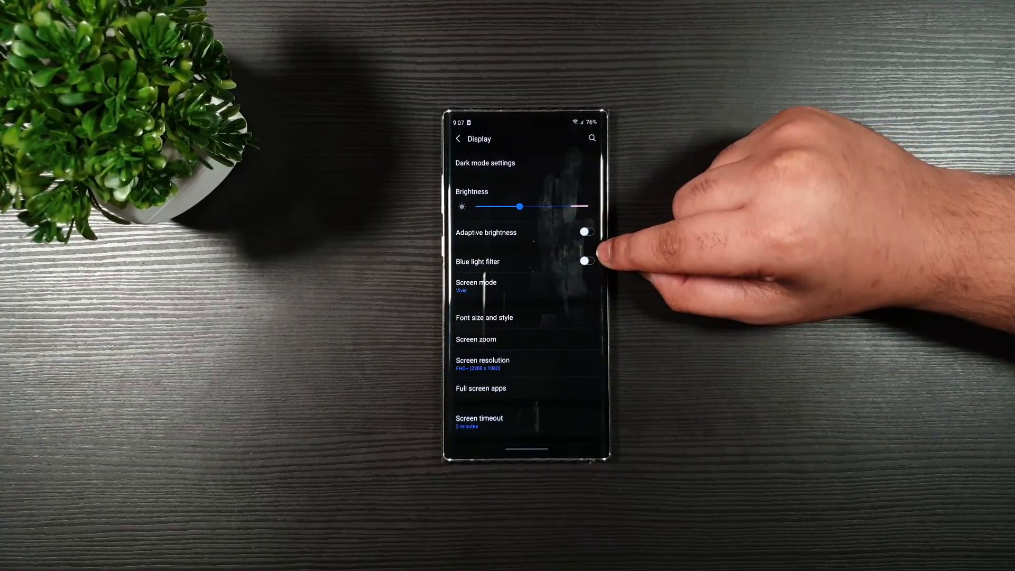
scroll("down", 3)
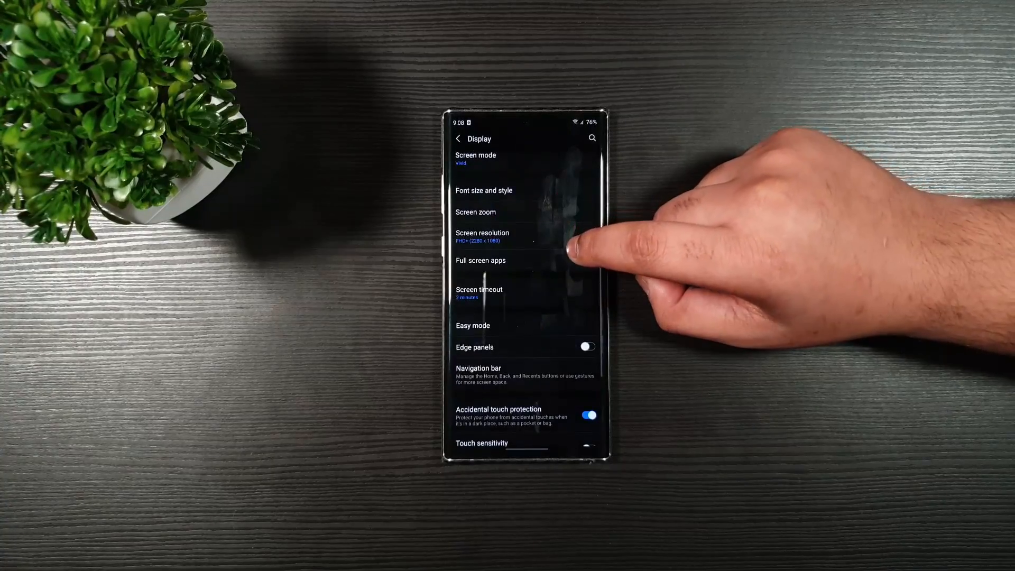
left_click(479, 292)
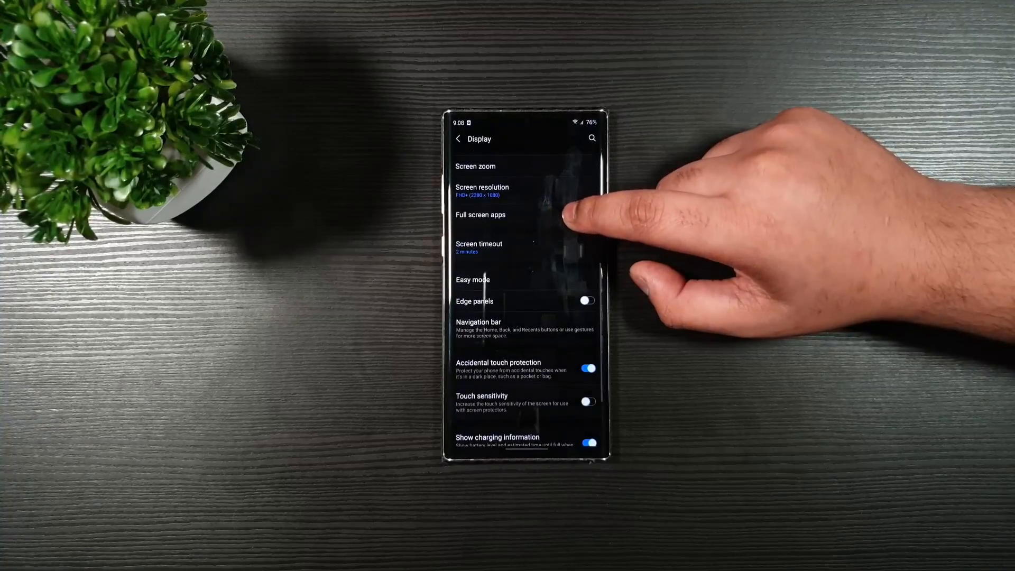
left_click(475, 300)
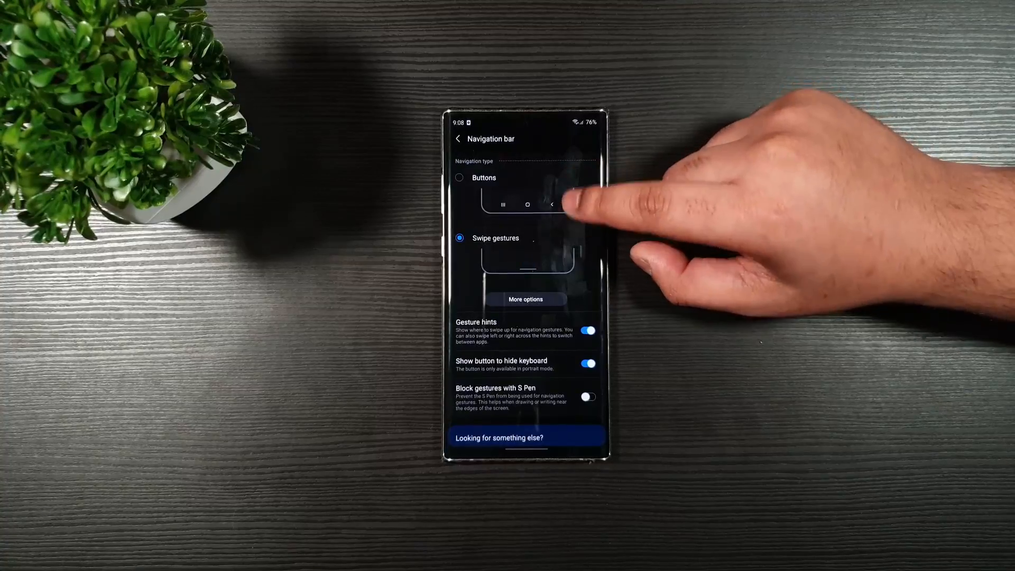
Review Swipe gestures, Gesture hints and the keyboard-hide button toggle on Navigation bar
scroll("down", 3)
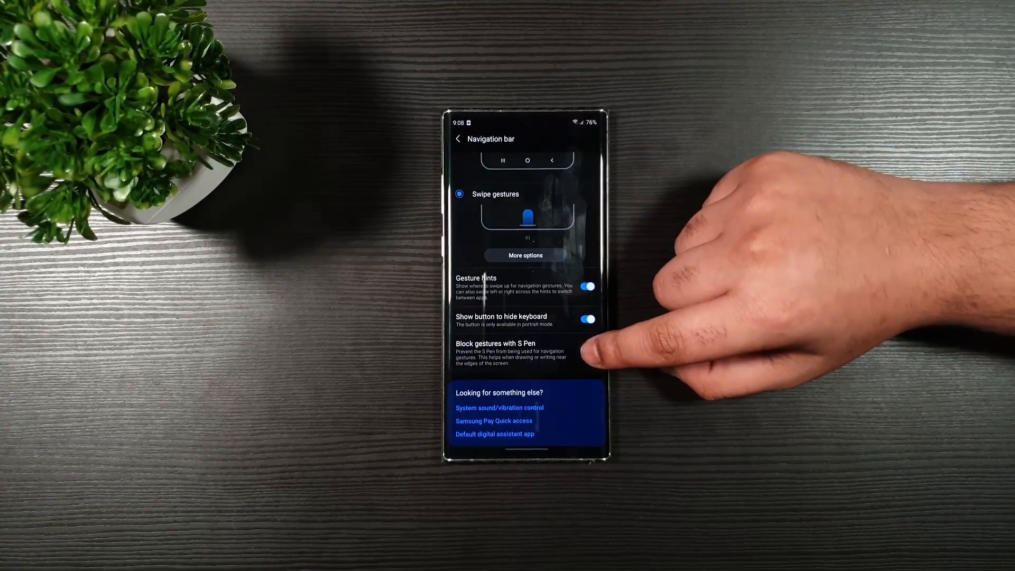
left_click(587, 353)
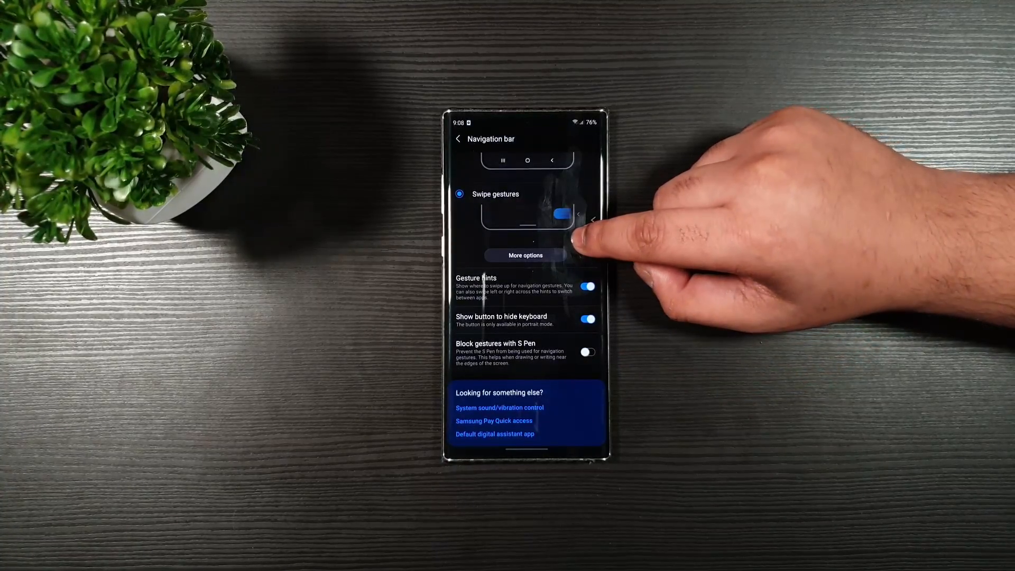
left_click(458, 139)
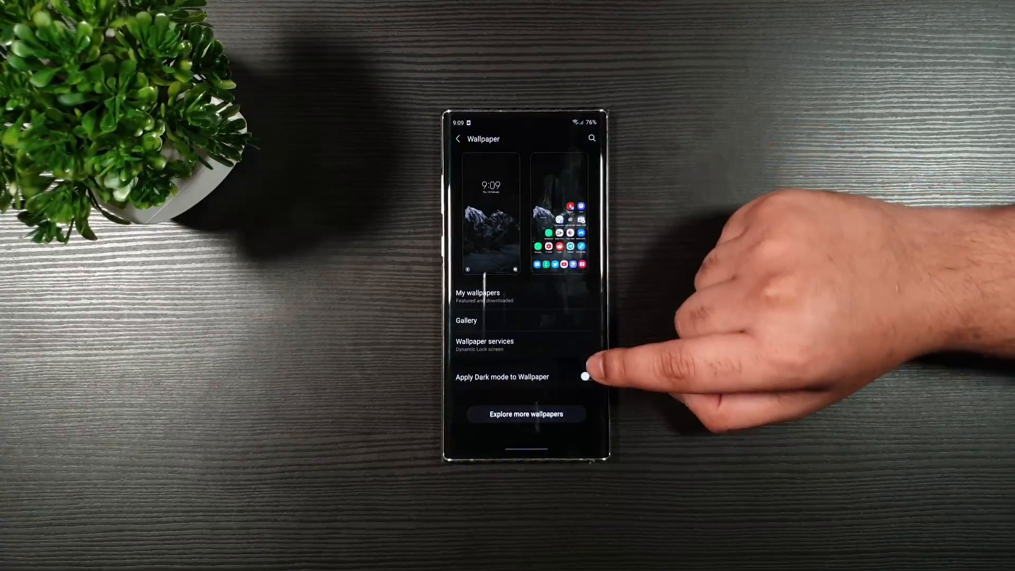
Toggle Apply Dark mode to Wallpaper and scroll through Home screen settings
left_click(587, 377)
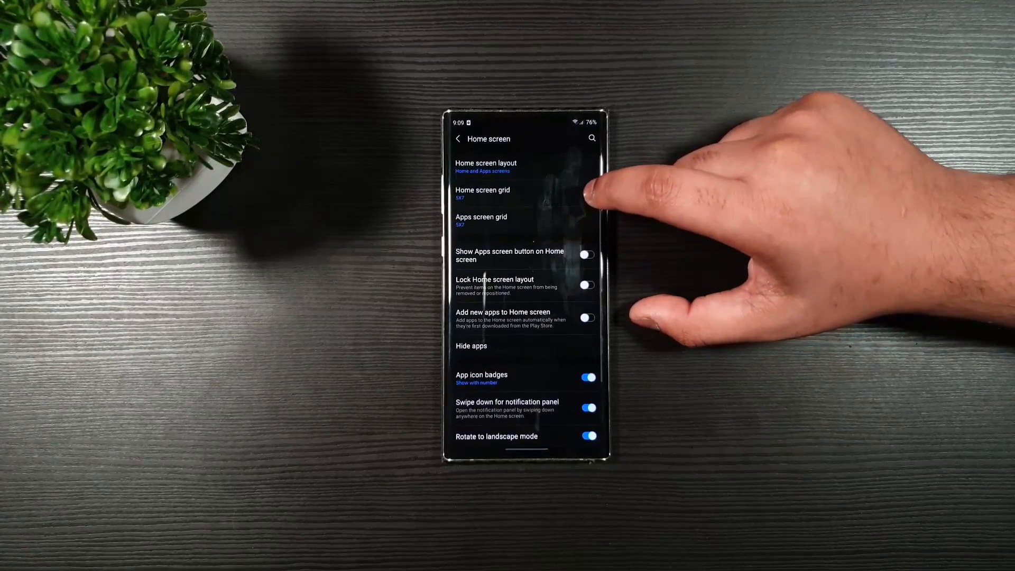
scroll("up", 3)
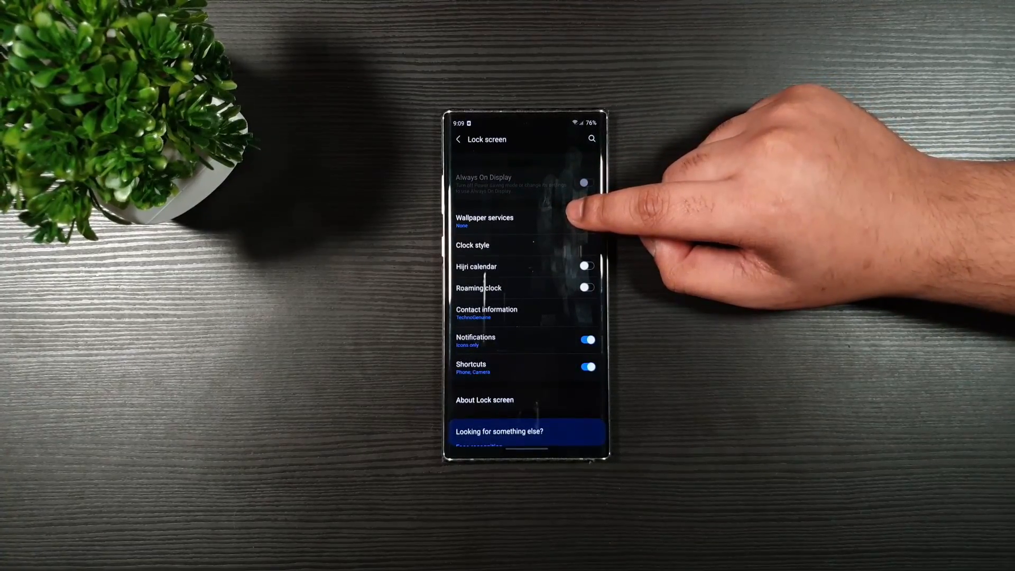
Scroll through the Lock screen options, leaving Always On Display off
scroll("up", 3)
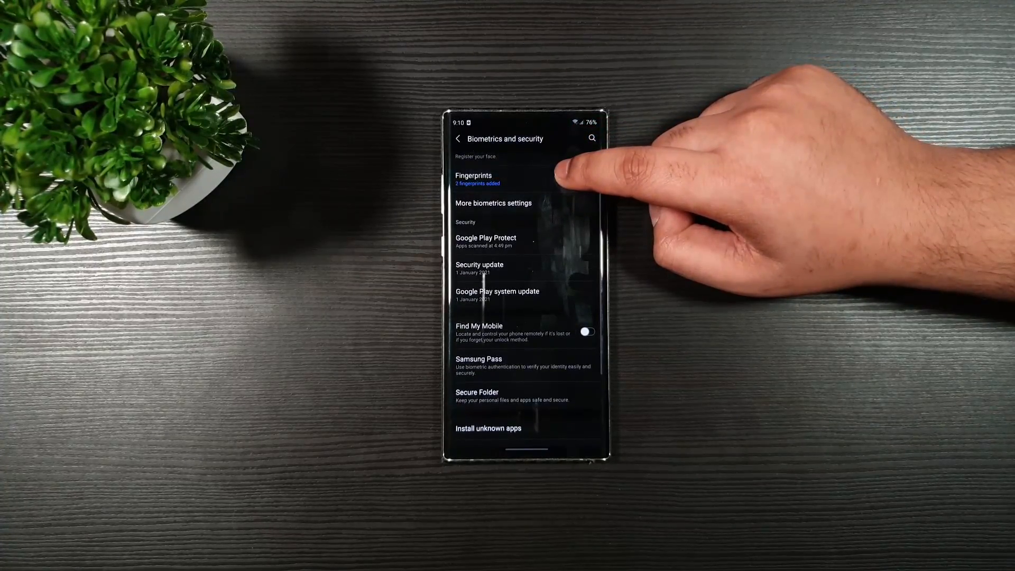
Switch off Show unlock transition effect in More biometrics settings
left_click(493, 202)
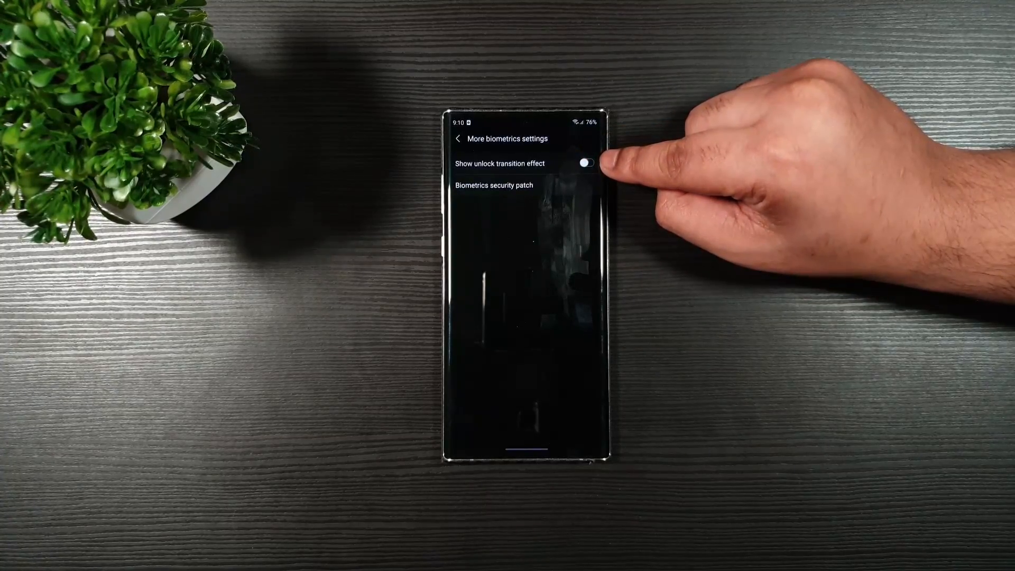
left_click(587, 163)
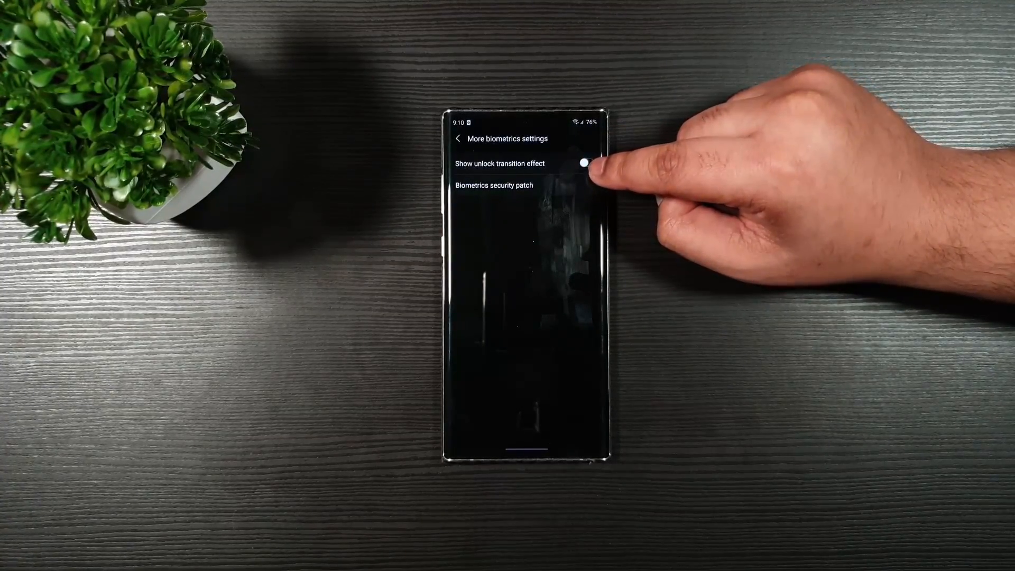
left_click(584, 164)
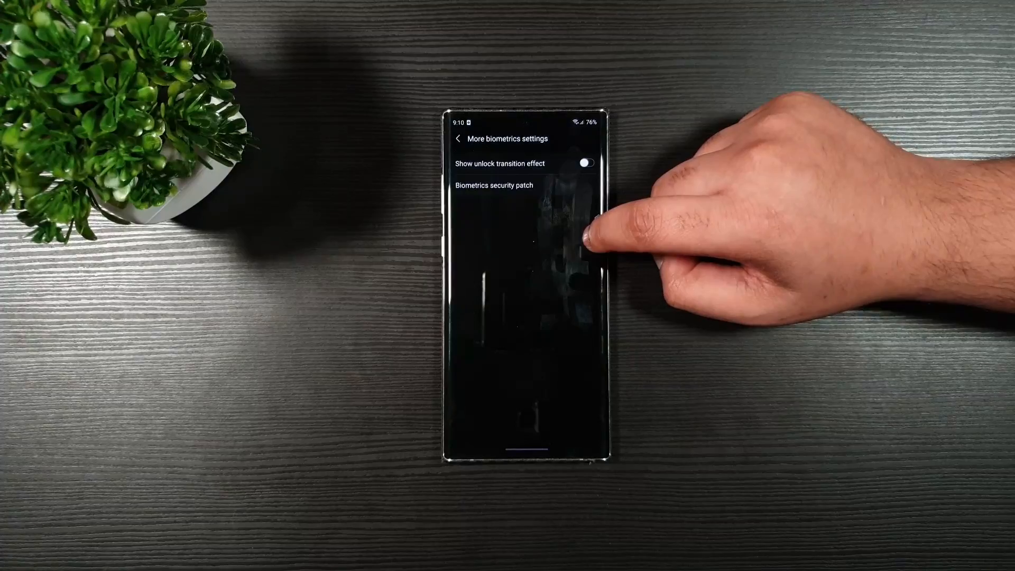
Return to Biometrics and security and browse the Other security settings options
left_click(458, 138)
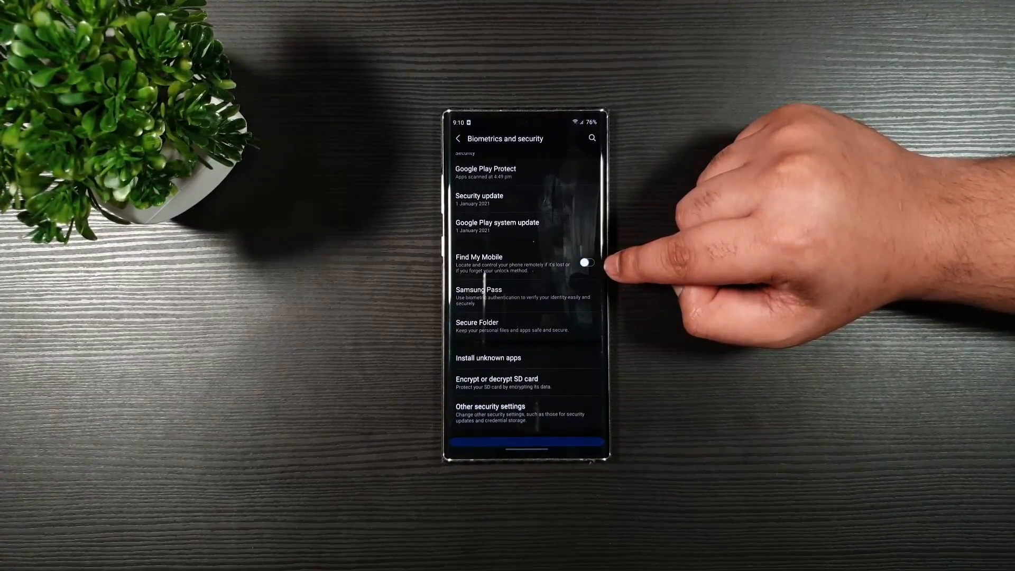
scroll("up", 3)
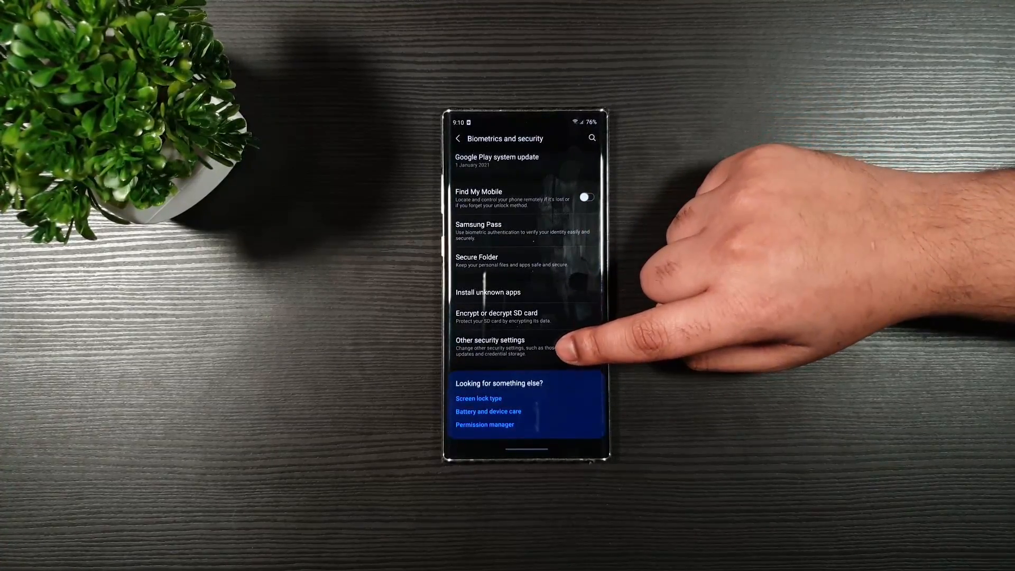
left_click(490, 340)
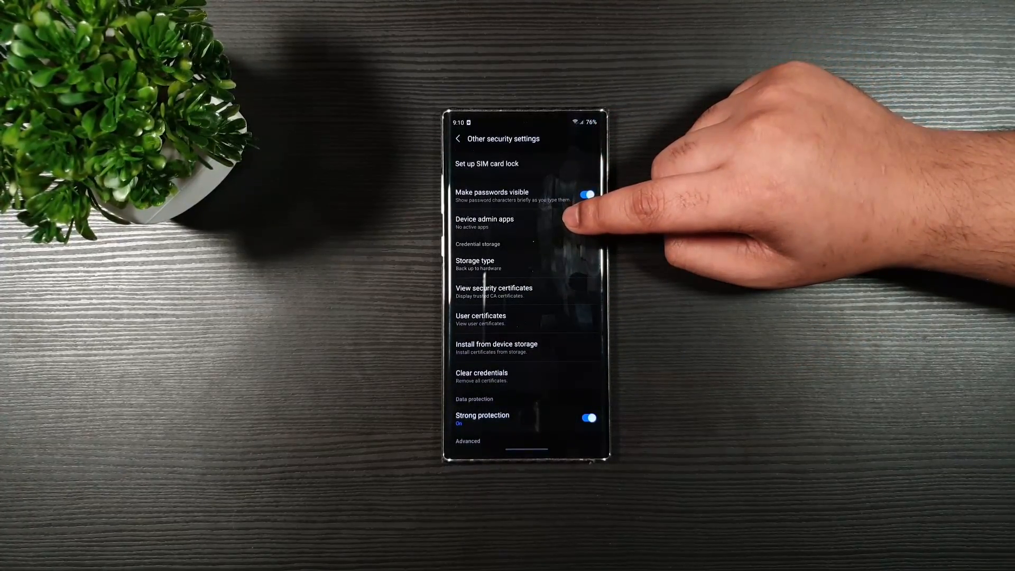
left_click(484, 222)
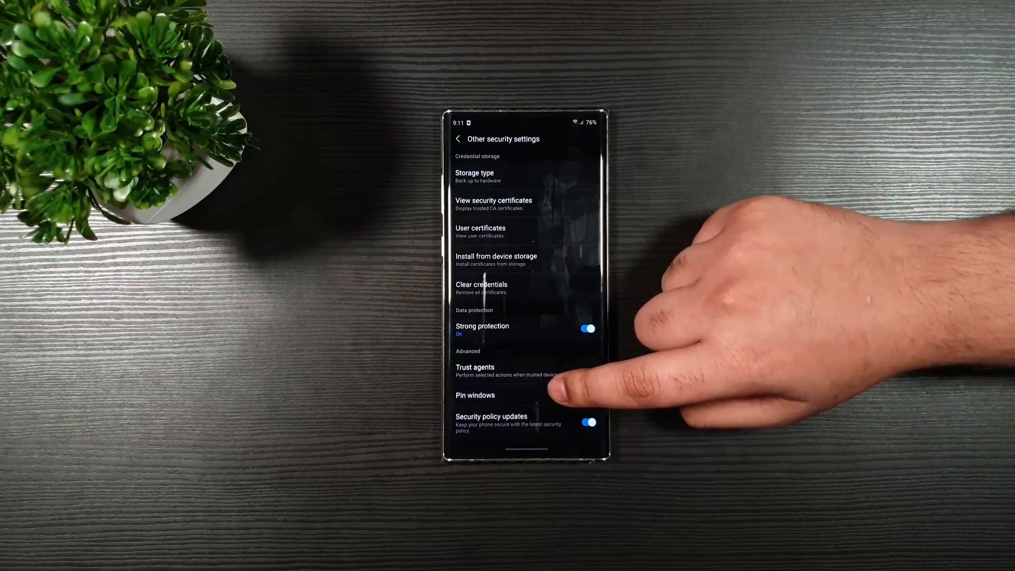
left_click(588, 395)
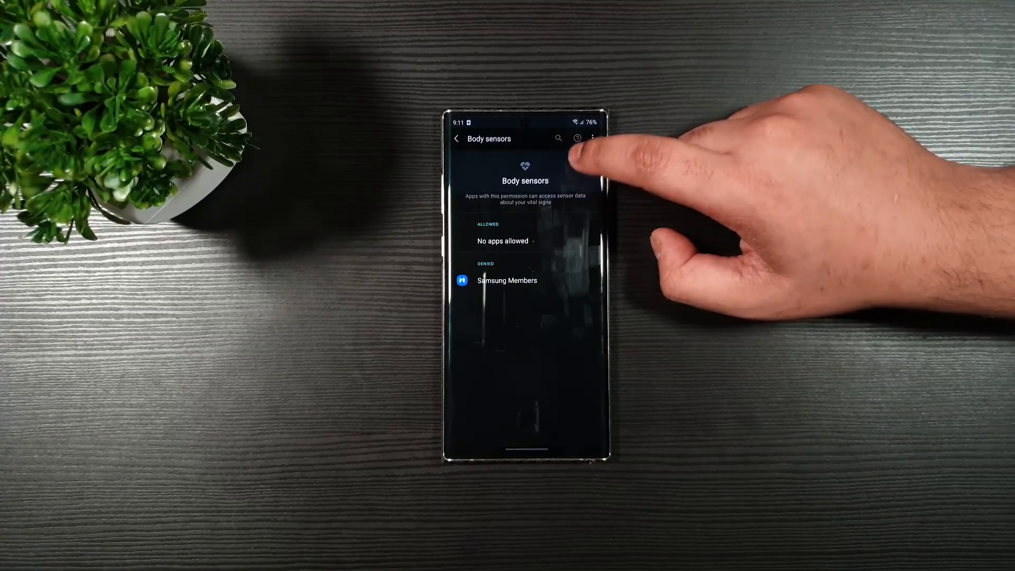
Leave Body sensors with no apps allowed and return to the Privacy page
left_click(457, 138)
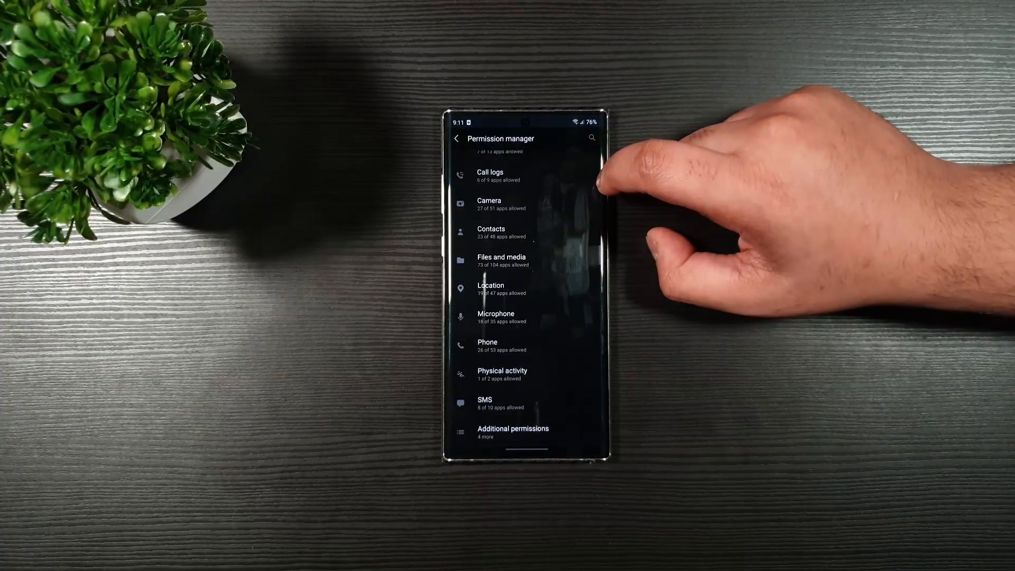
left_click(457, 138)
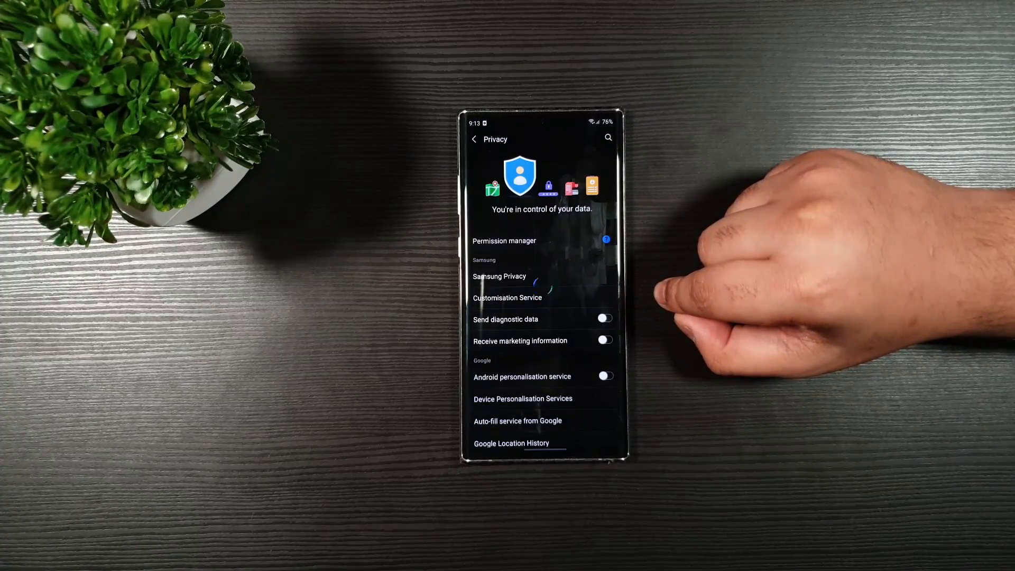
Keep diagnostic data, marketing information and Android personalisation off, then reach Usage and diagnostics
left_click(508, 297)
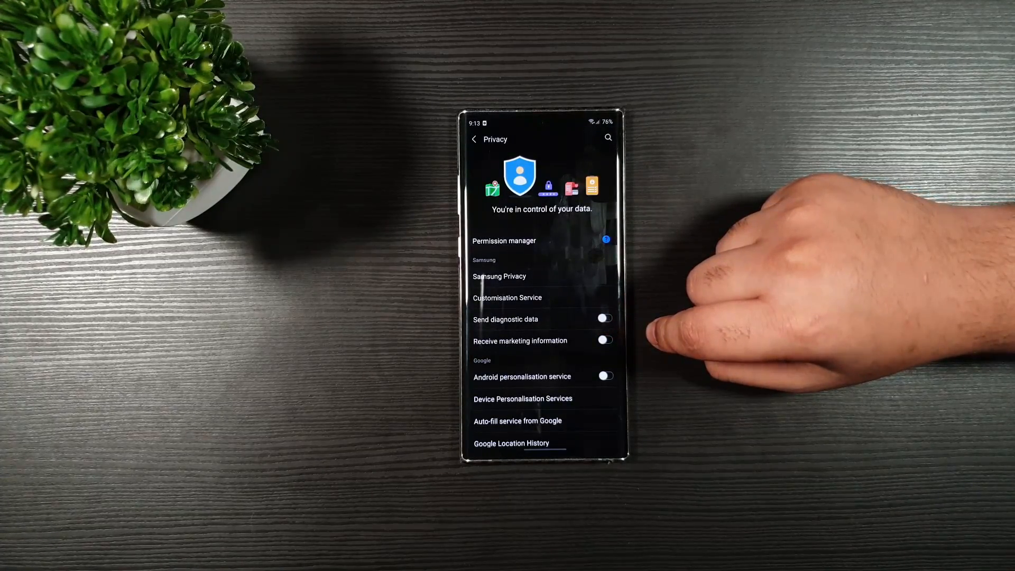
scroll("up", 3)
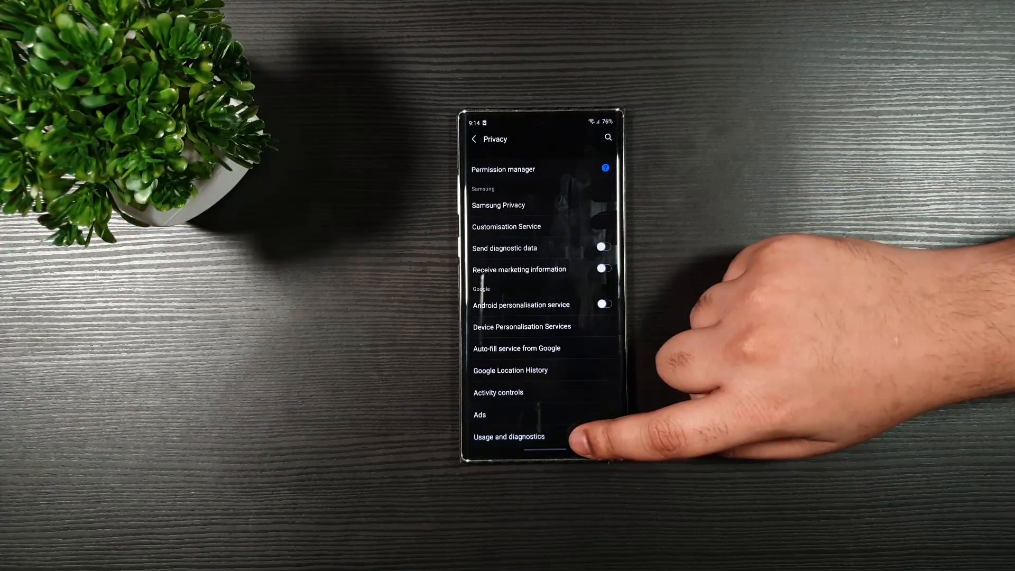
left_click(508, 436)
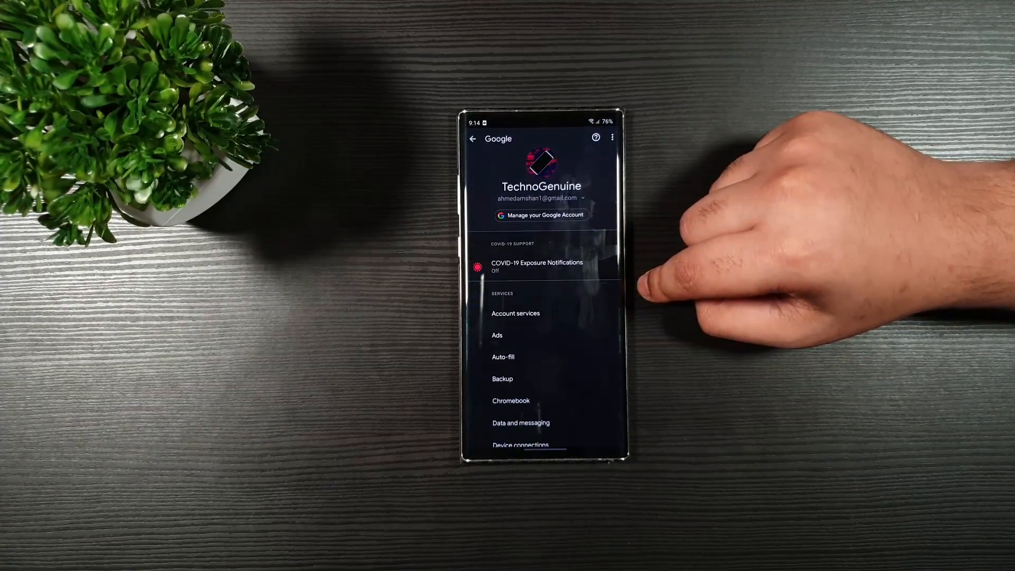
Confirm Google Play Instant's Upgrade web links is off, then return to Google services
left_click(515, 313)
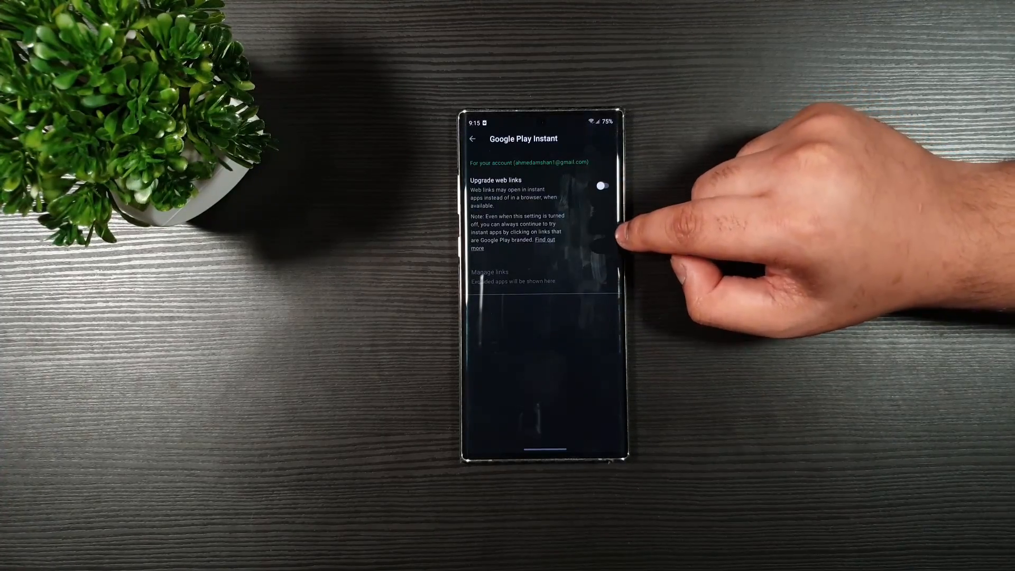
left_click(472, 138)
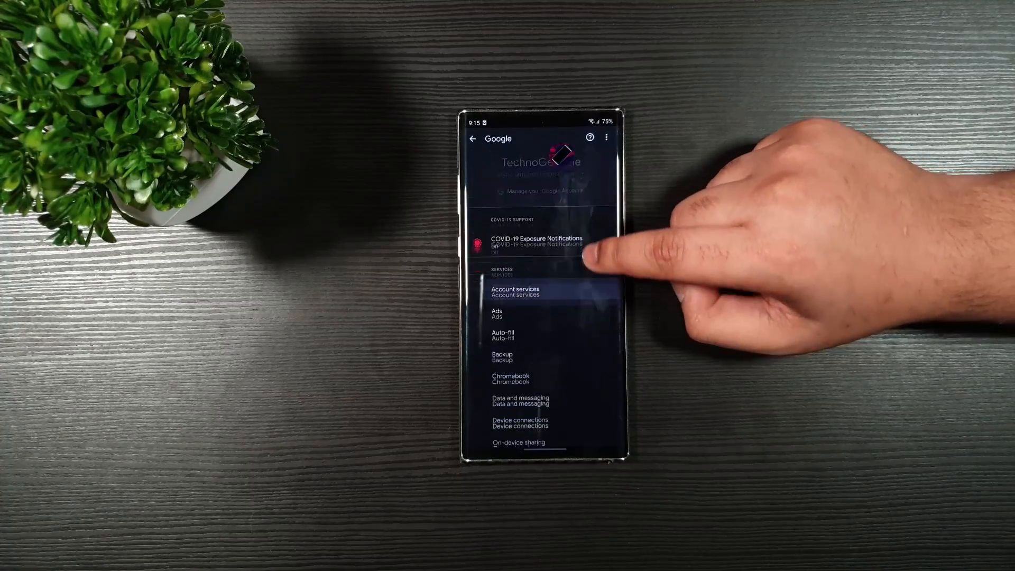
Set Update Drive-enabled app files to Over Wi-Fi only and return to Google services
scroll("up", 3)
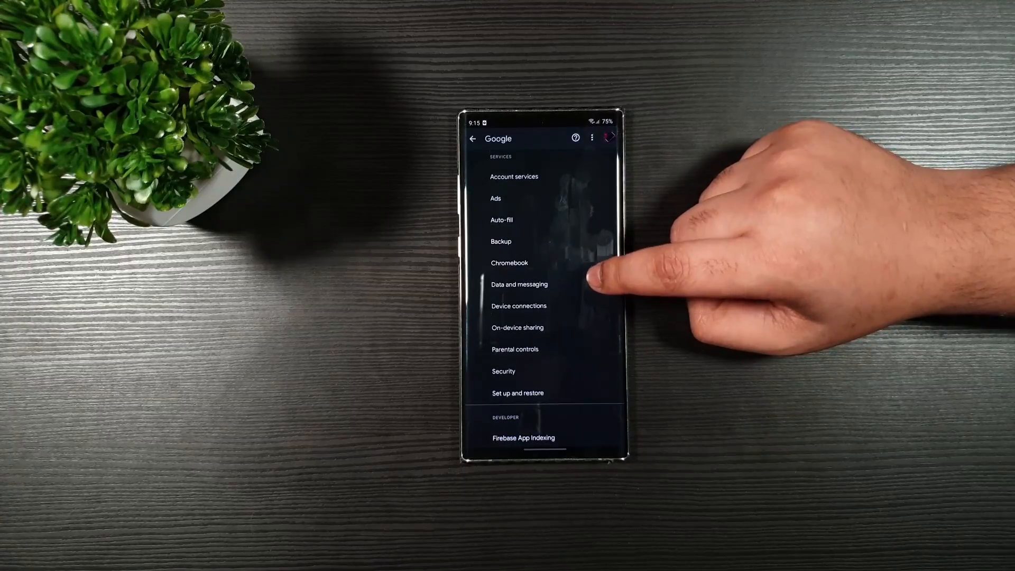
left_click(518, 284)
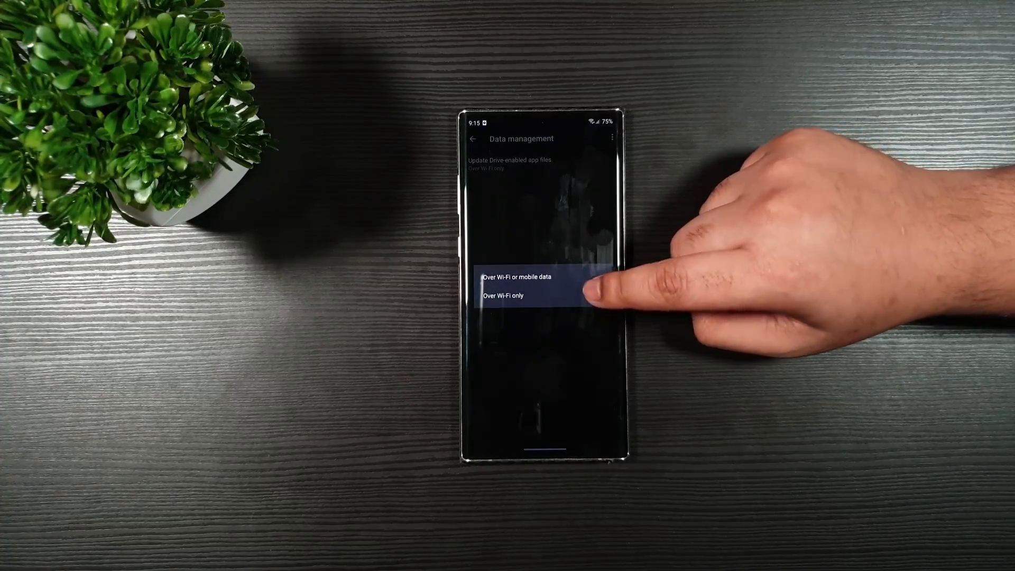
left_click(505, 295)
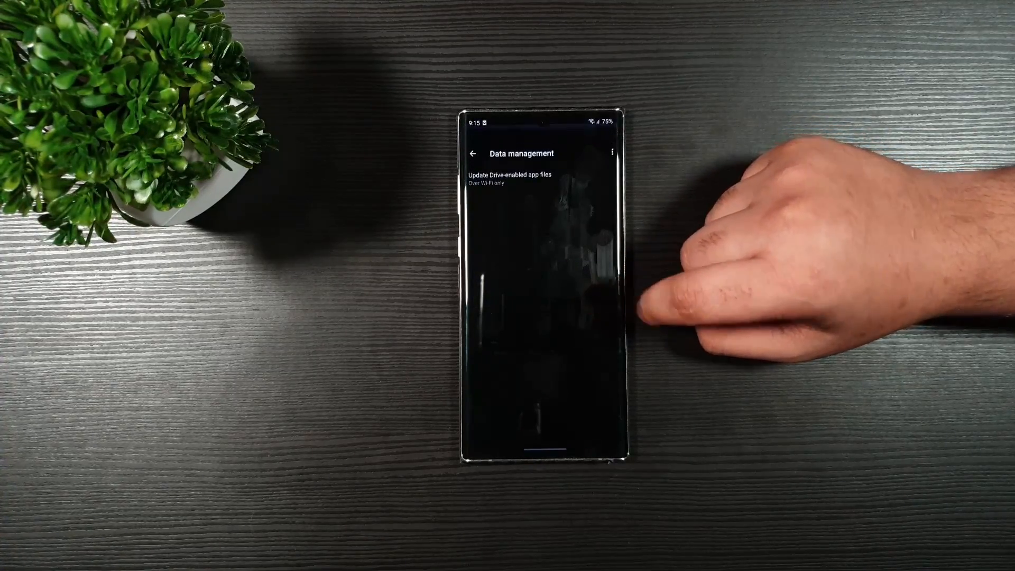
left_click(473, 153)
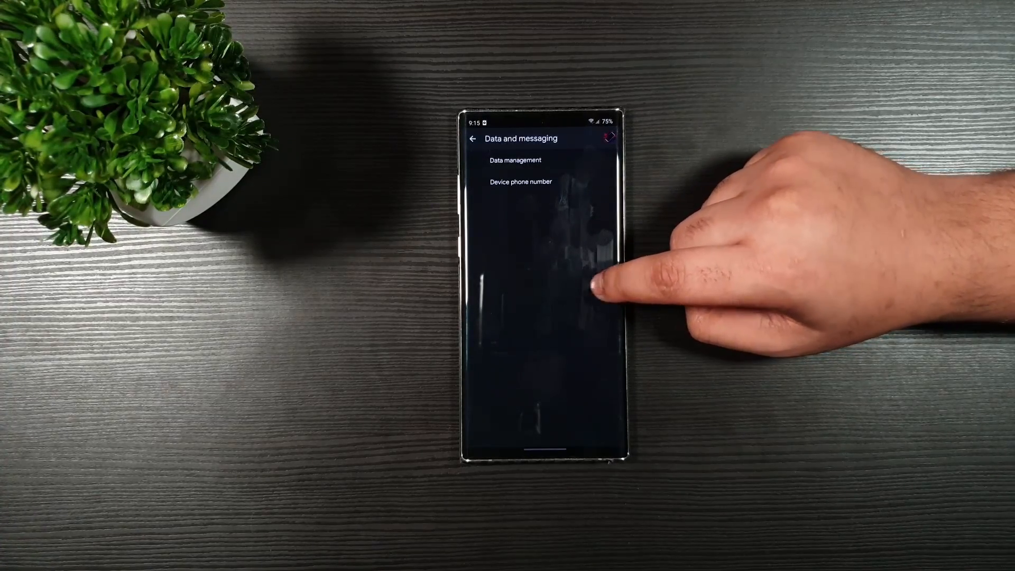
left_click(473, 138)
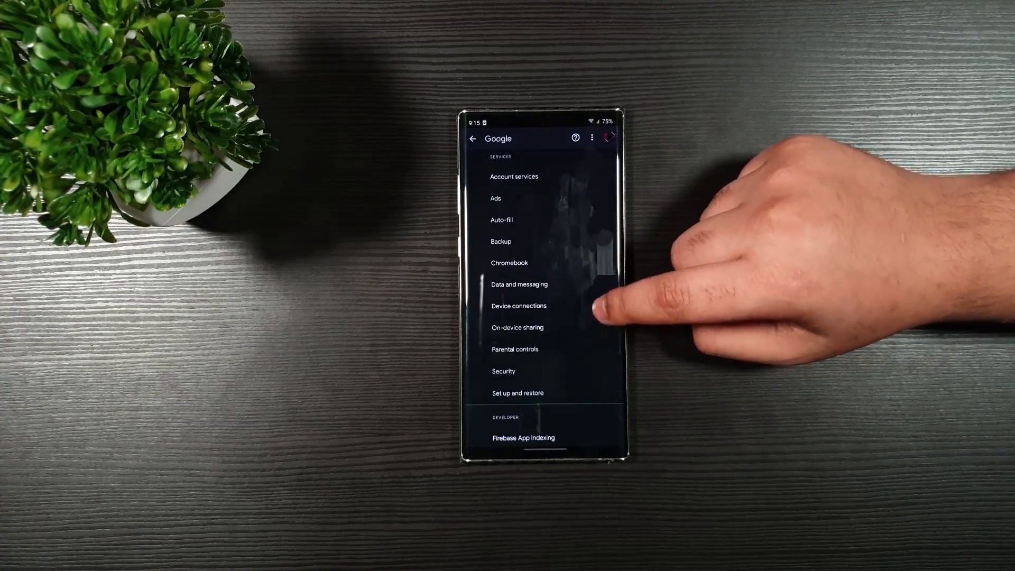
Confirm on-device sharing for Drive, Gmail and YouTube is off, then head back
left_click(517, 327)
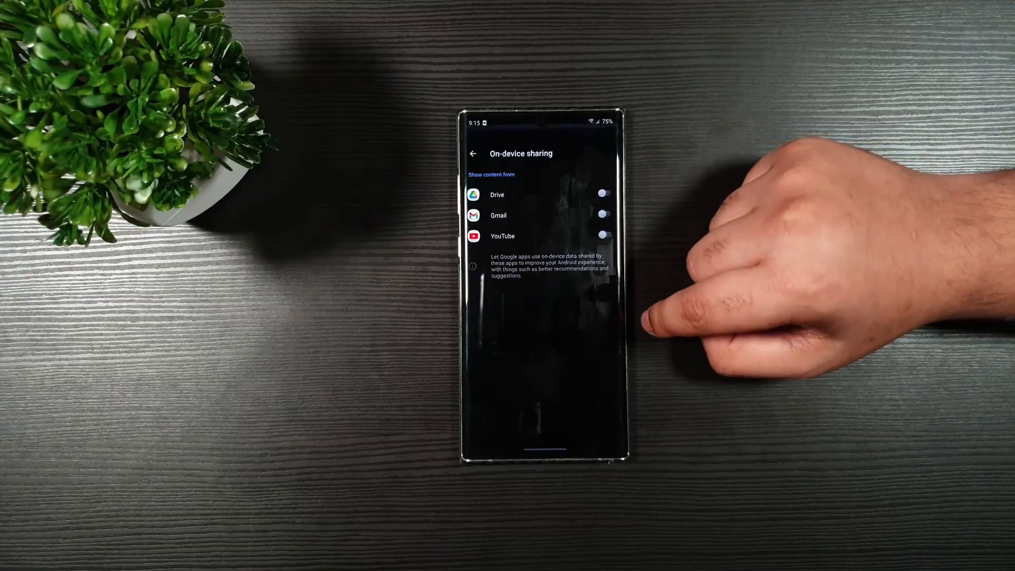
left_click(472, 153)
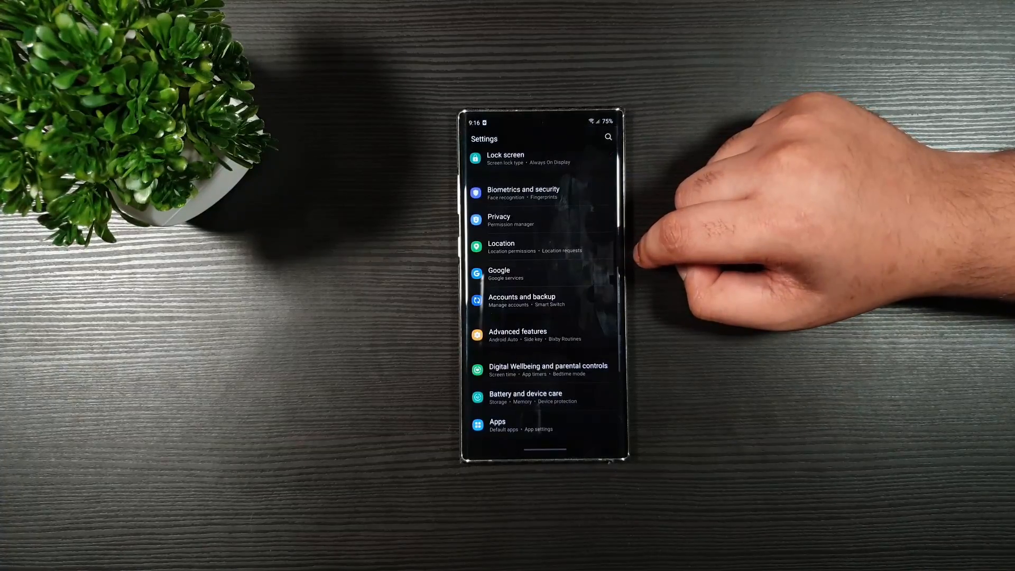
left_click(522, 301)
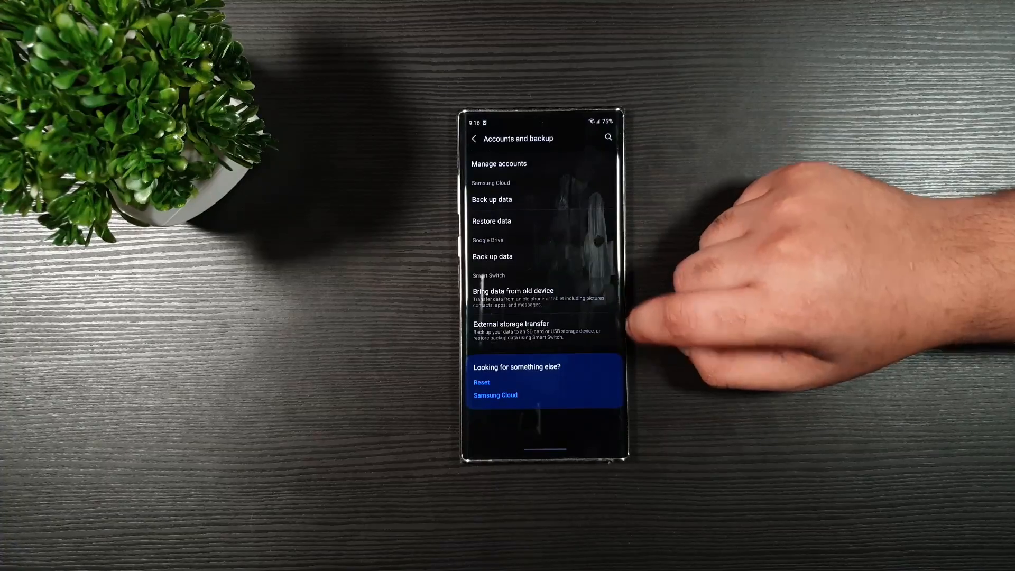
left_click(491, 199)
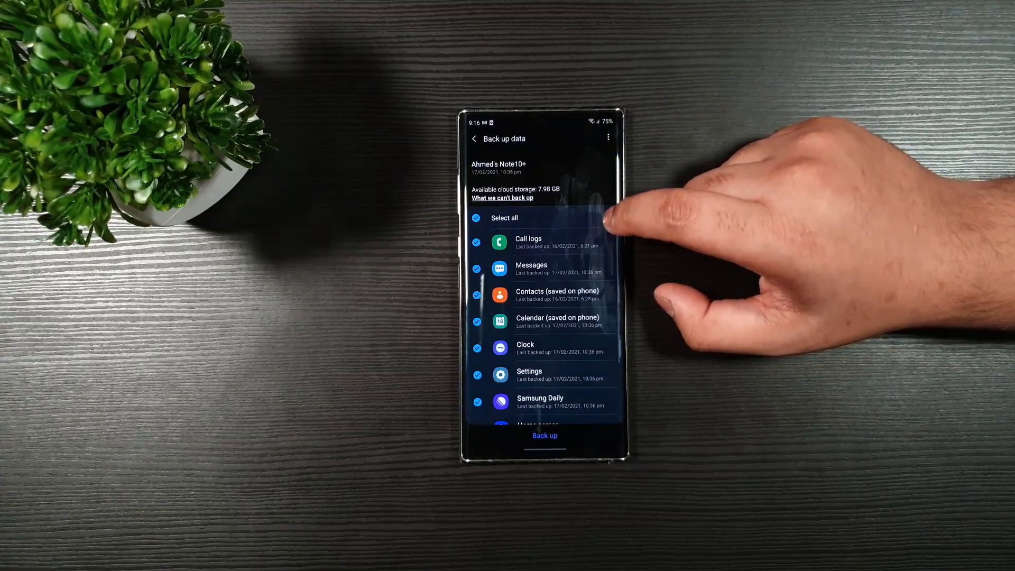
left_click(473, 138)
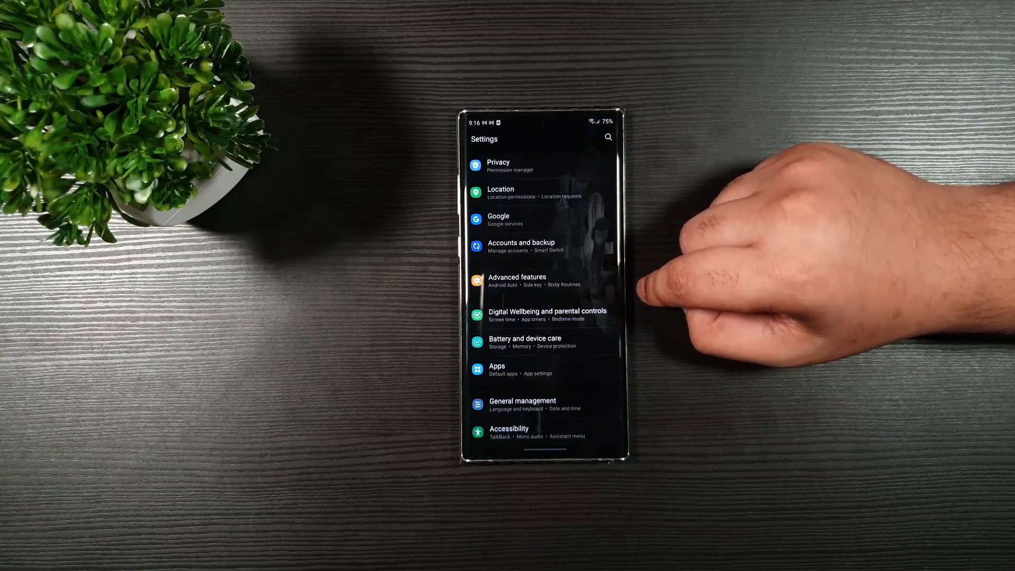
Scroll through the S Pen settings and return to Advanced features
left_click(516, 280)
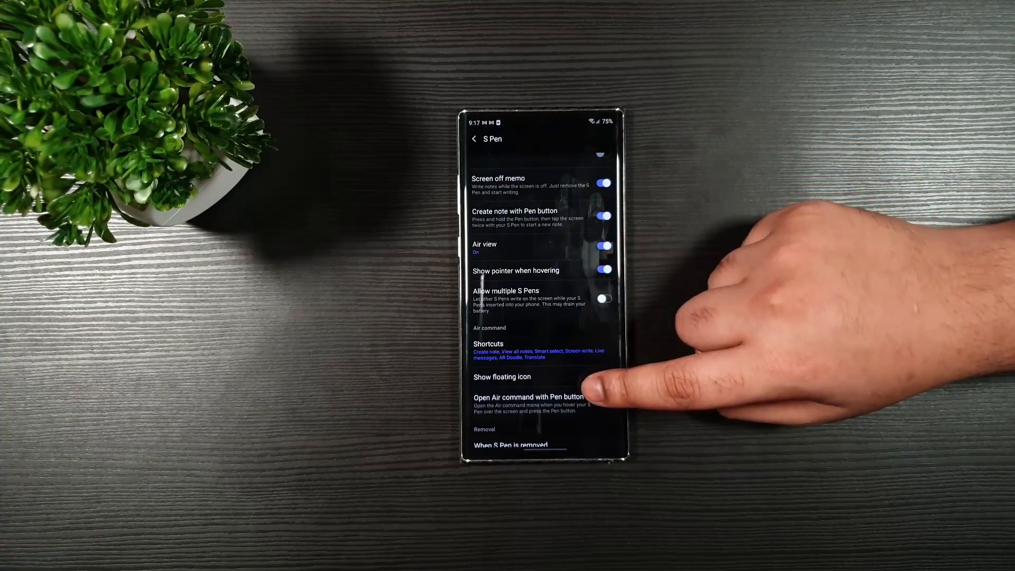
scroll("up", 3)
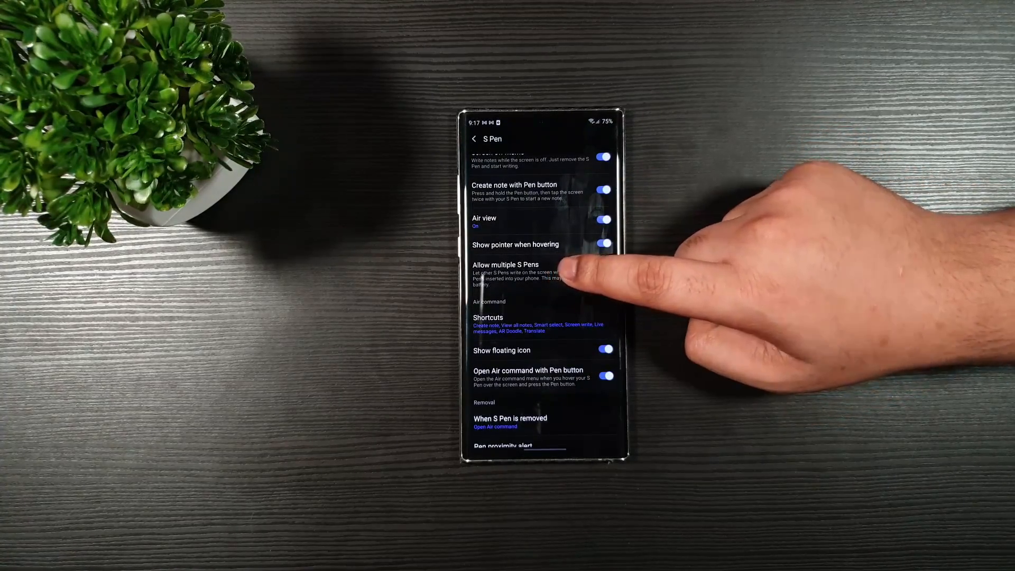
left_click(602, 272)
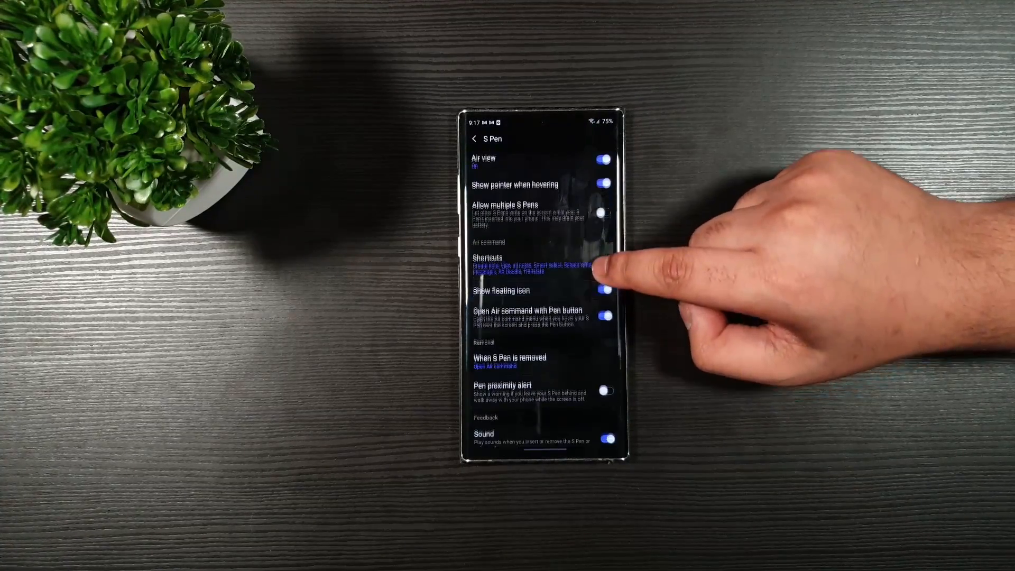
scroll("down", 3)
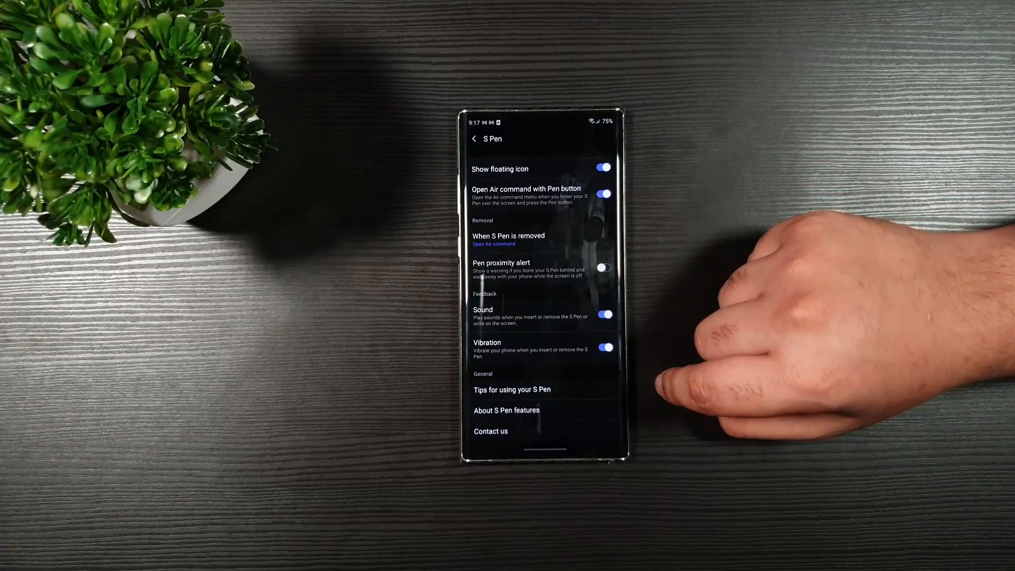
left_click(475, 139)
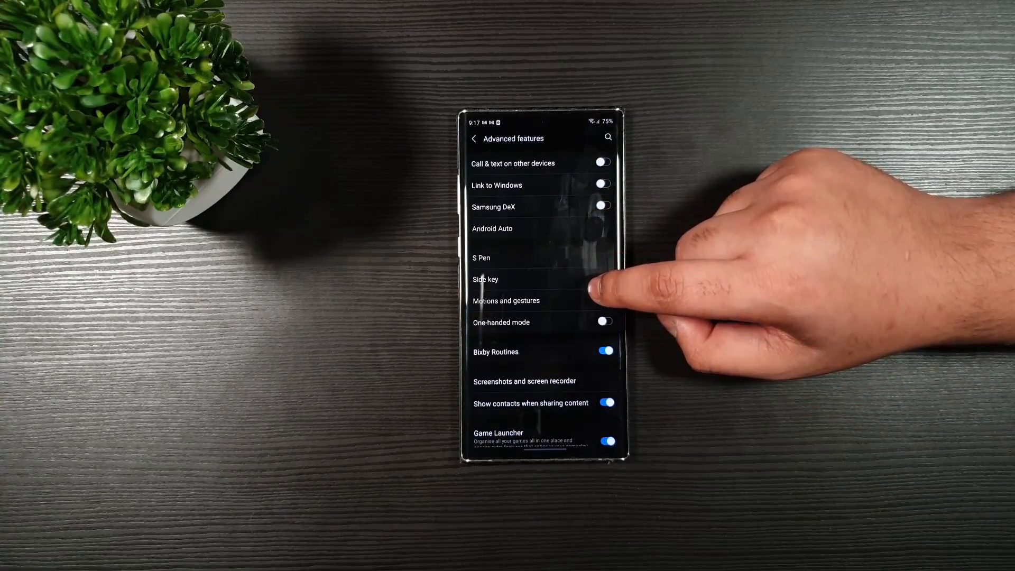
Review the Motions and gestures toggles and switch Bixby Routines off
left_click(484, 279)
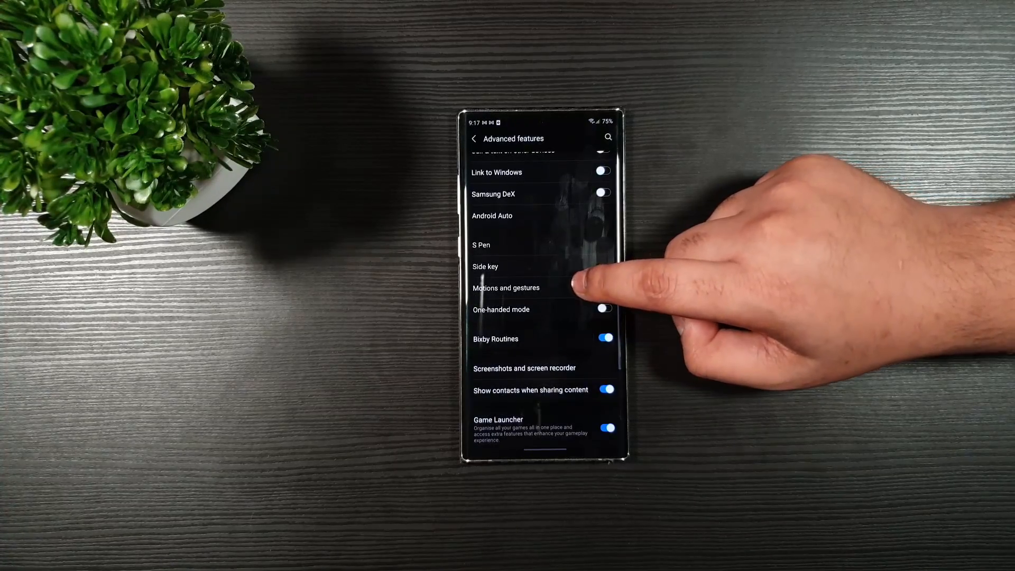
left_click(506, 287)
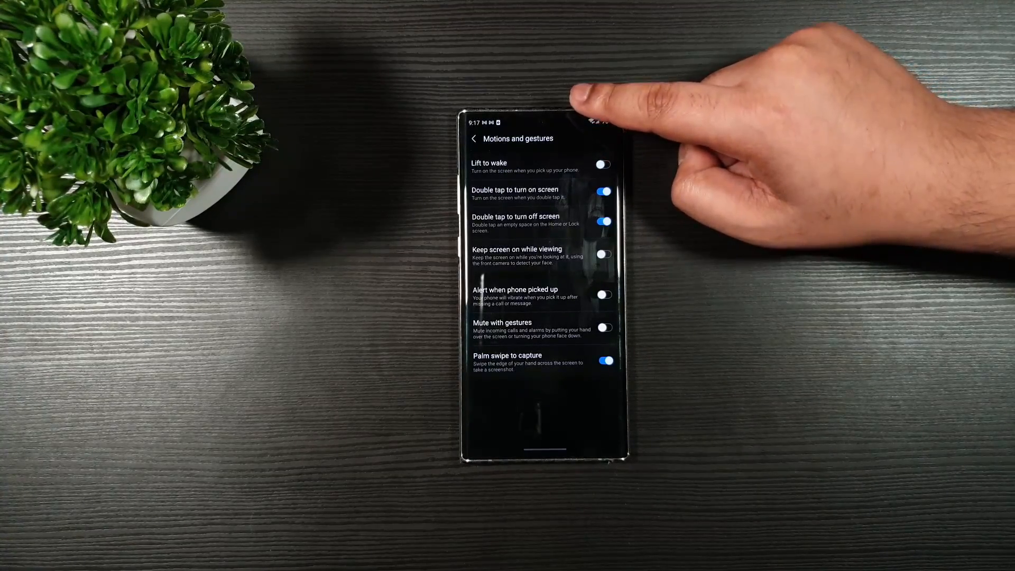
mouse_move(713, 194)
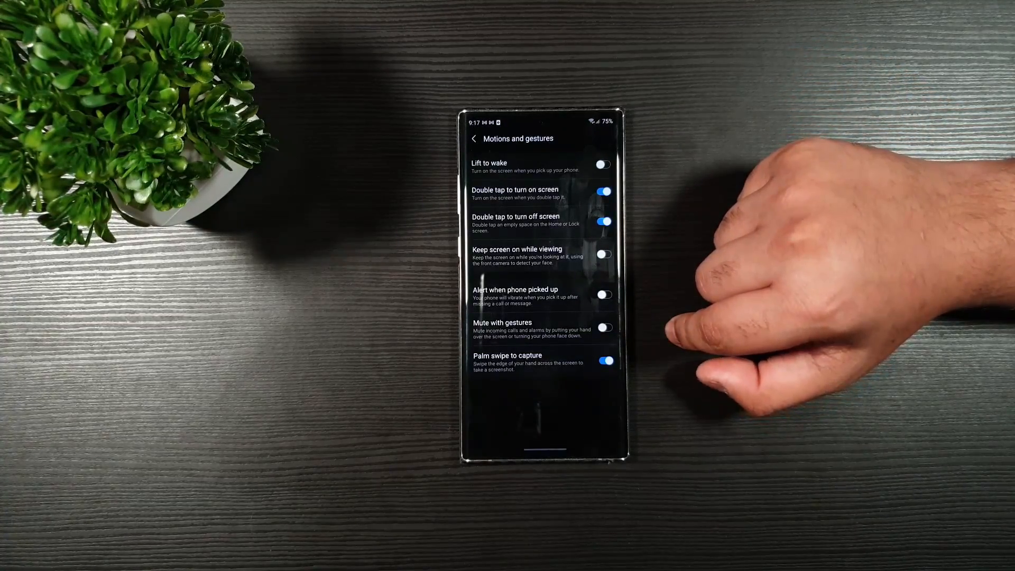
left_click(474, 138)
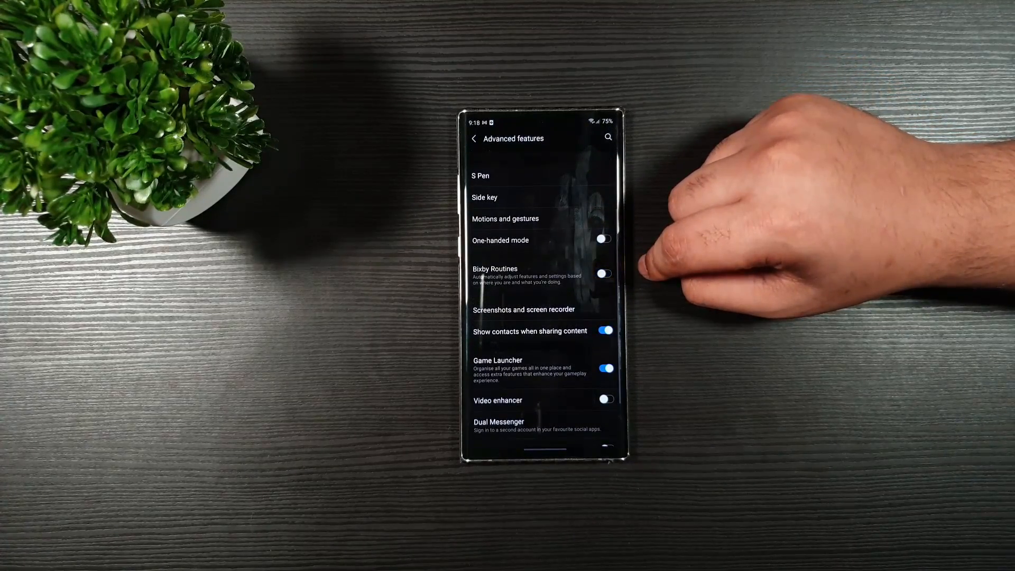
Confirm Video enhancer is Off, then return to main Settings and scroll toward Battery
left_click(605, 273)
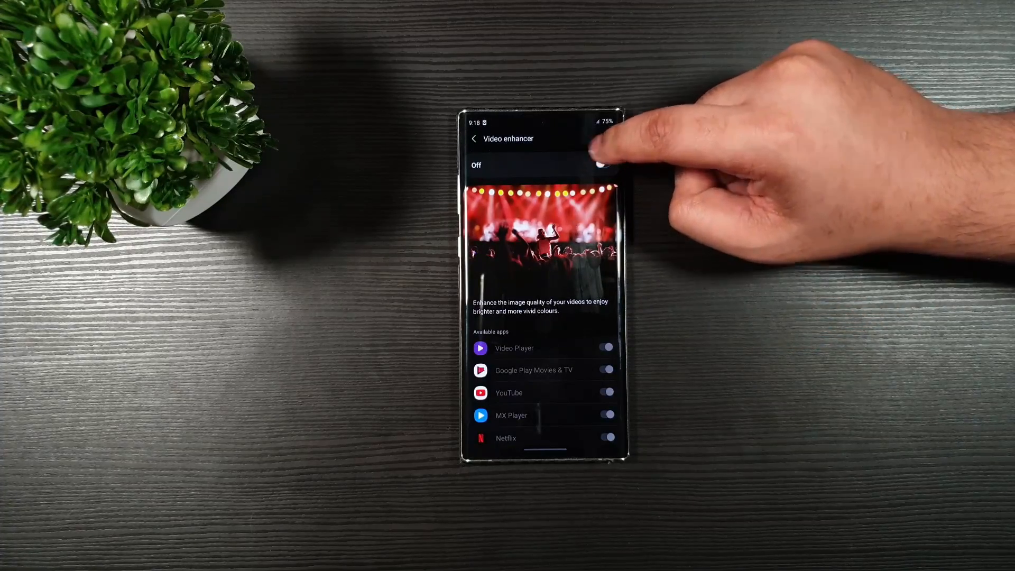
left_click(473, 139)
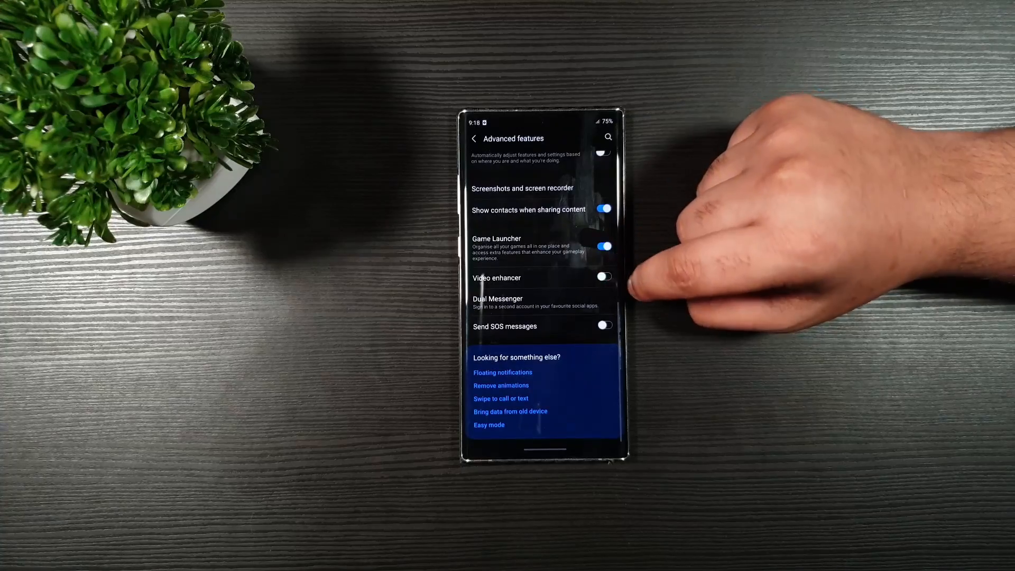
left_click(475, 139)
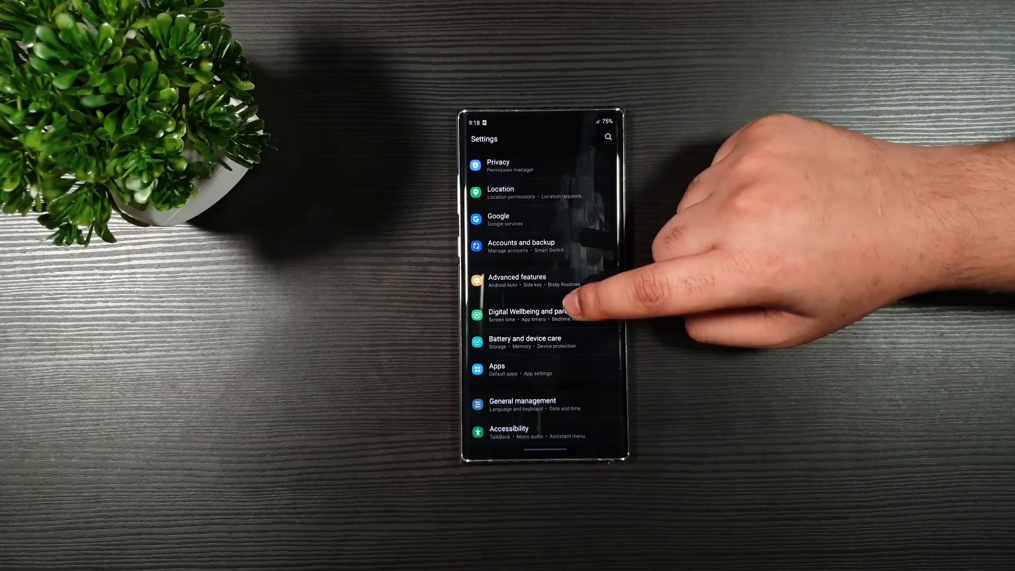
left_click(530, 315)
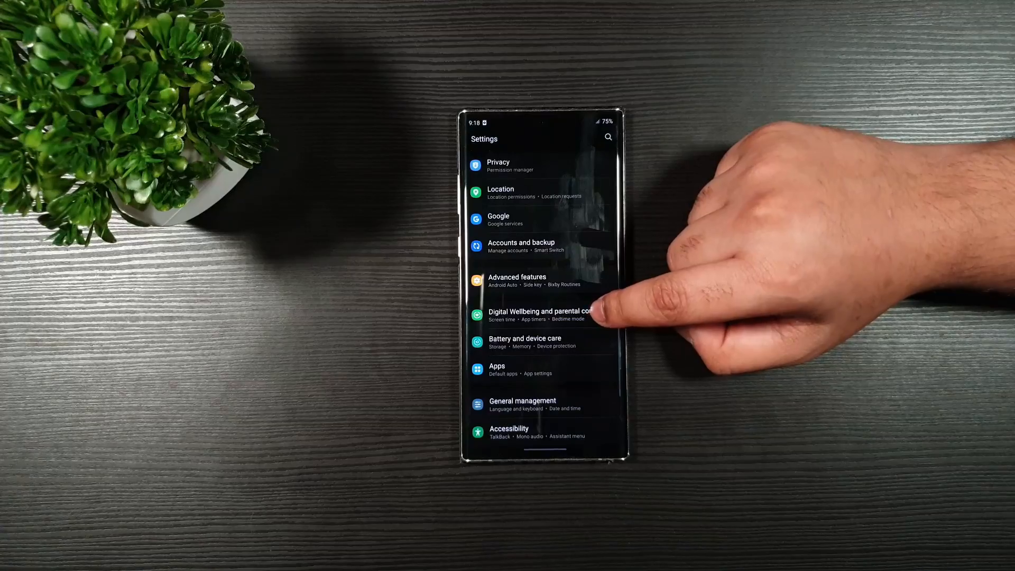
scroll("up", 3)
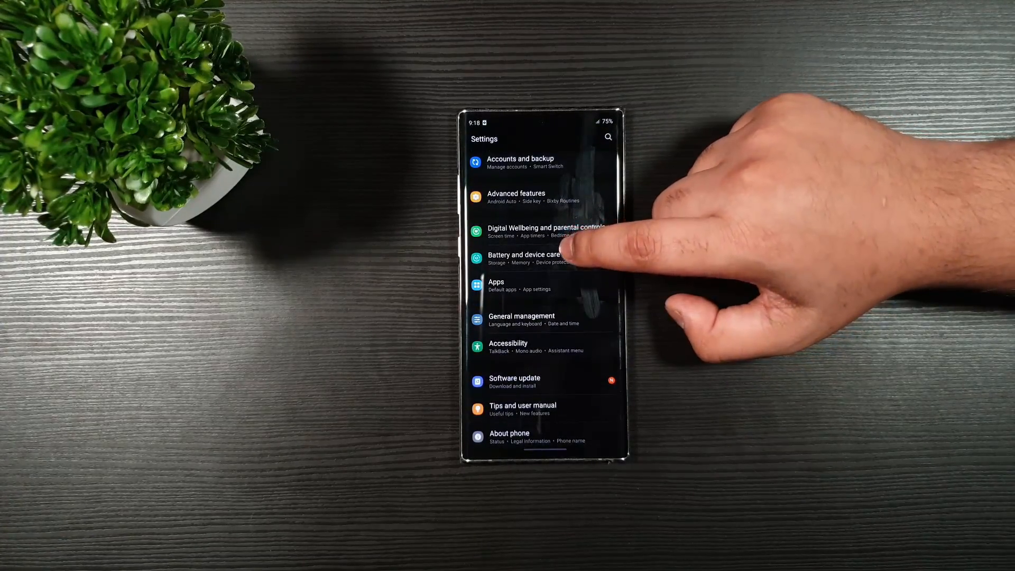
Confirm Auto optimise daily is on under Device care Automation, then return to Device care
left_click(525, 259)
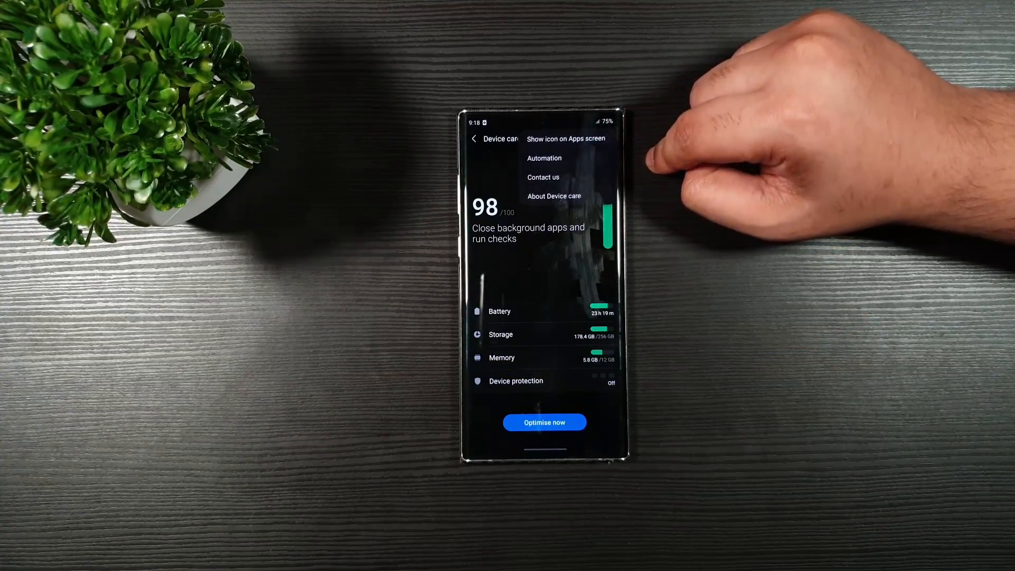
left_click(544, 158)
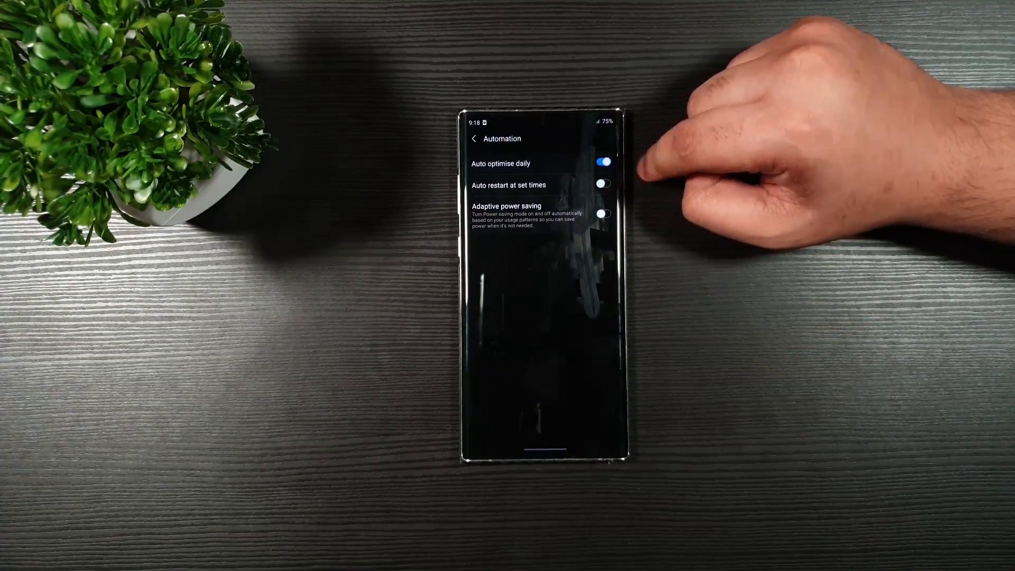
left_click(604, 163)
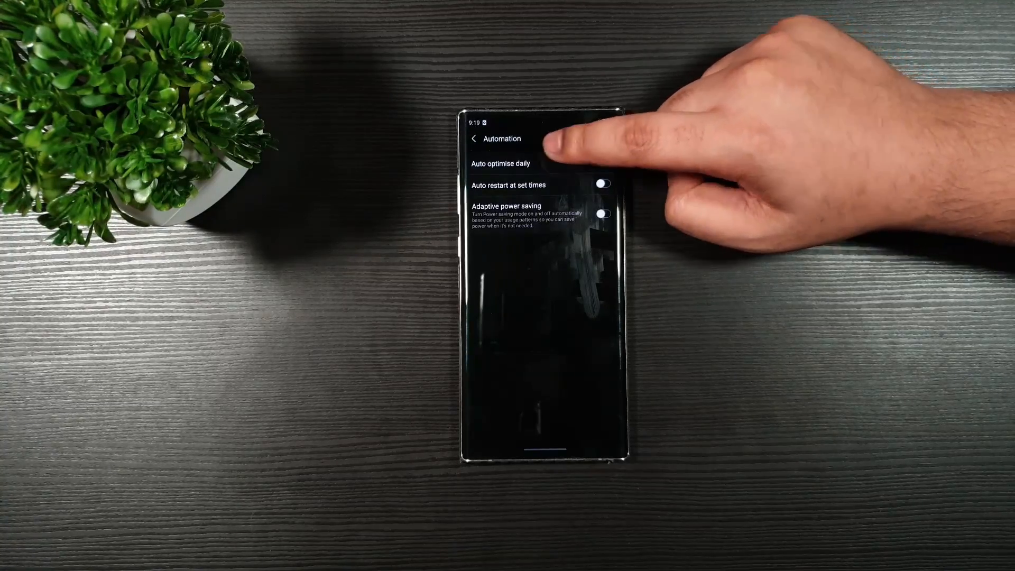
left_click(501, 164)
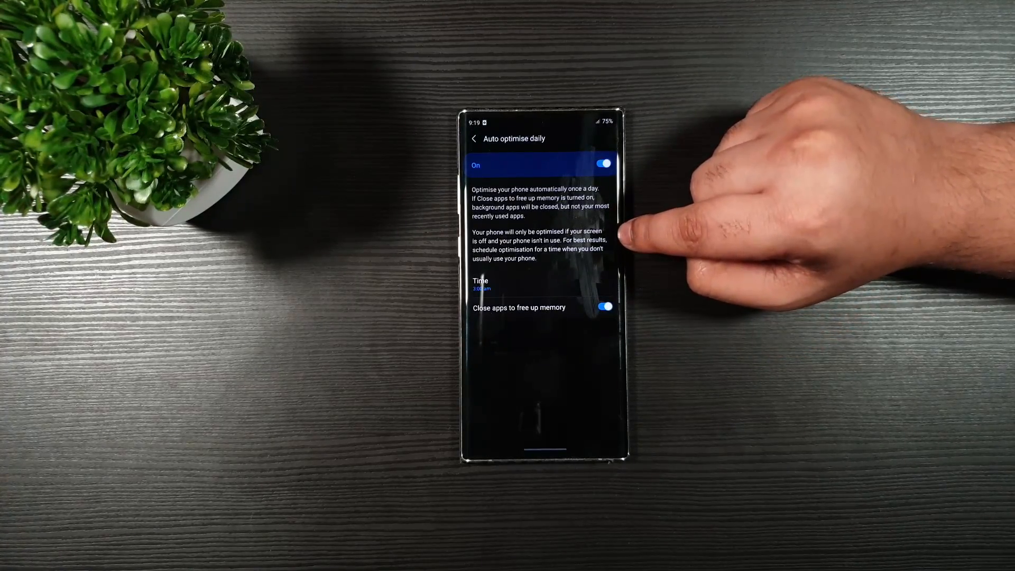
left_click(474, 139)
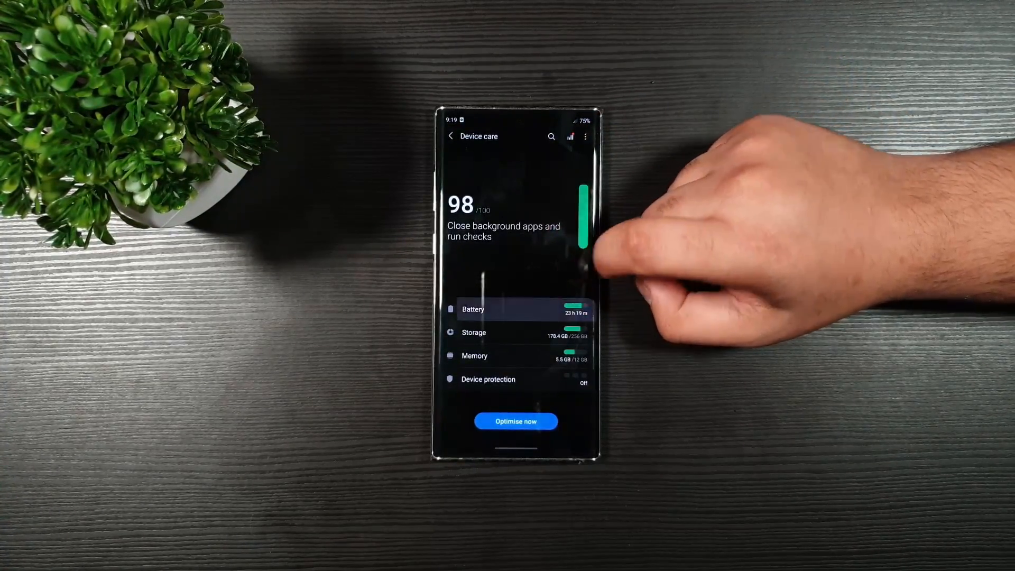
Review the Sleeping apps list under Background usage limits, from 4D Parallax Wallpaper to V380 Pro
left_click(505, 309)
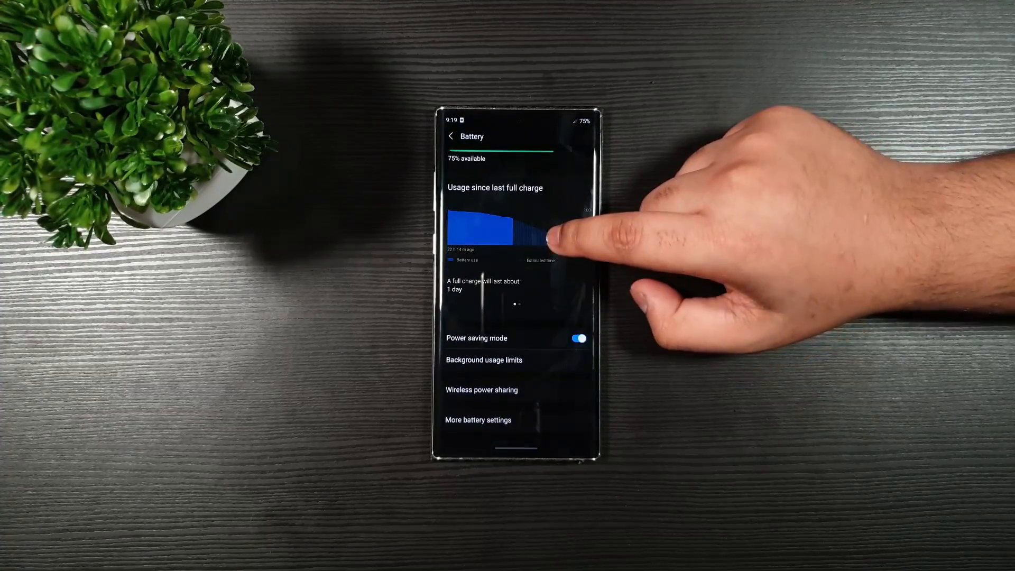
left_click(577, 338)
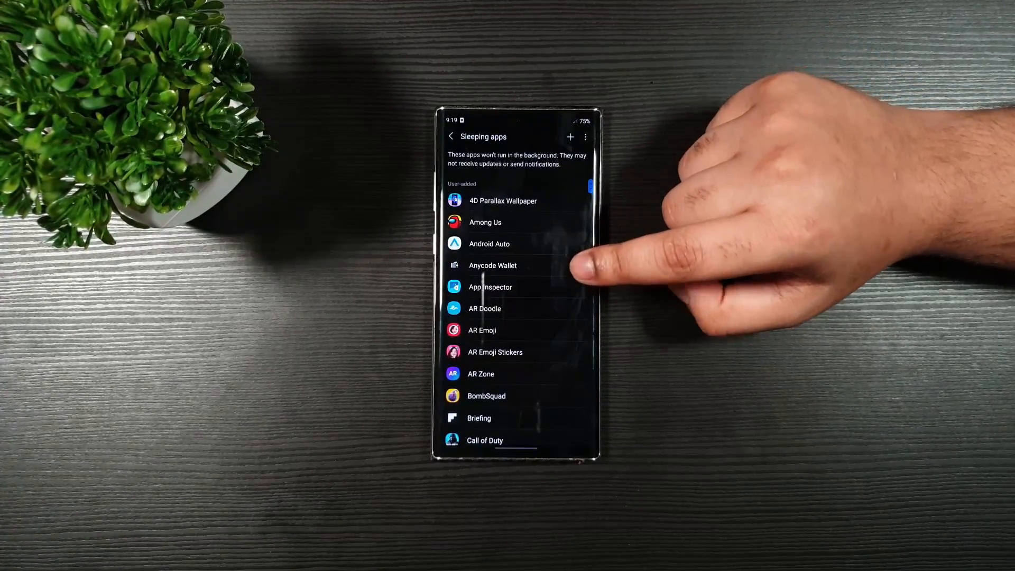
left_click(451, 137)
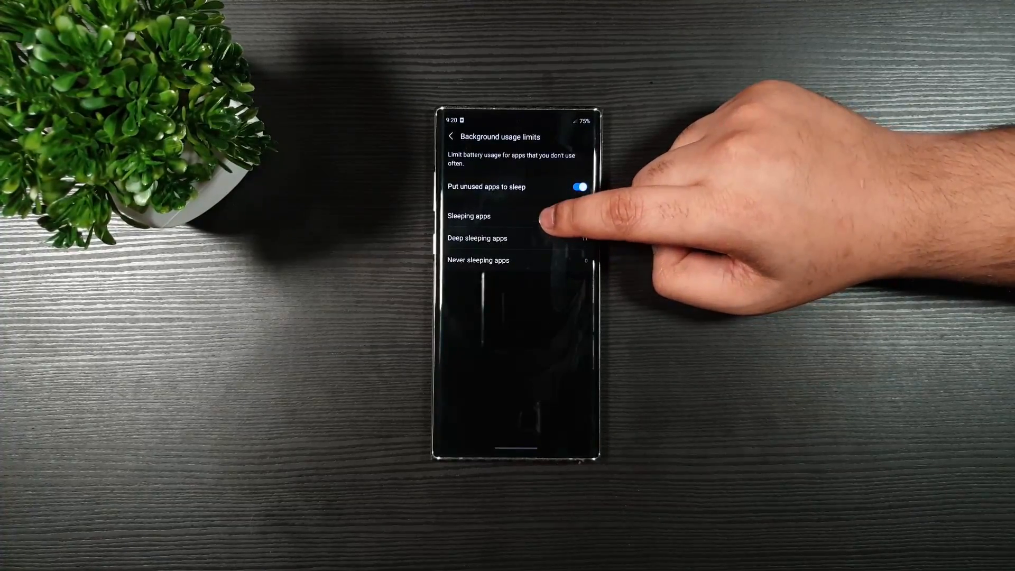
left_click(470, 215)
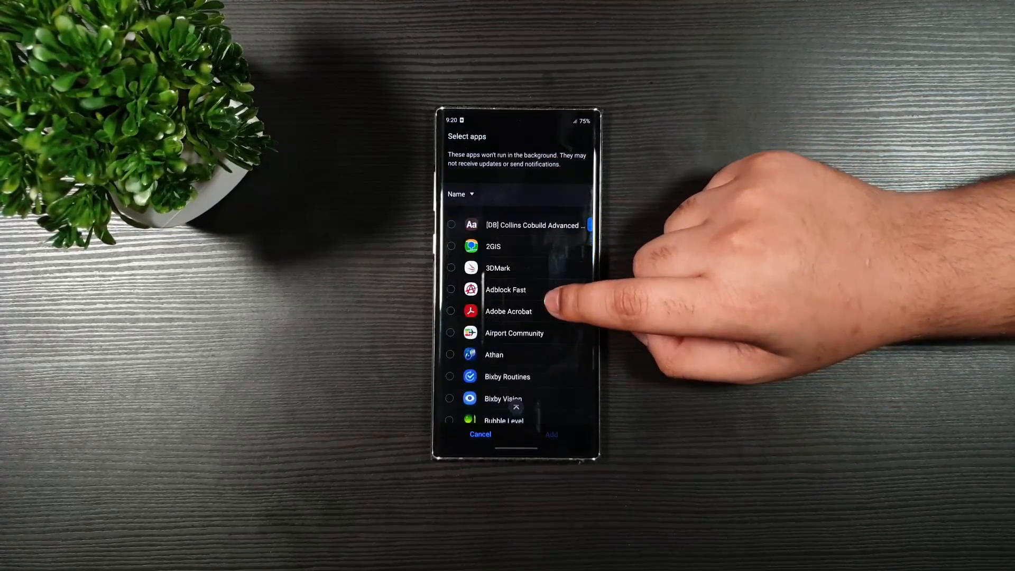
mouse_move(712, 324)
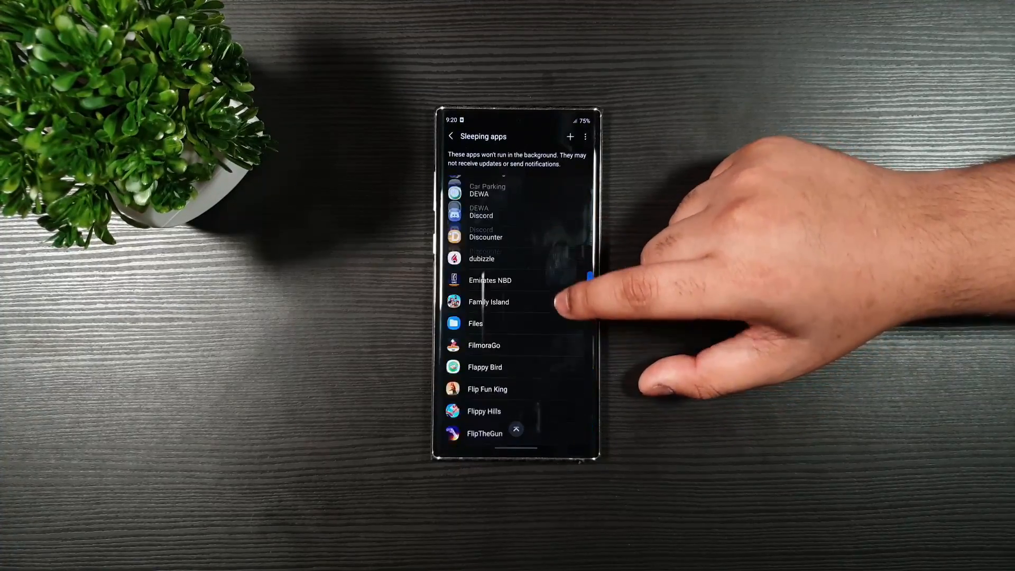
scroll("up", 3)
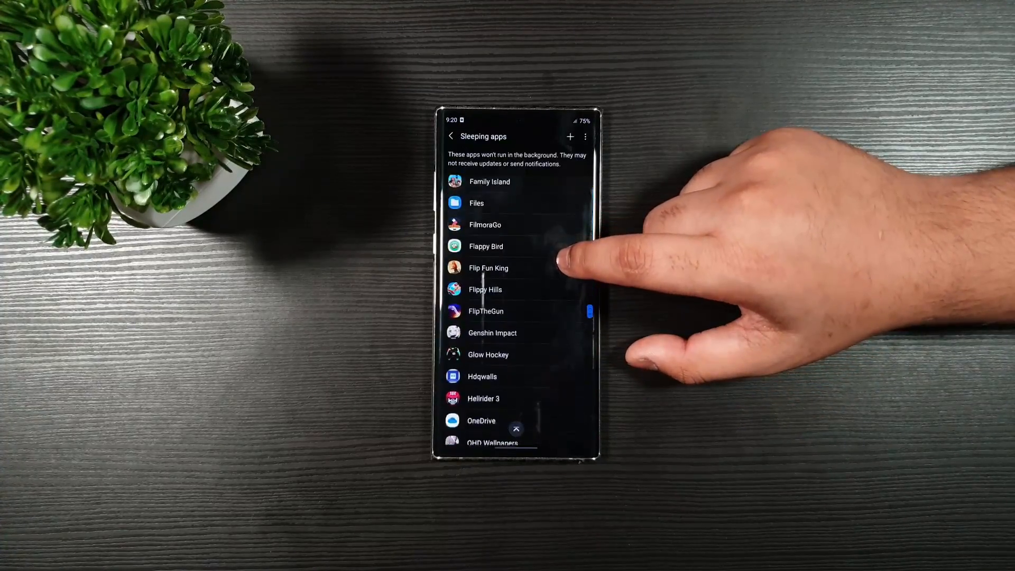
scroll("up", 3)
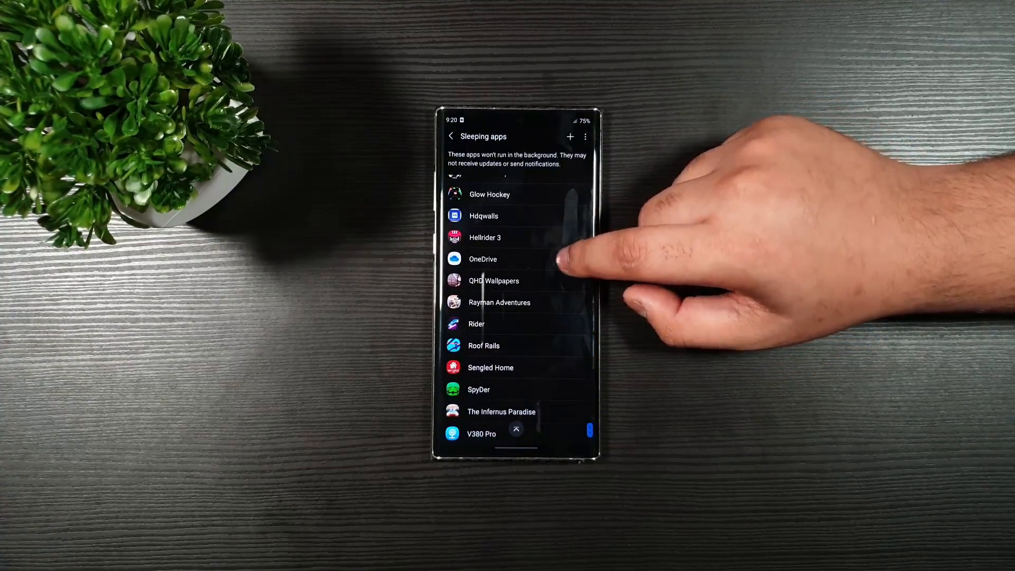
left_click(451, 136)
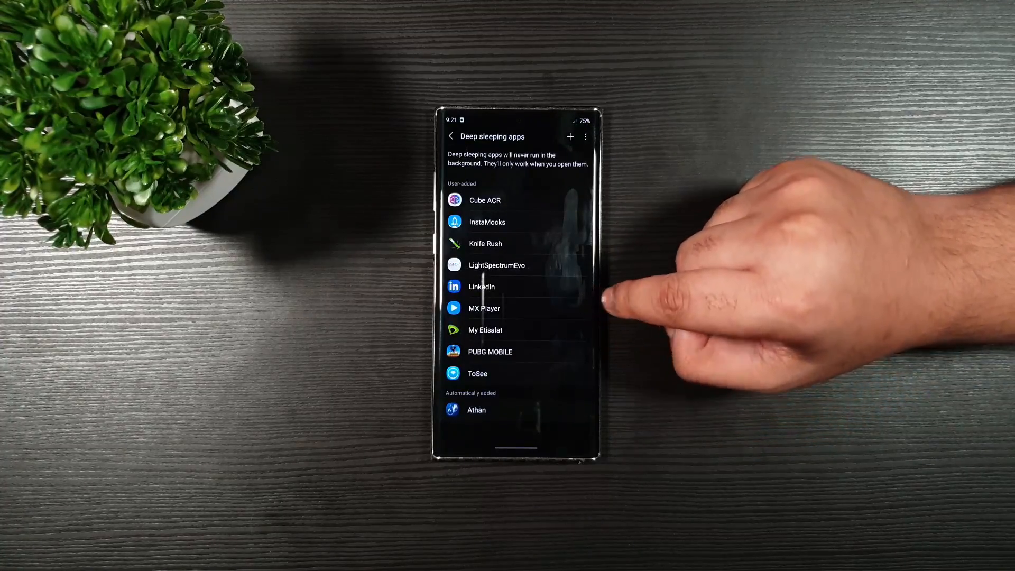
Leave Deep sleeping apps and return to Battery, then open More battery settings
left_click(451, 137)
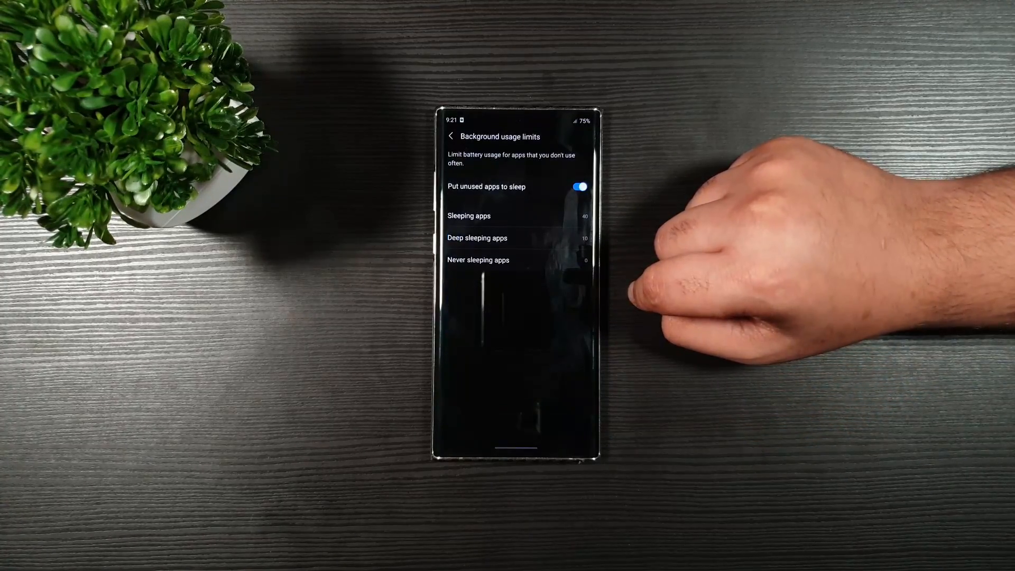
left_click(450, 136)
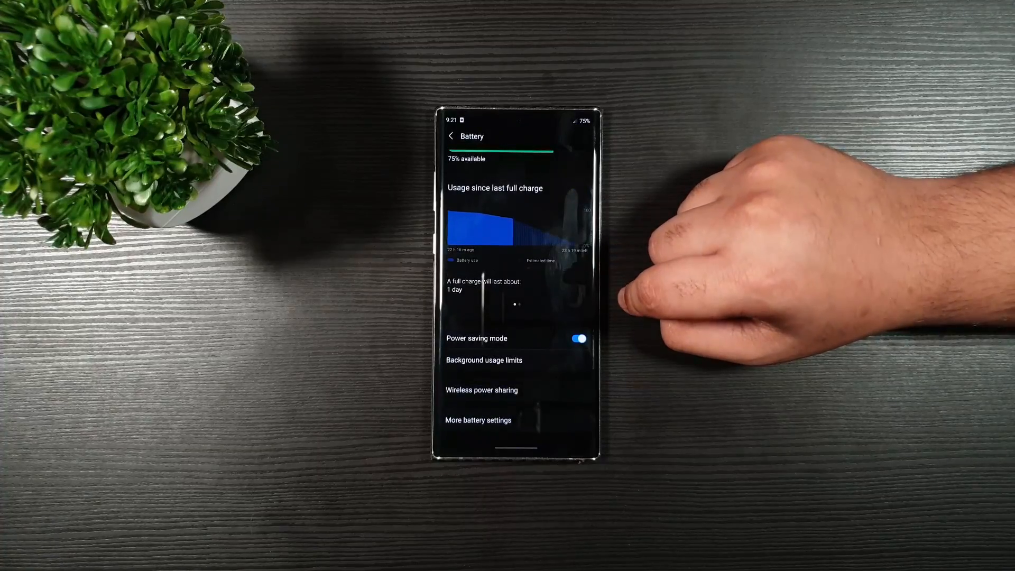
left_click(478, 420)
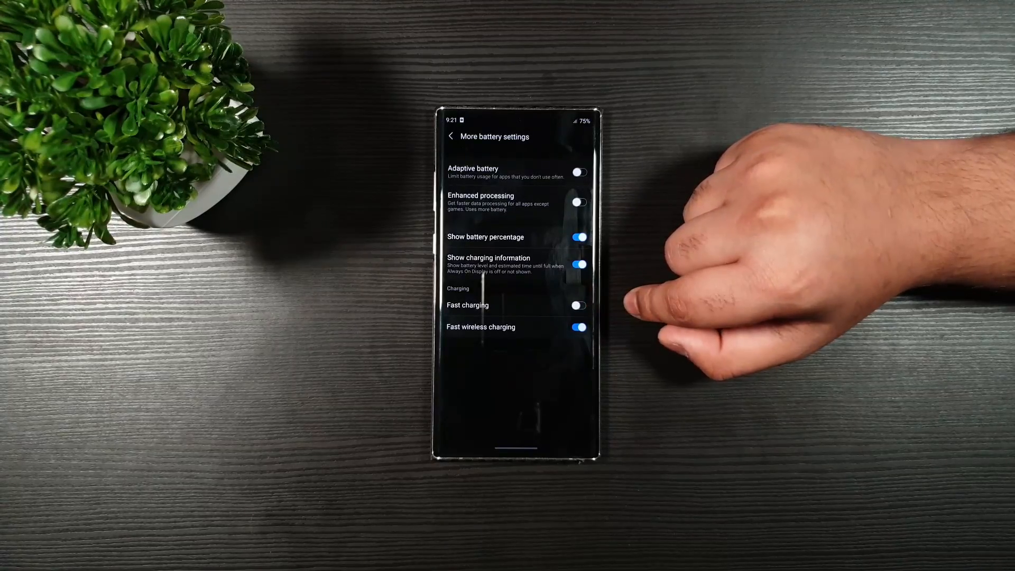
Switch on Fast charging in More battery settings and return to Device care (score 98)
left_click(578, 306)
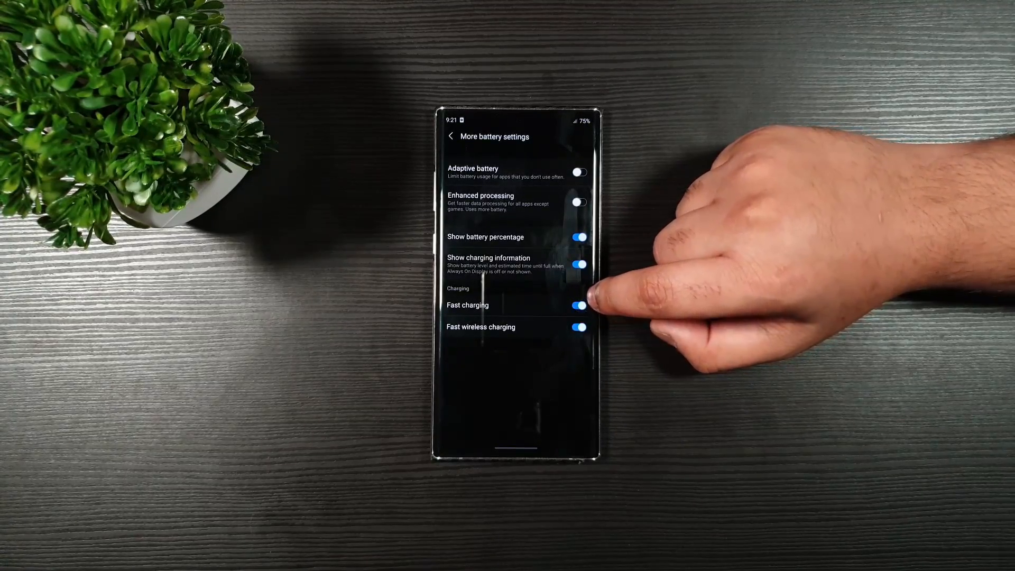
left_click(450, 136)
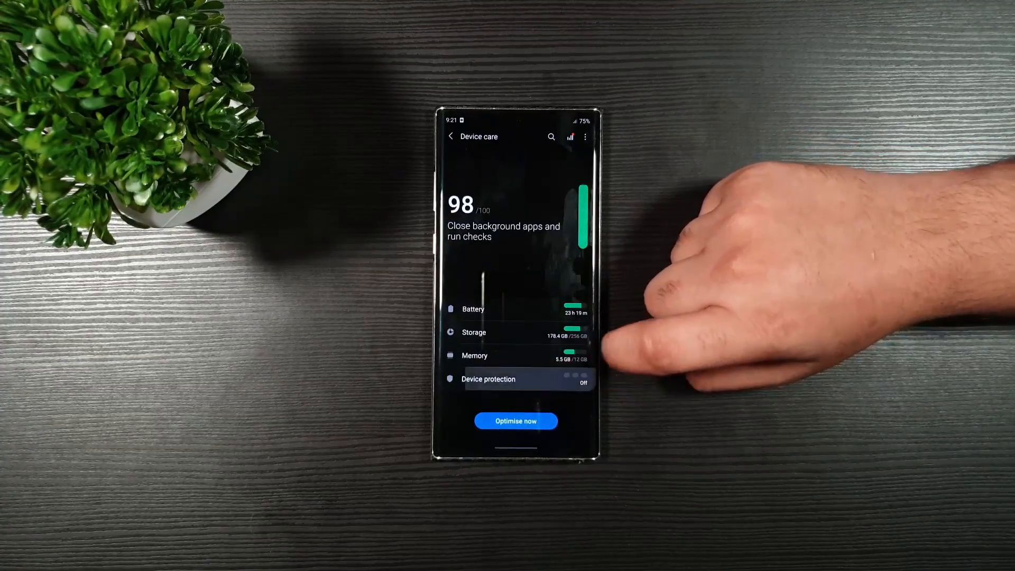
left_click(488, 379)
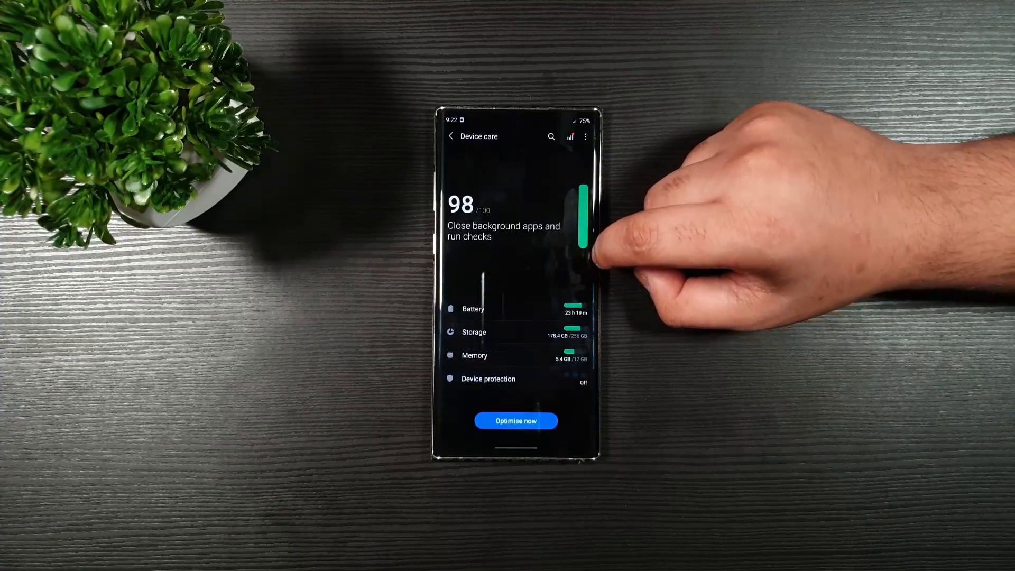
Show the Apps page options: Permission manager, Special access and Reset app preferences
left_click(450, 136)
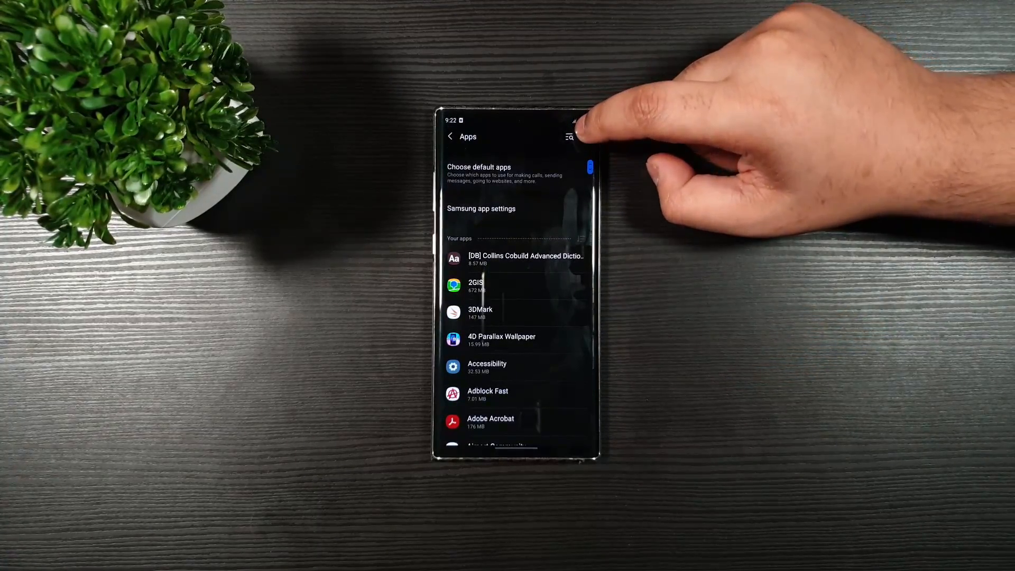
left_click(569, 136)
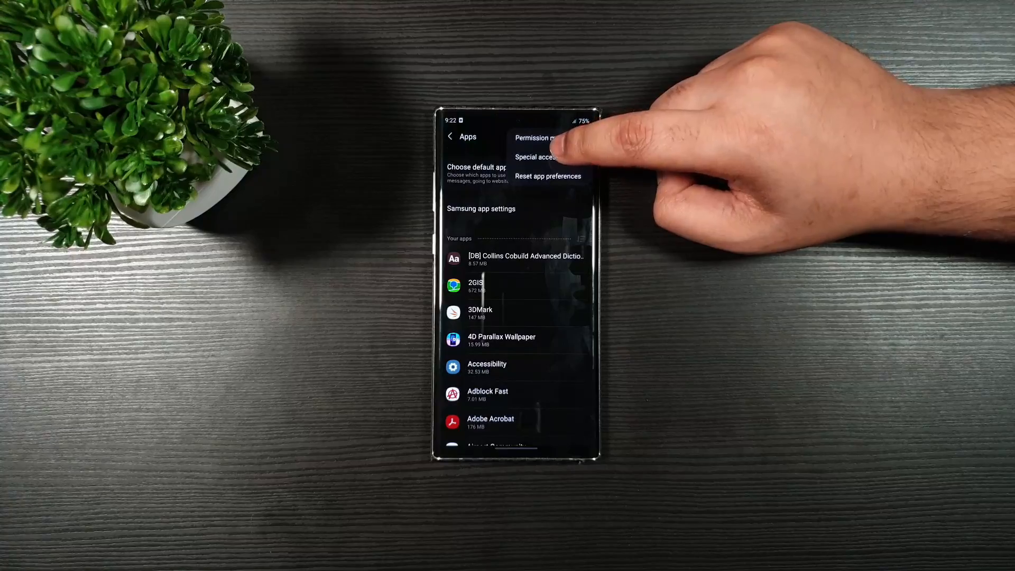
Turn off Allow access to all files for Samsung Cloud under Special access
left_click(536, 157)
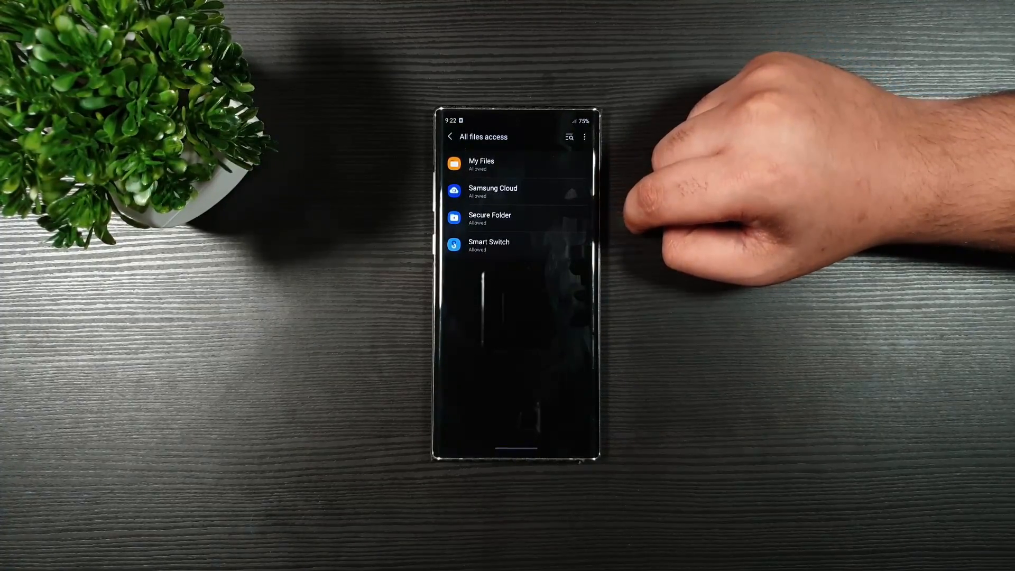
left_click(493, 191)
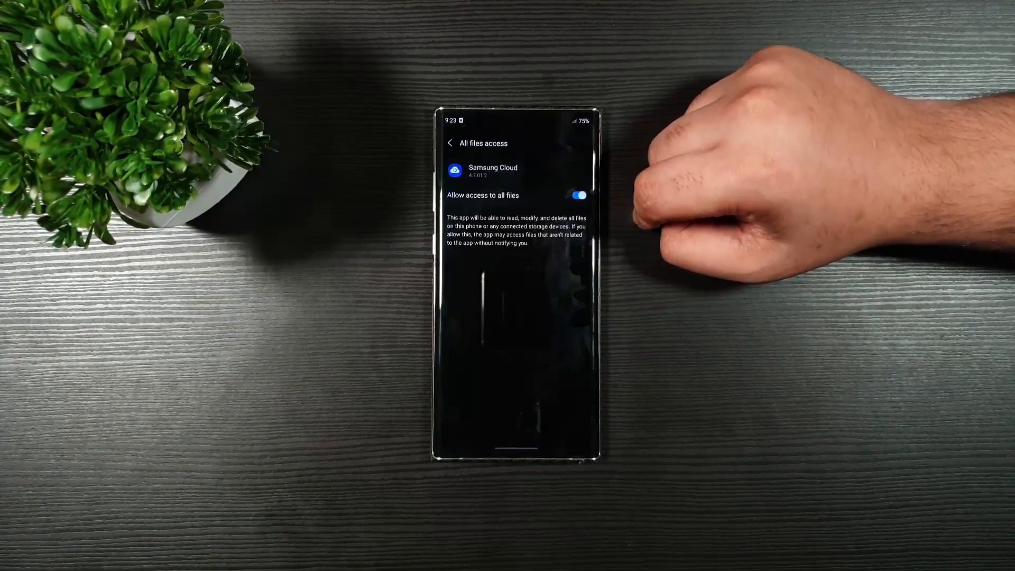
left_click(578, 189)
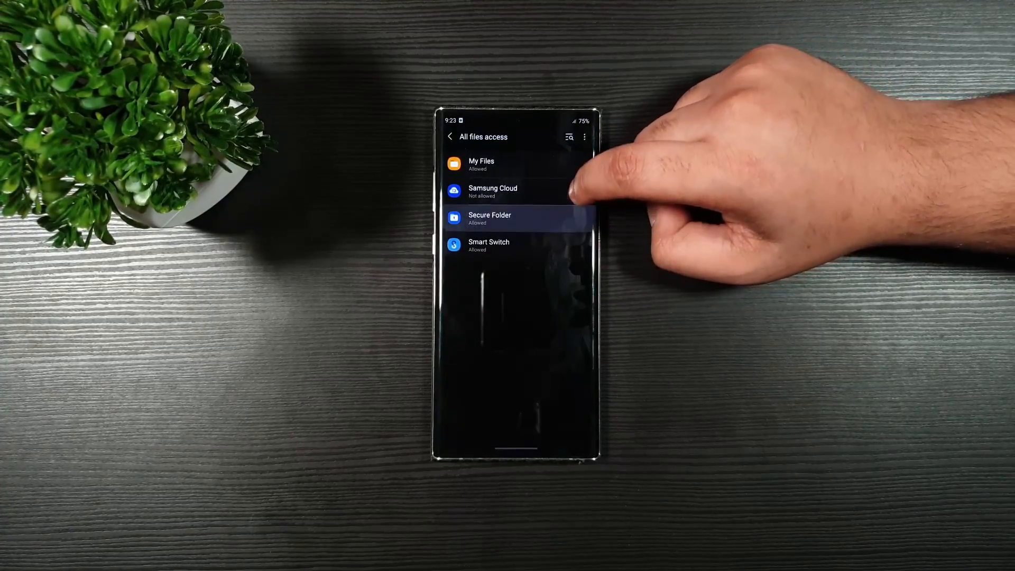
left_click(449, 137)
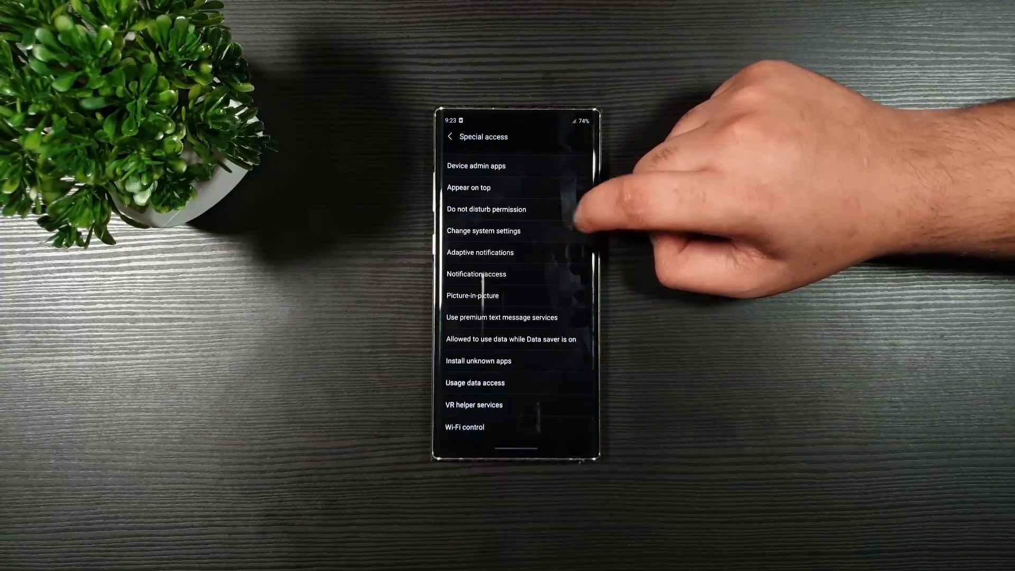
left_click(483, 231)
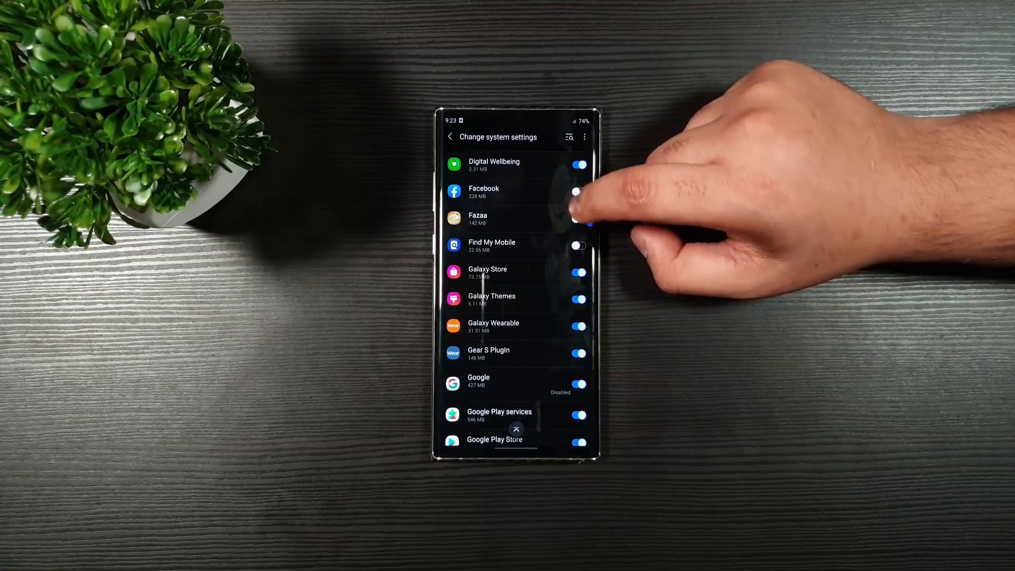
Review Change system settings and Adaptive notifications, then open Usage data access
scroll("down", 3)
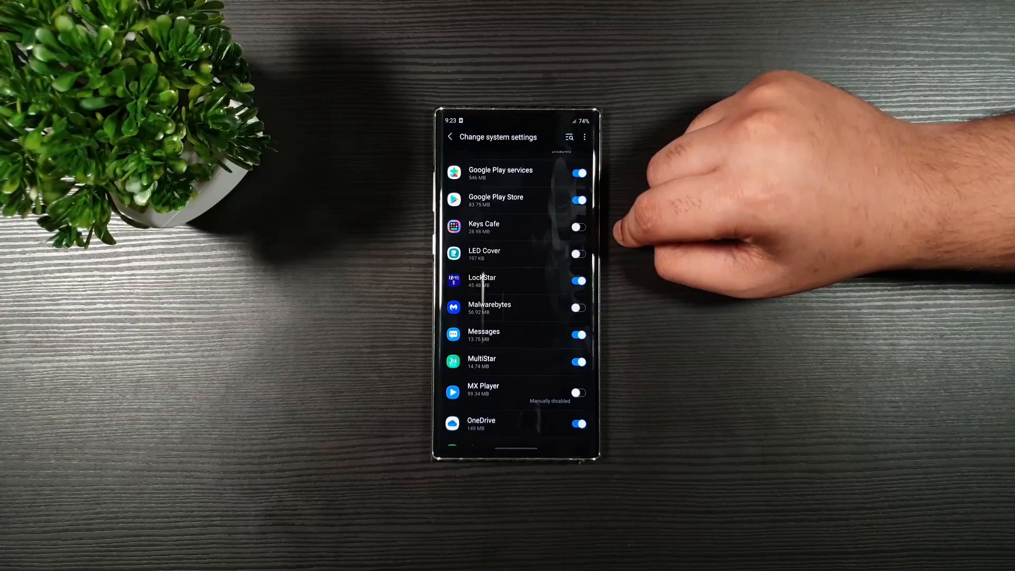
left_click(450, 136)
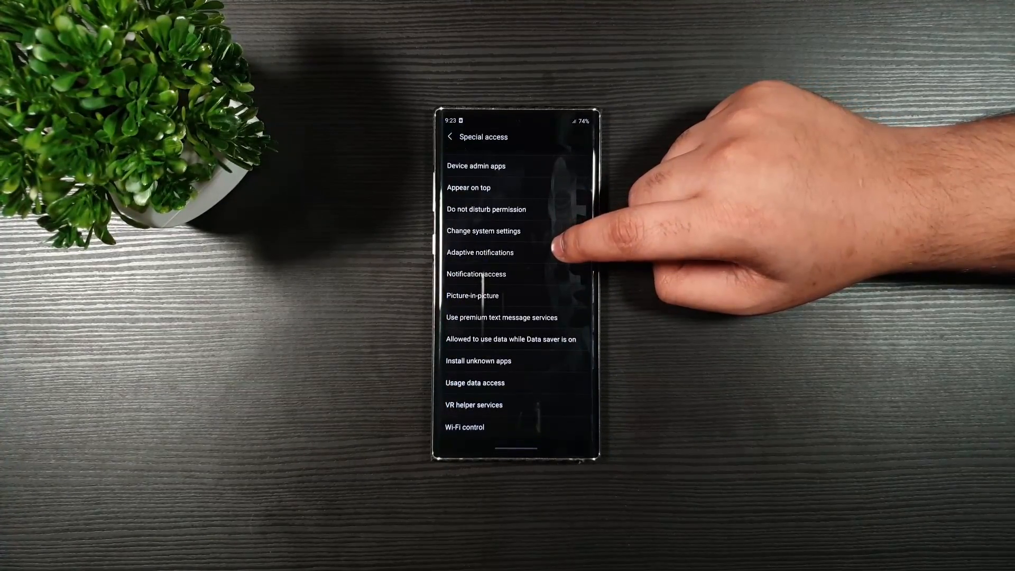
left_click(480, 252)
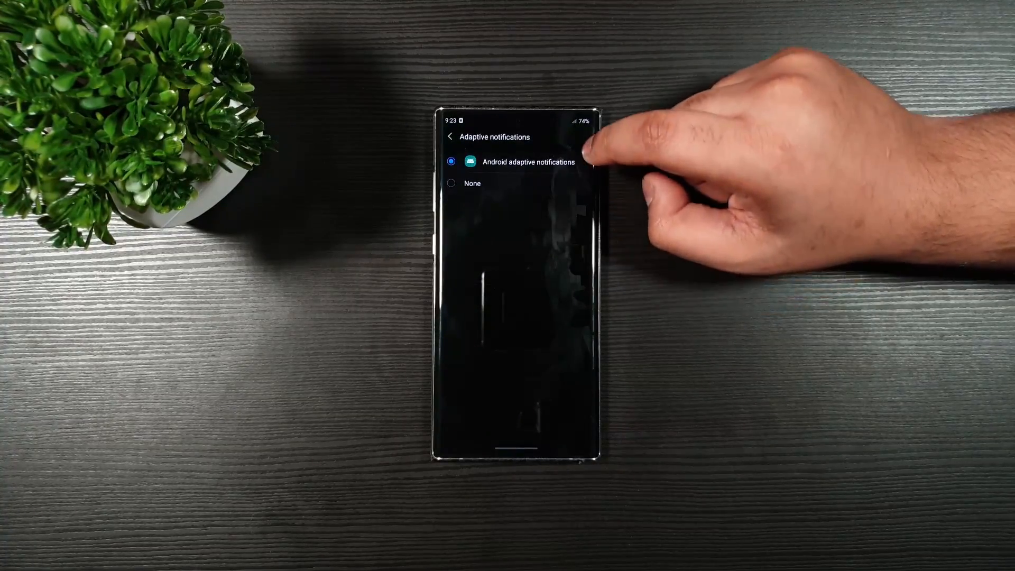
left_click(450, 136)
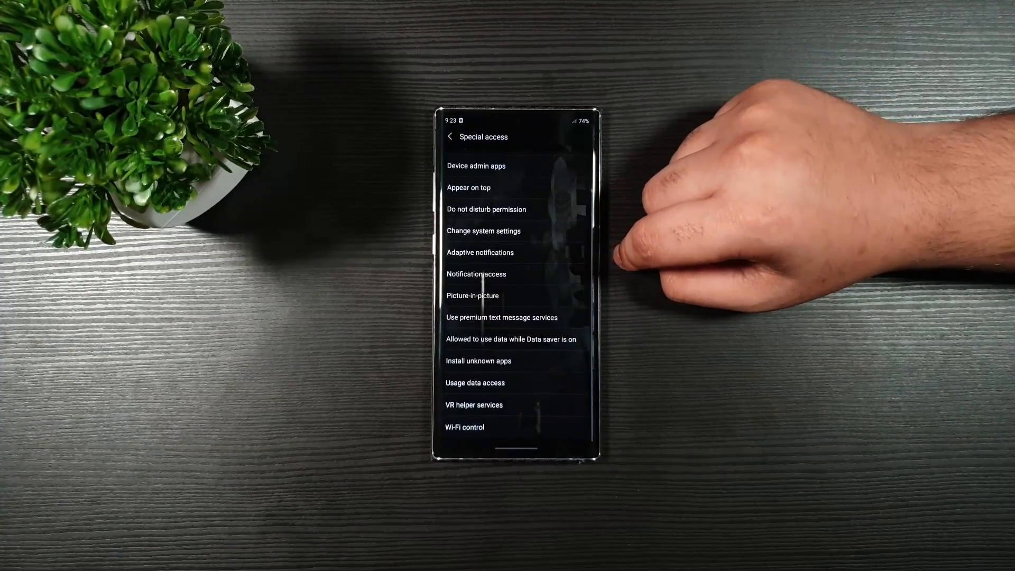
left_click(475, 383)
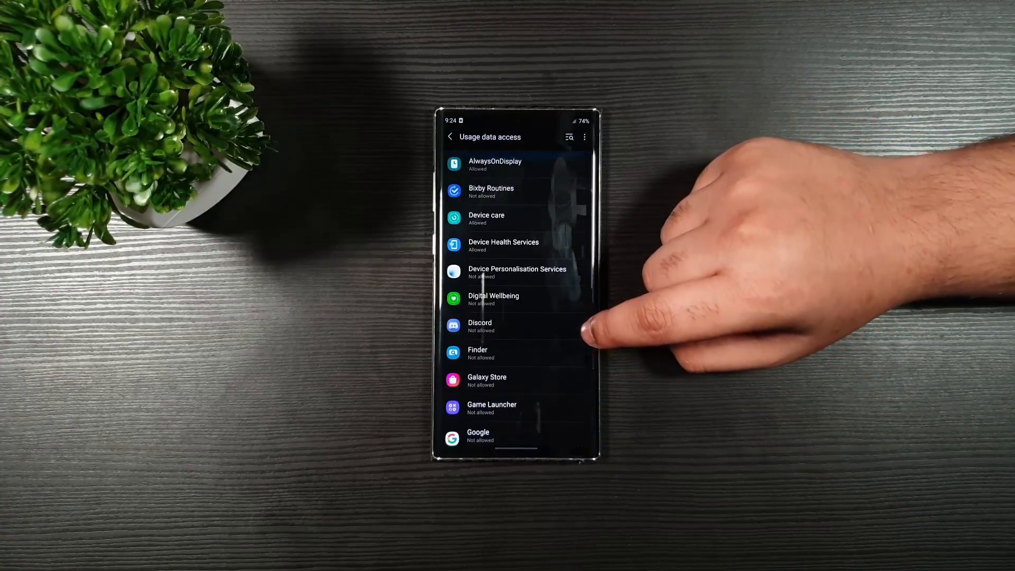
Scroll through Usage data access, then open Developer options with developer mode on
scroll("down", 3)
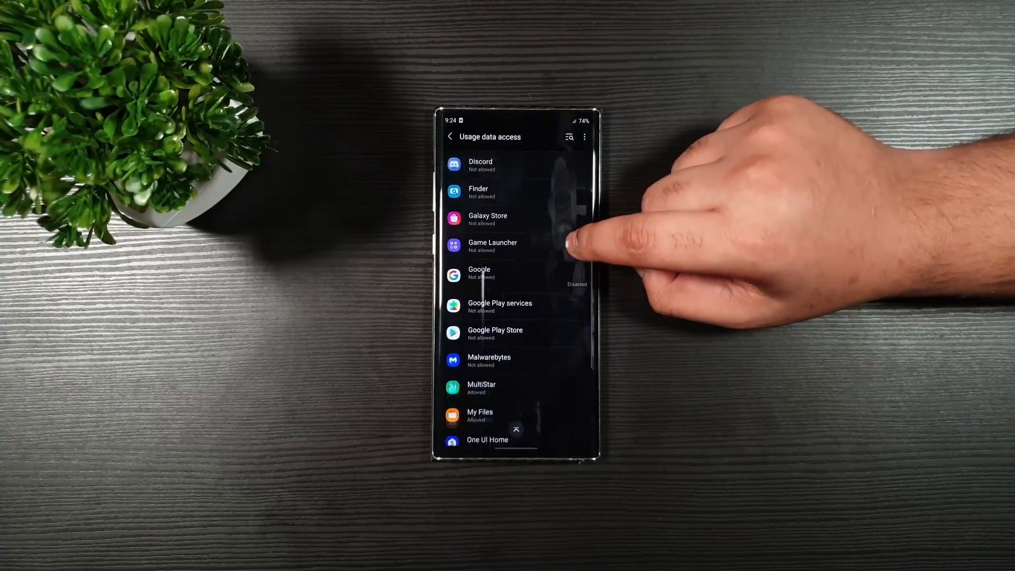
scroll("up", 3)
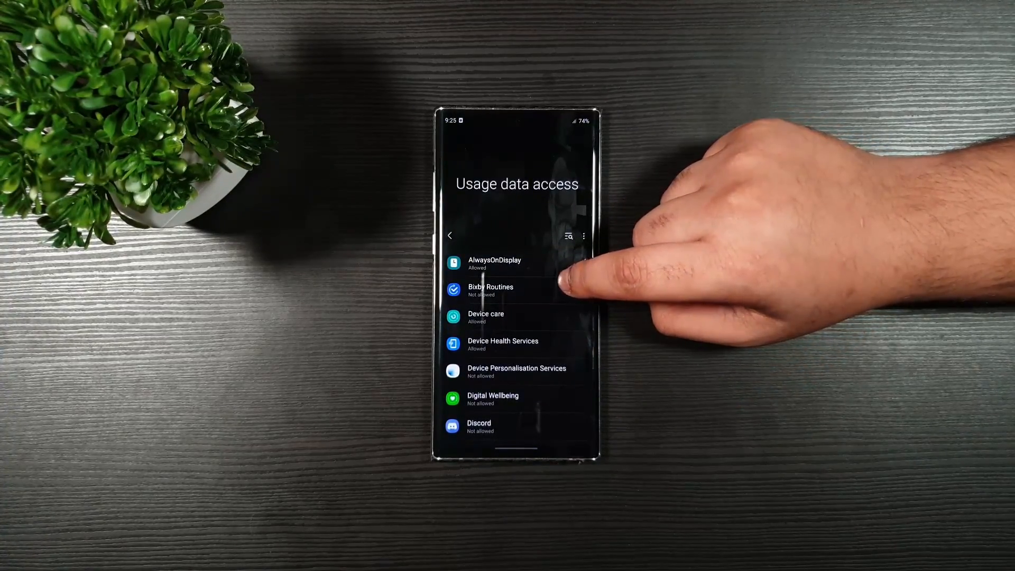
left_click(450, 235)
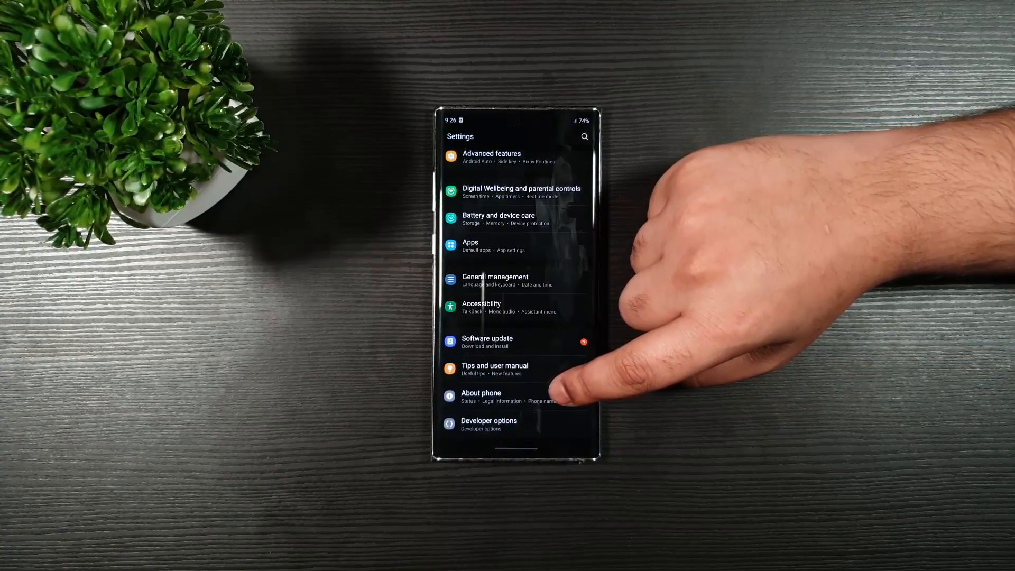
left_click(489, 425)
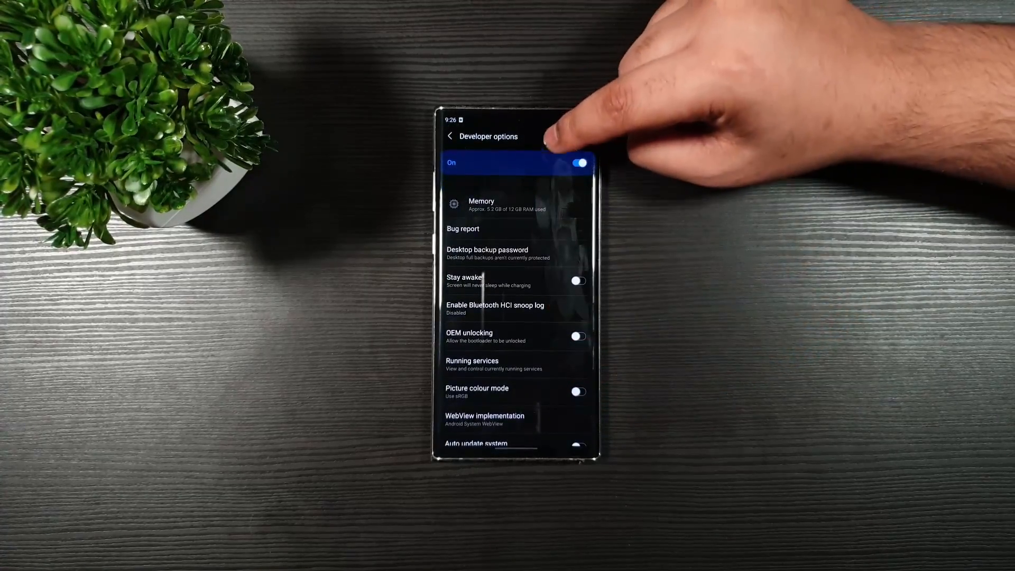
Leave Developer options and open Accessibility, listing TalkBack and Visibility enhancements
left_click(578, 163)
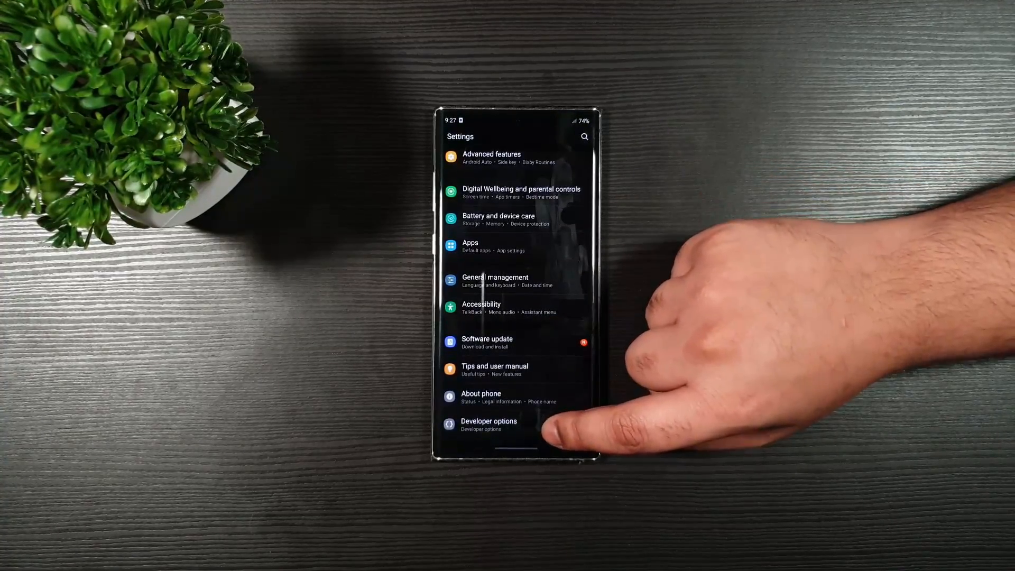
left_click(488, 425)
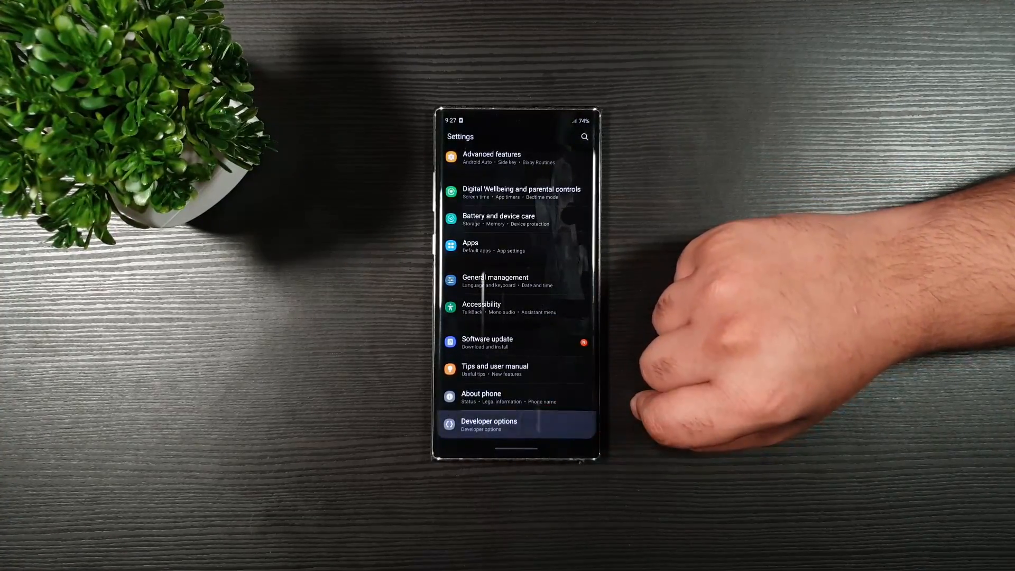
left_click(488, 425)
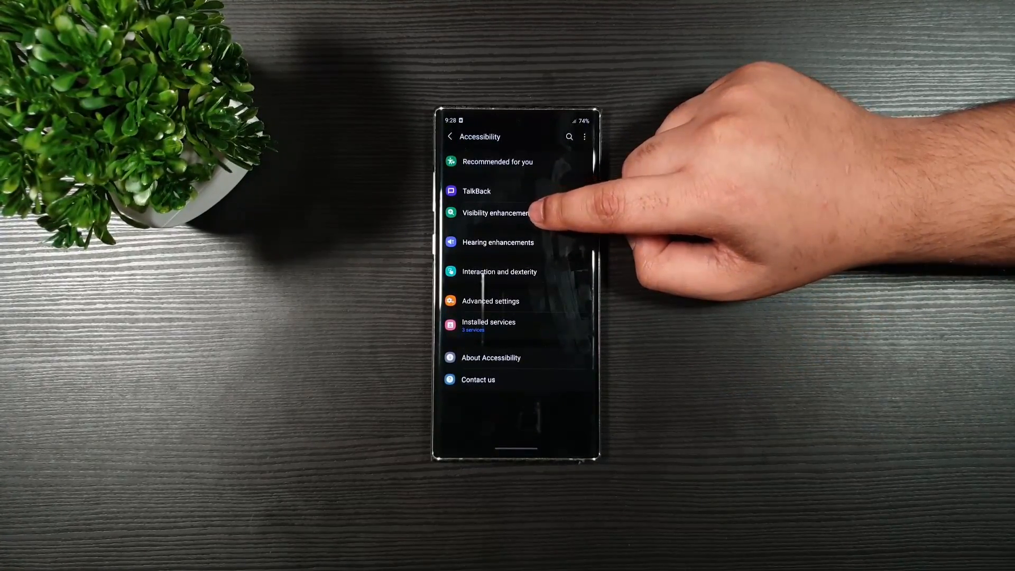
Toggle Remove animations in Visibility enhancements, then return to the main Settings list
left_click(496, 213)
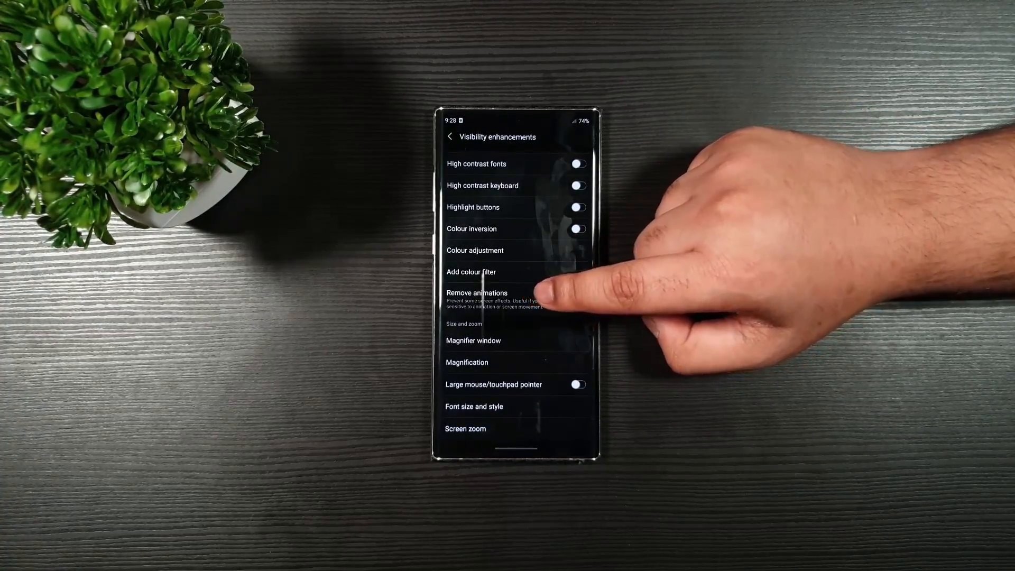
left_click(577, 299)
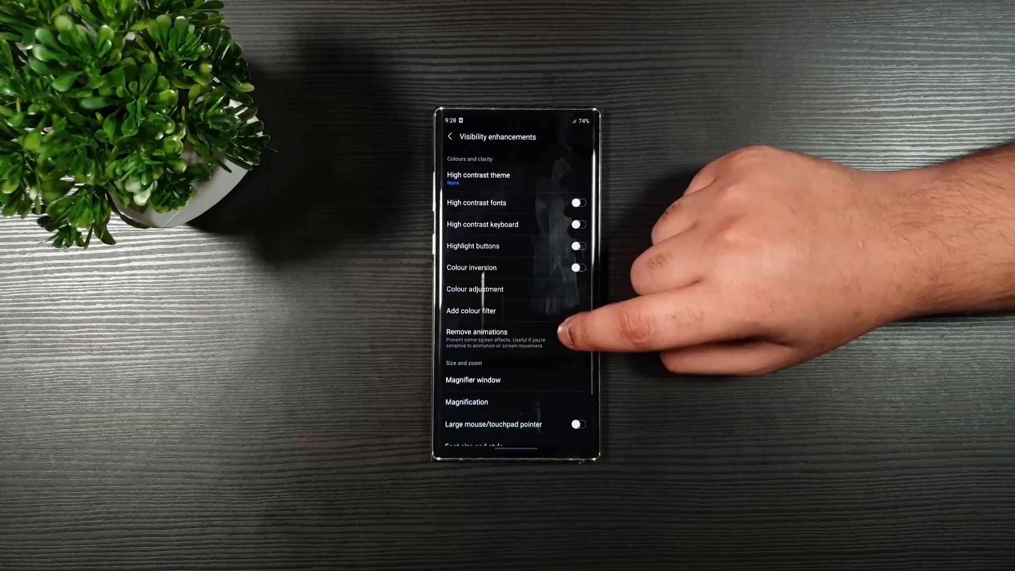
left_click(450, 137)
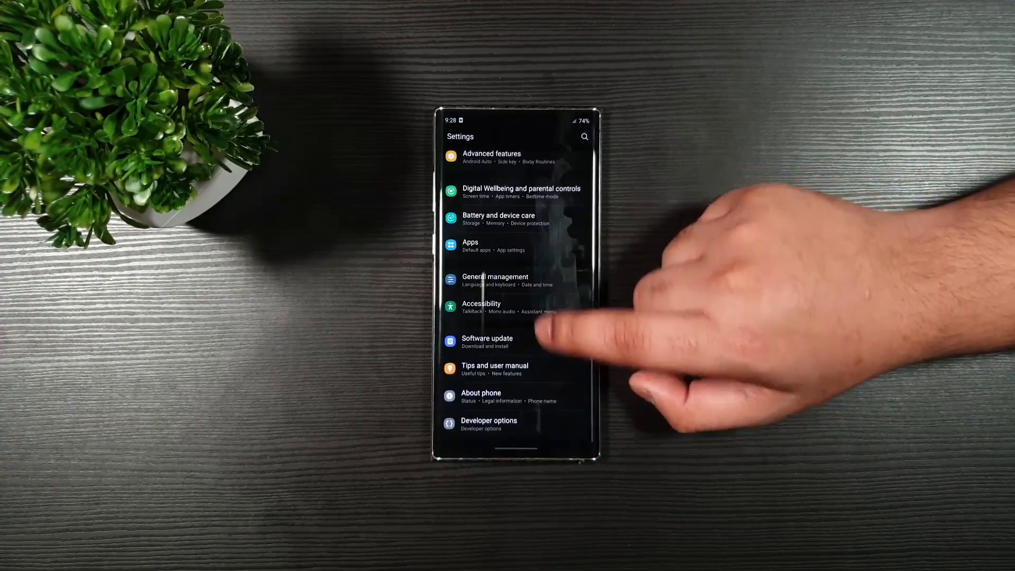
In Developer options' Drawing section, set Window animation scale to .5x and reopen its choices
left_click(488, 424)
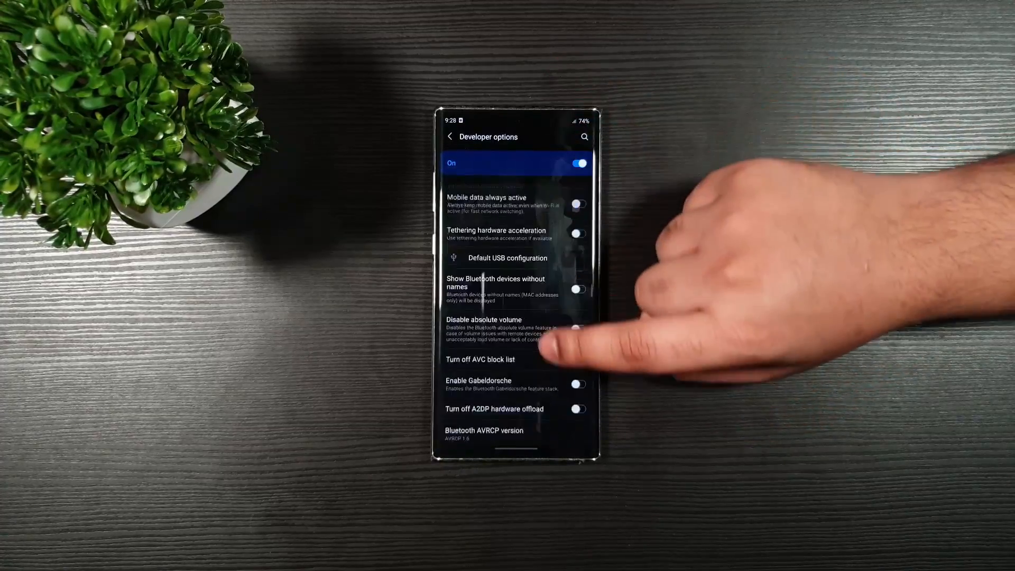
scroll("down", 3)
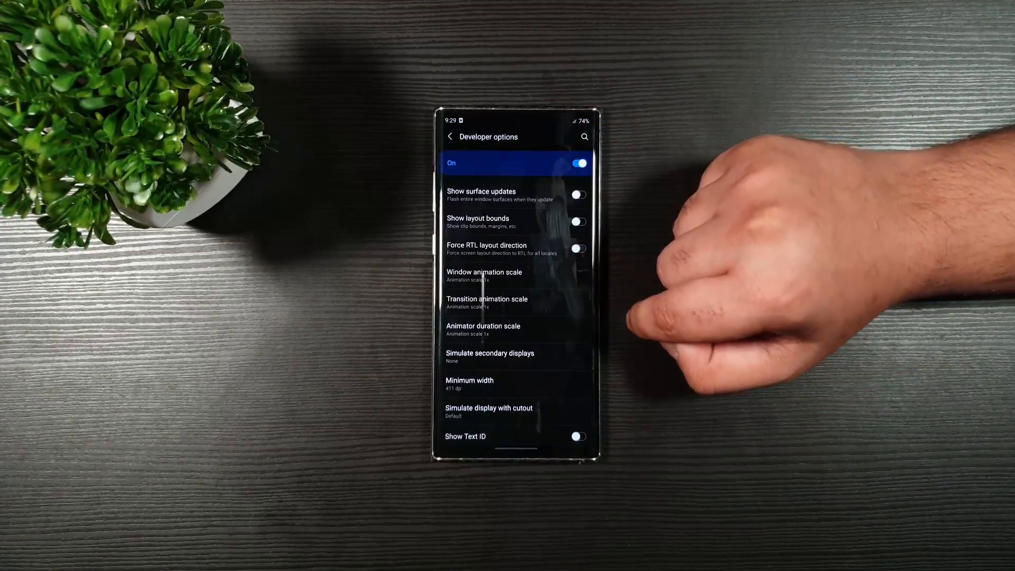
left_click(484, 275)
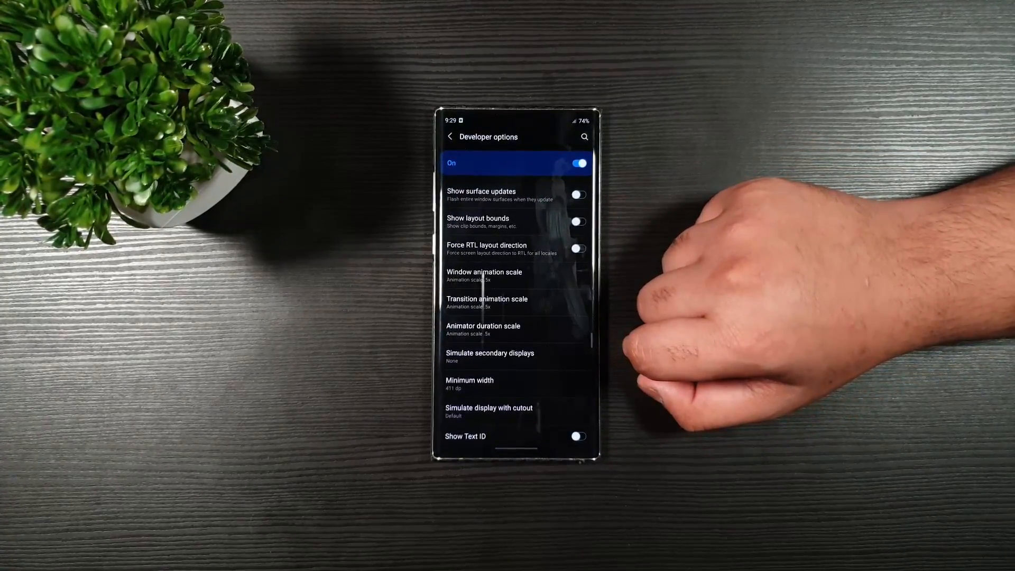
left_click(485, 275)
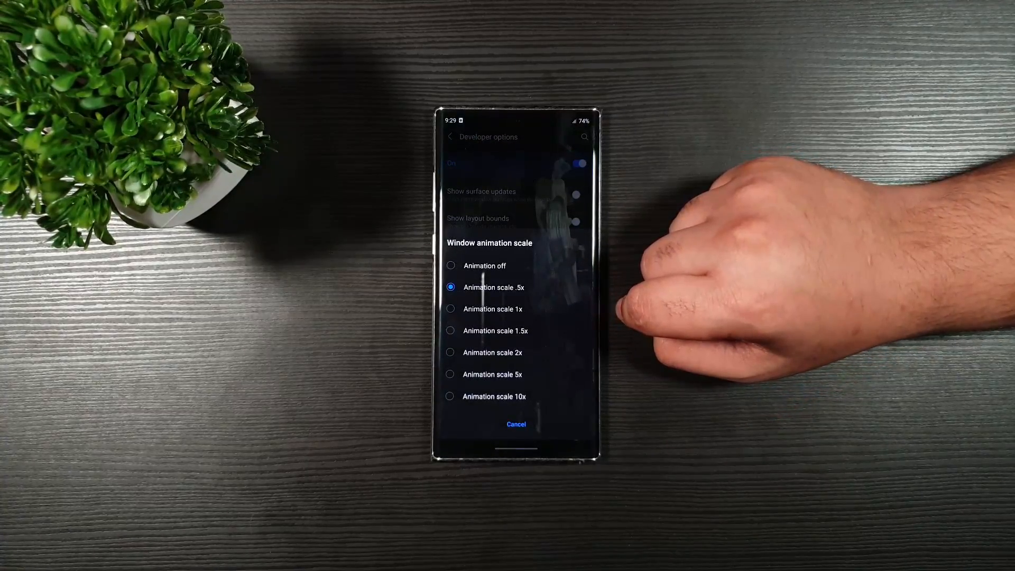